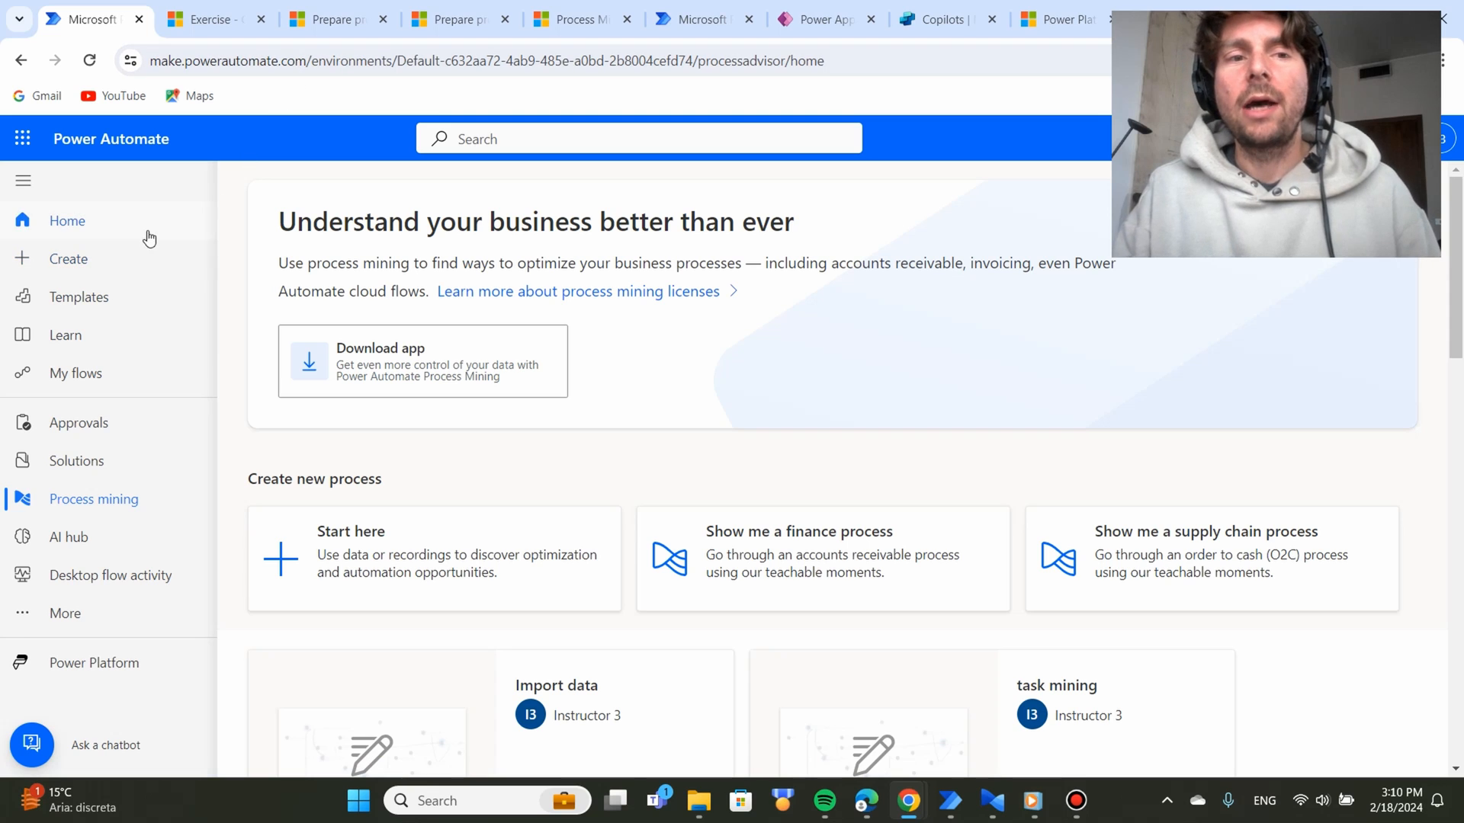
{"action": "mouse_move", "coordinate": [128, 203]}
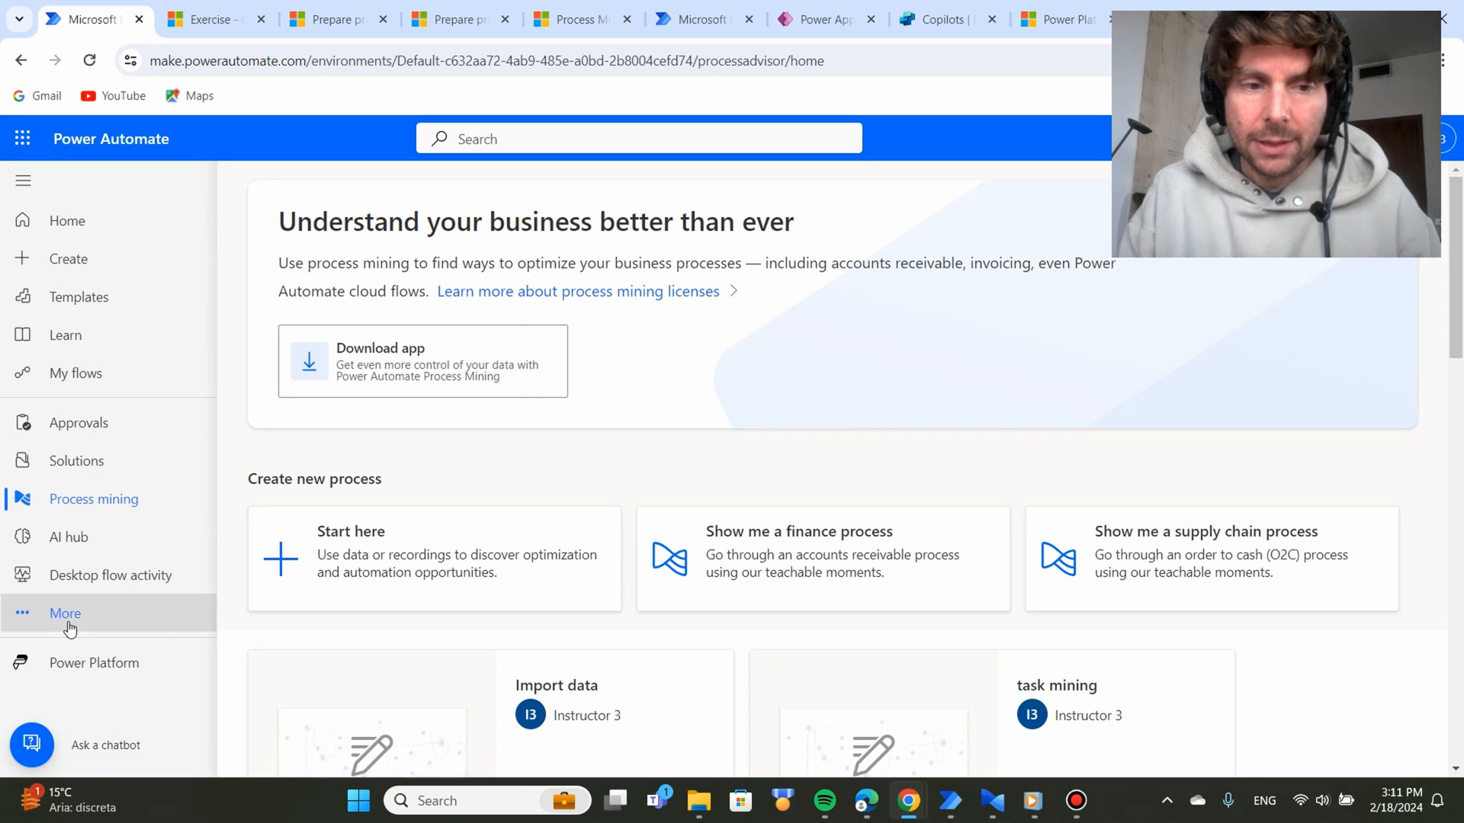
Browse the process mining home page and check the exercise instructions page.
{"action": "left_click", "coordinate": [64, 613]}
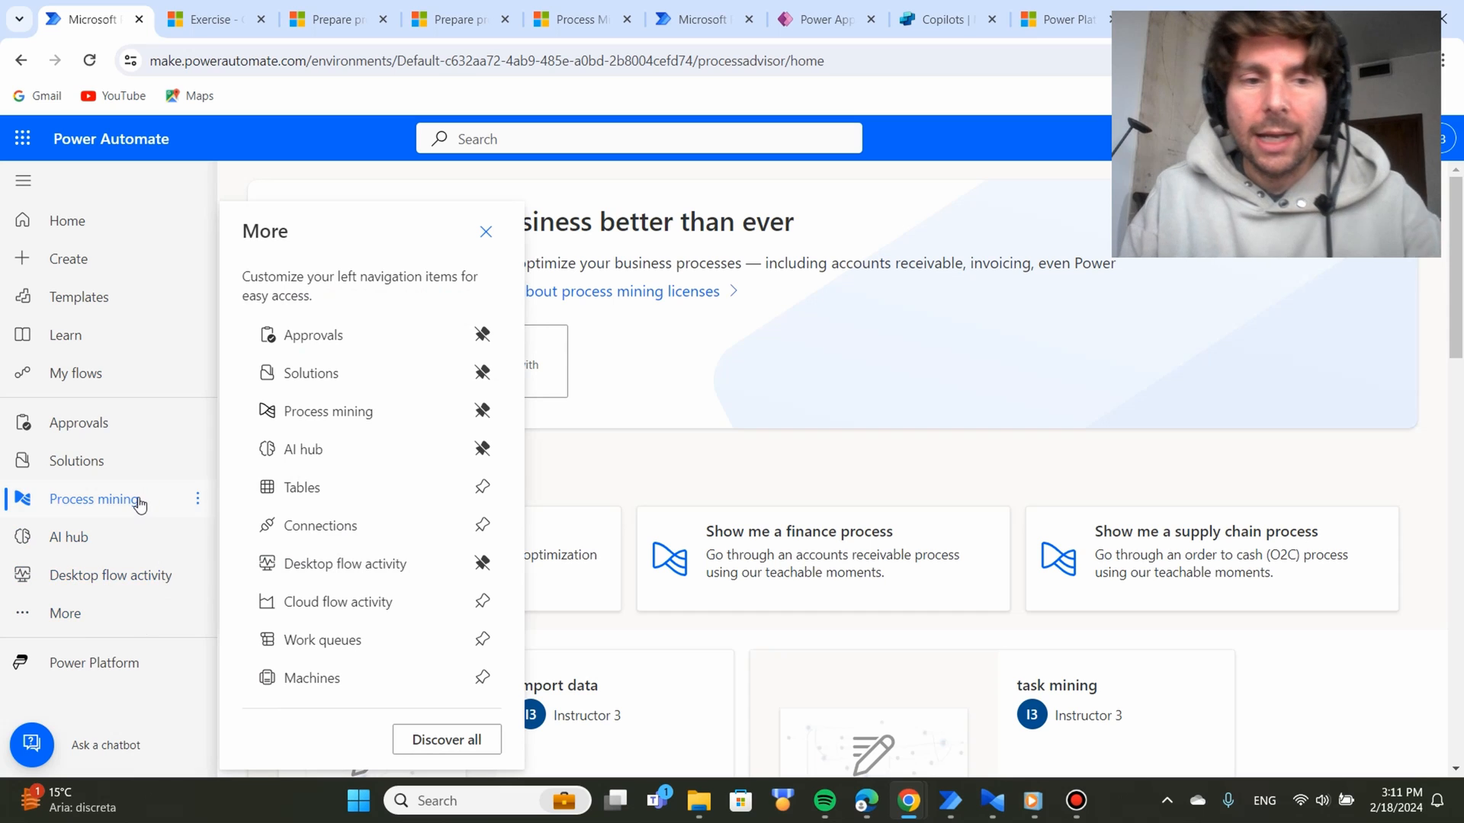
{"action": "left_click", "coordinate": [485, 232]}
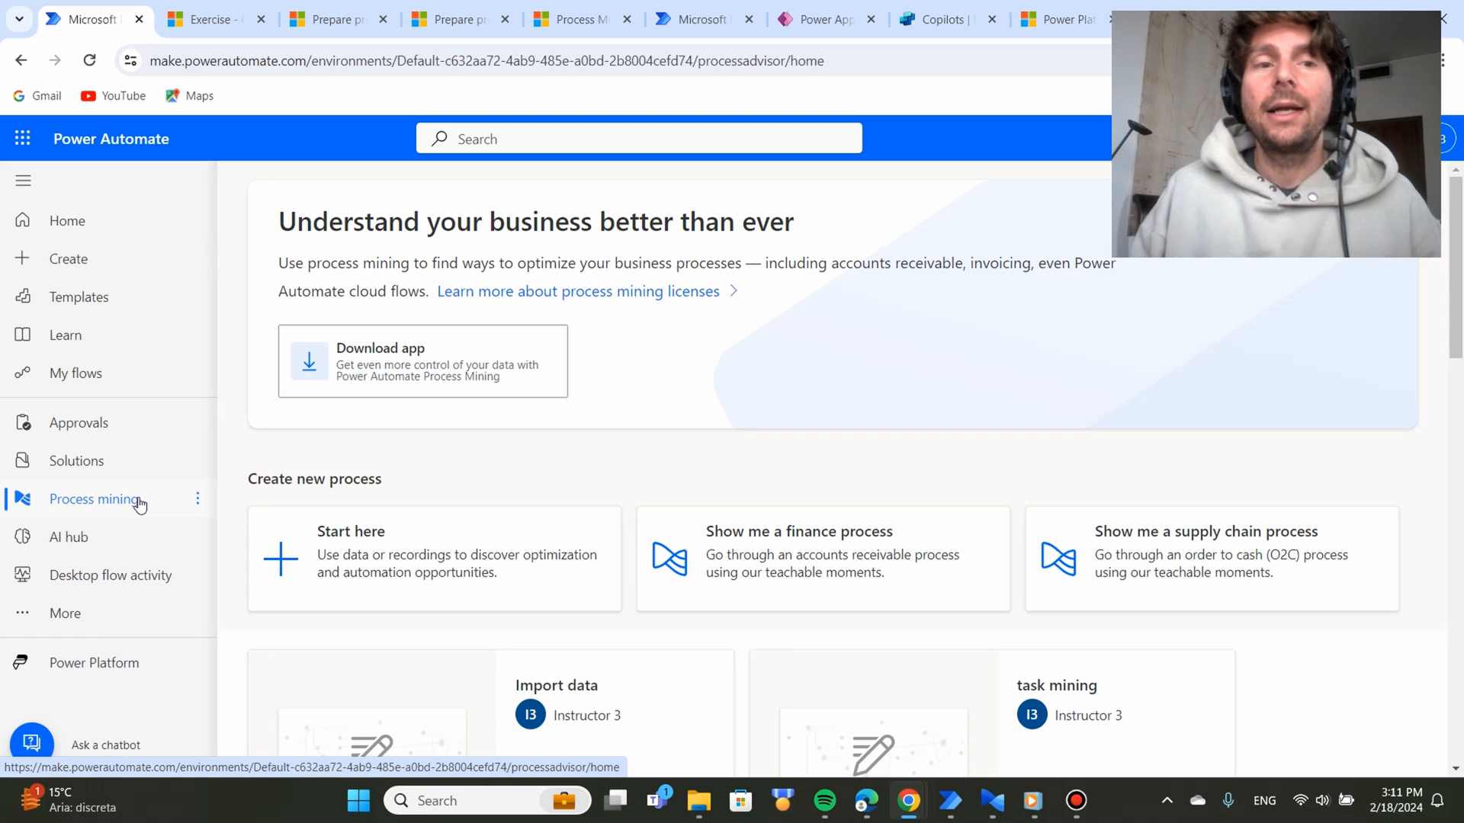
{"action": "scroll", "scroll_direction": "down", "scroll_amount": 3}
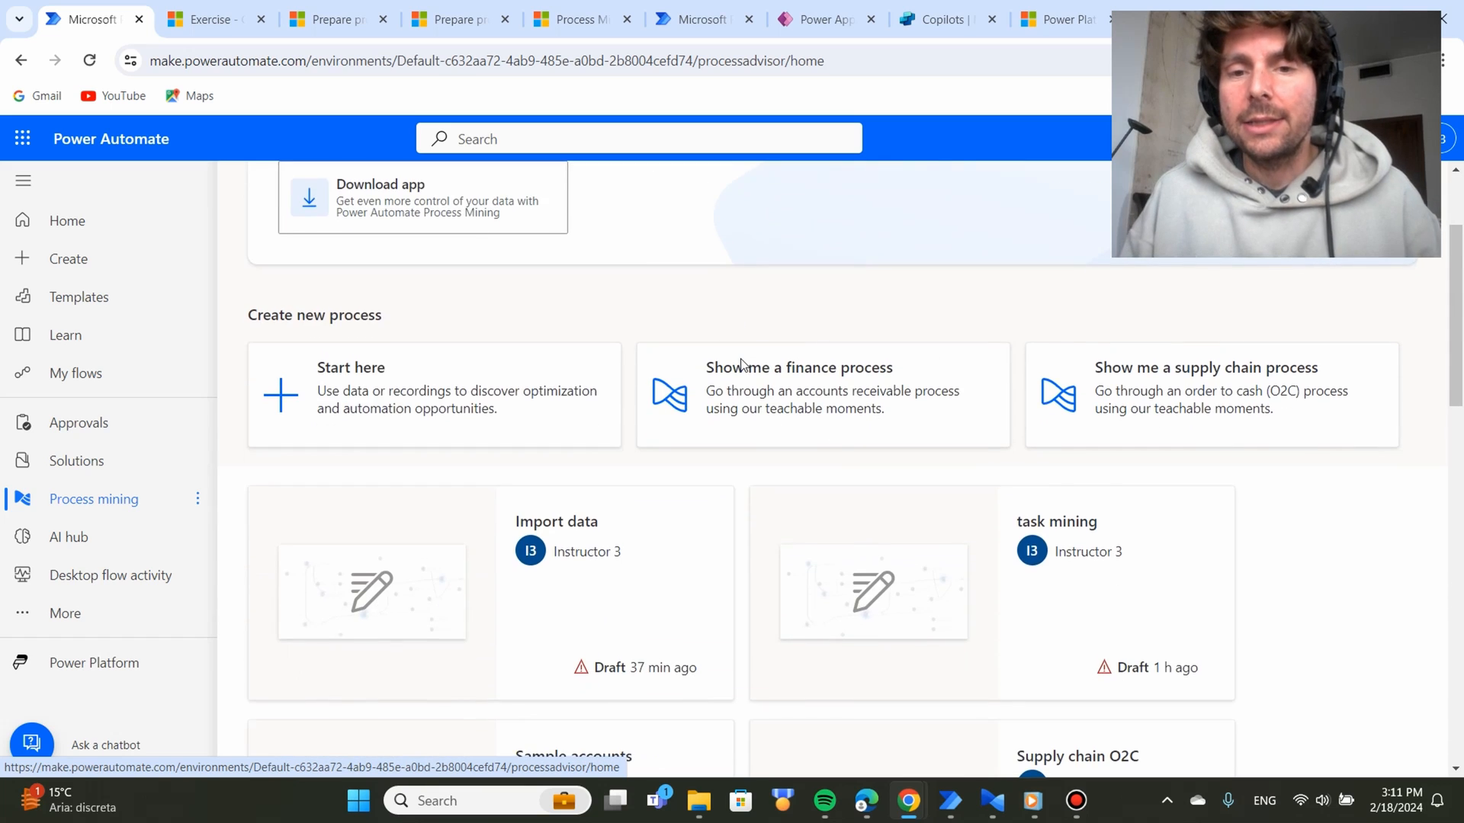
{"action": "scroll", "scroll_direction": "down", "scroll_amount": 3}
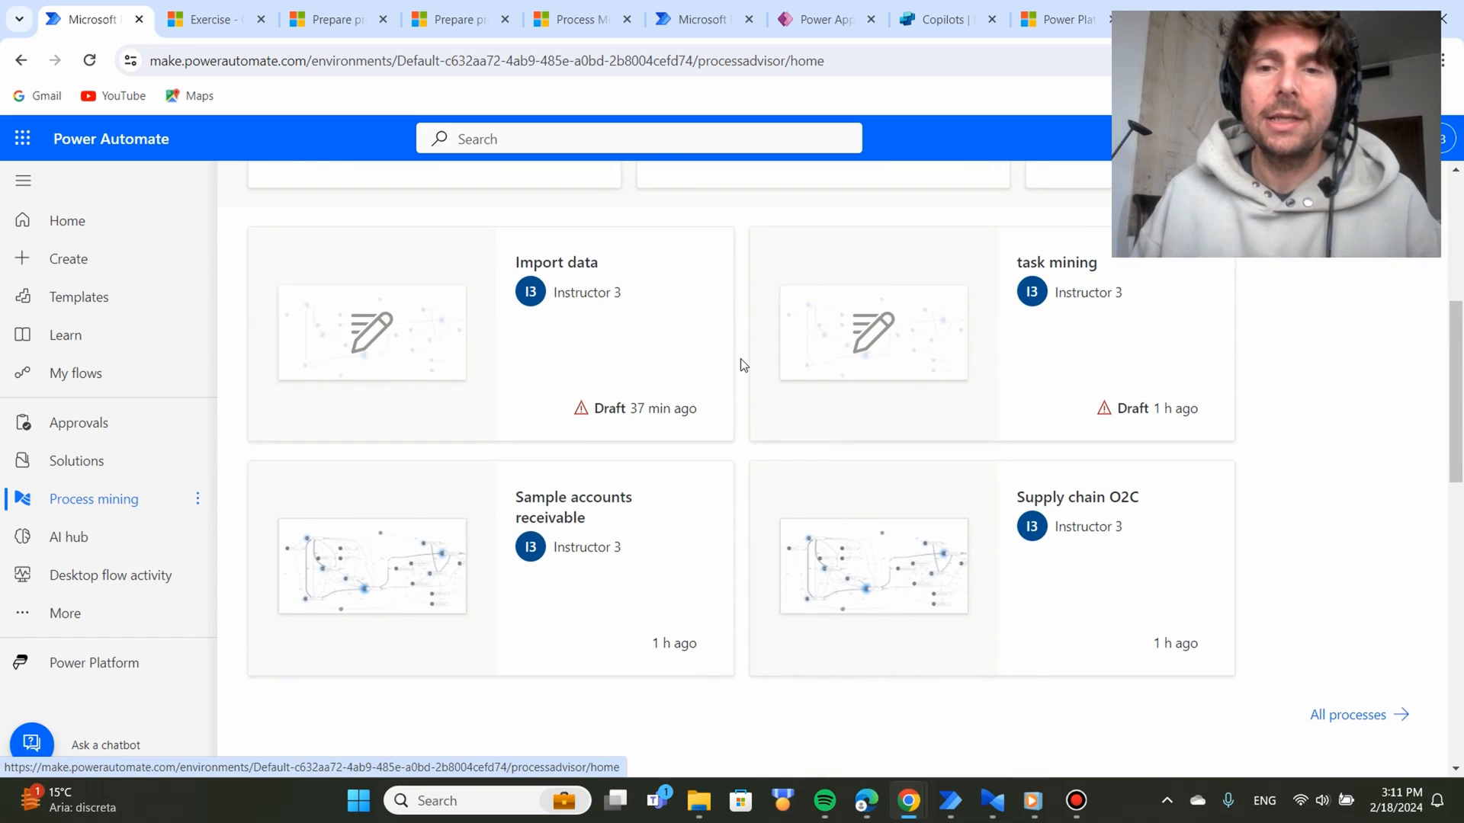
{"action": "scroll", "scroll_direction": "down", "scroll_amount": 3}
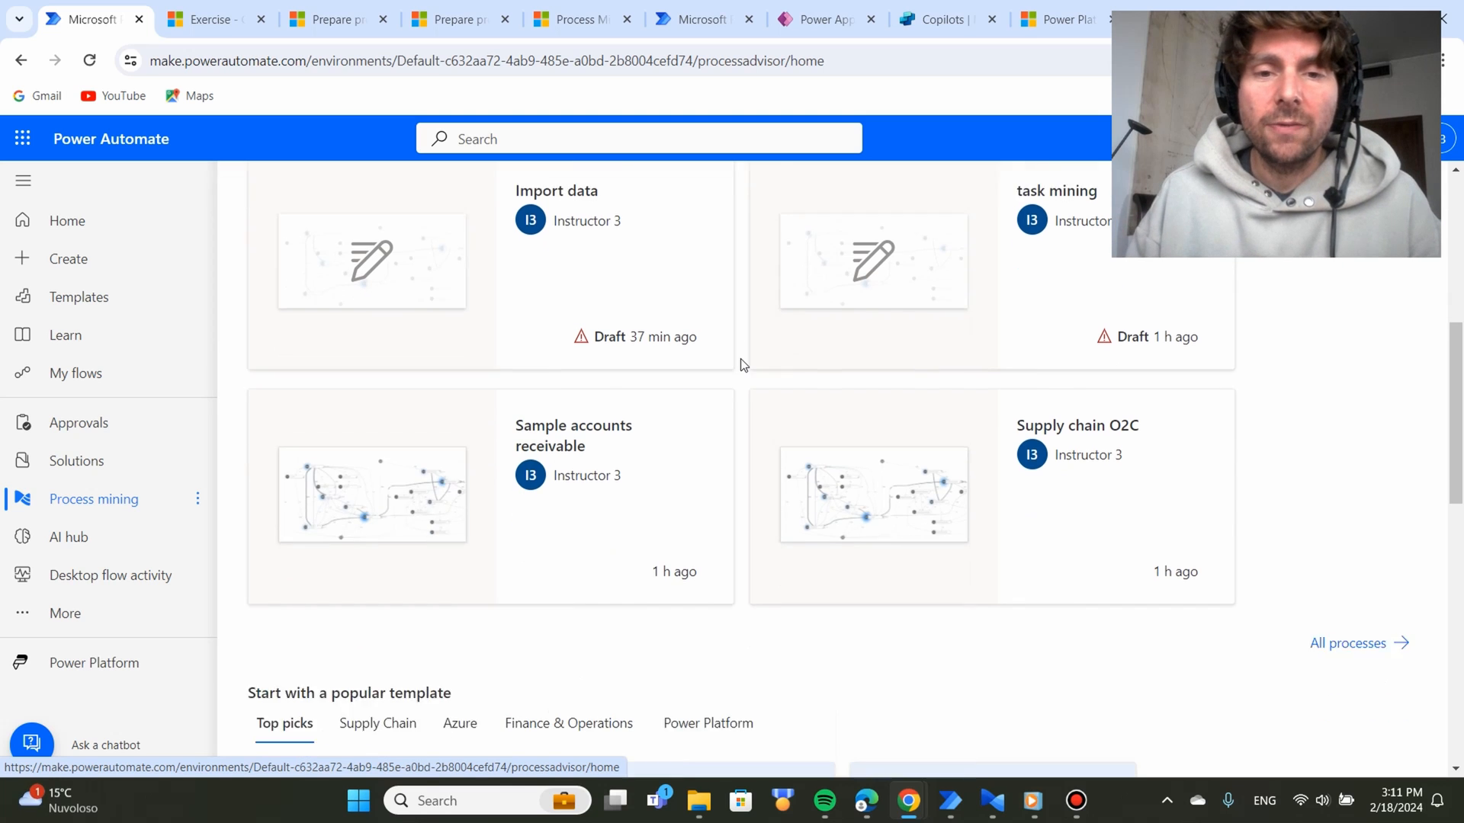
{"action": "scroll", "scroll_direction": "down", "scroll_amount": 3}
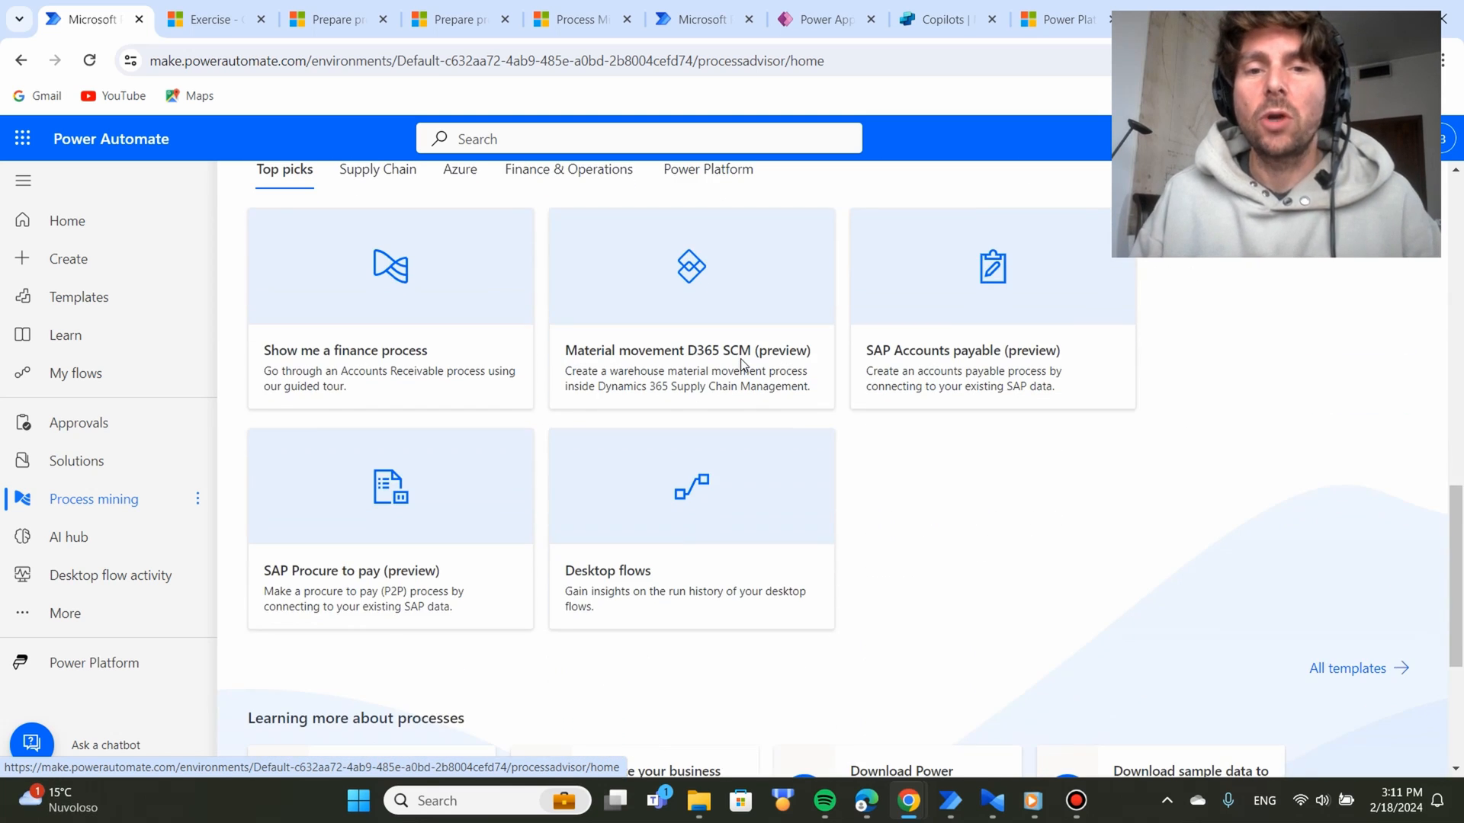
{"action": "scroll", "scroll_direction": "up", "scroll_amount": 3}
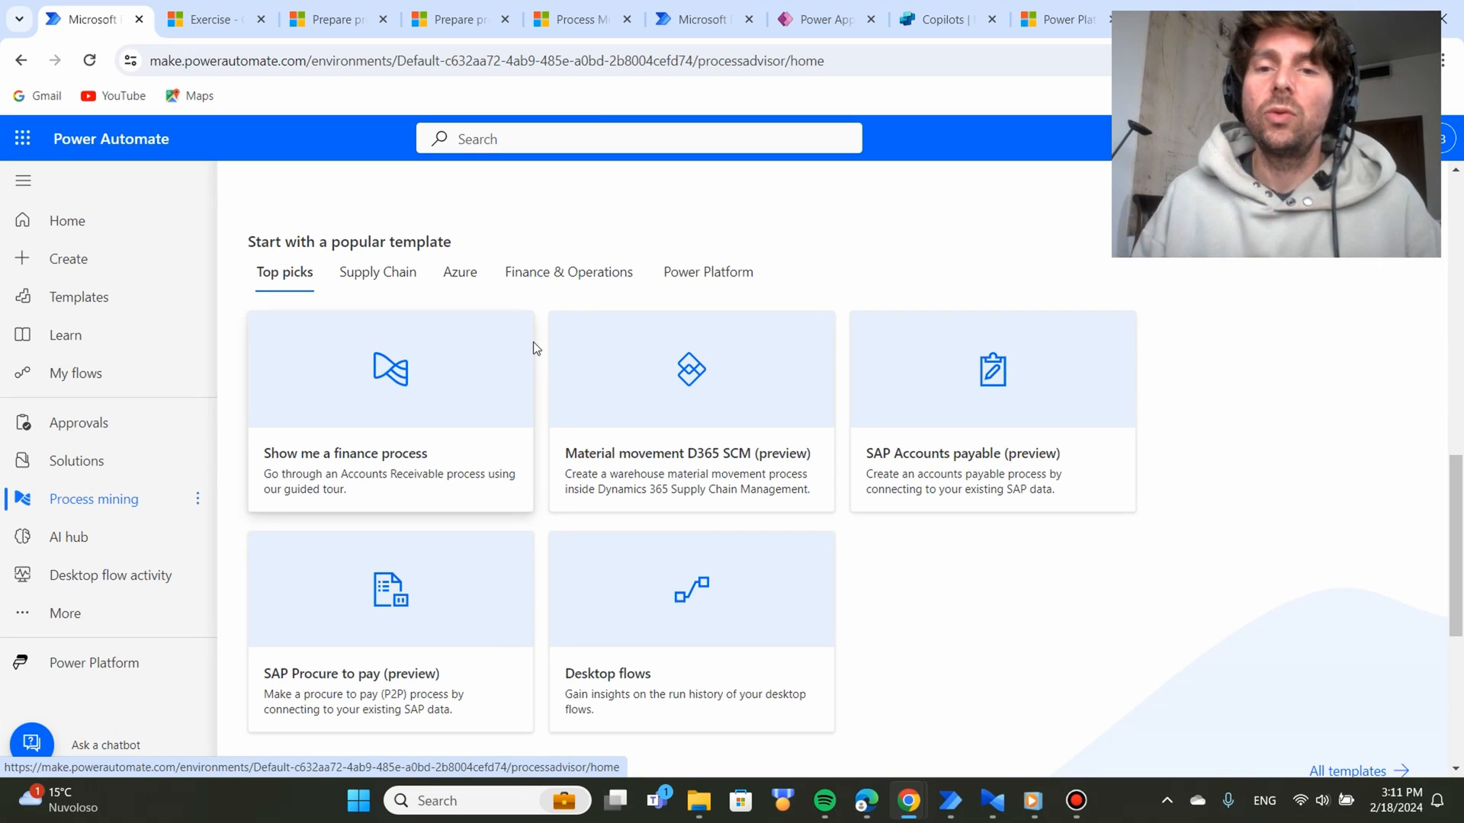
{"action": "mouse_move", "coordinate": [467, 357]}
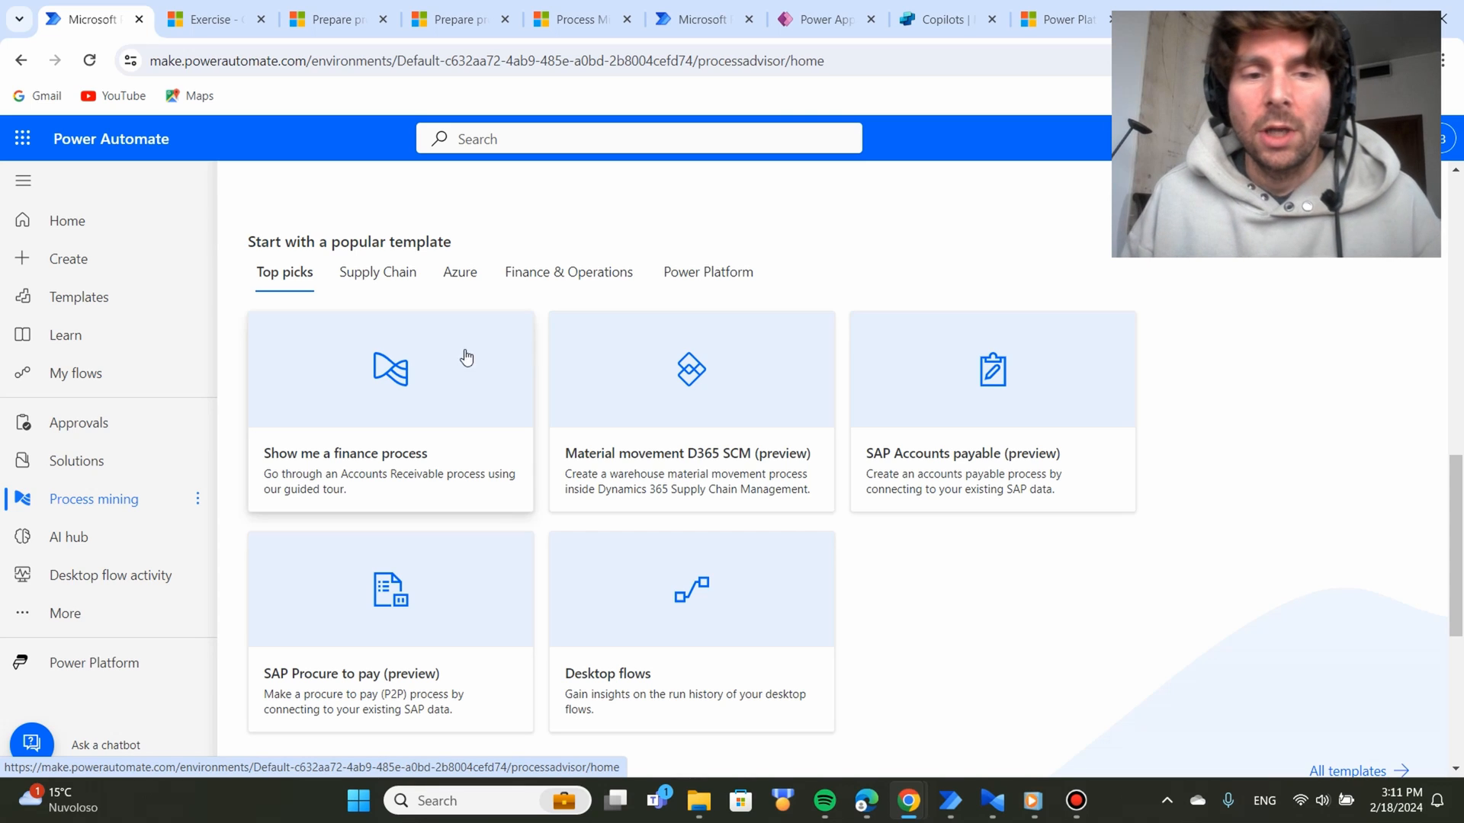
{"action": "mouse_move", "coordinate": [432, 374]}
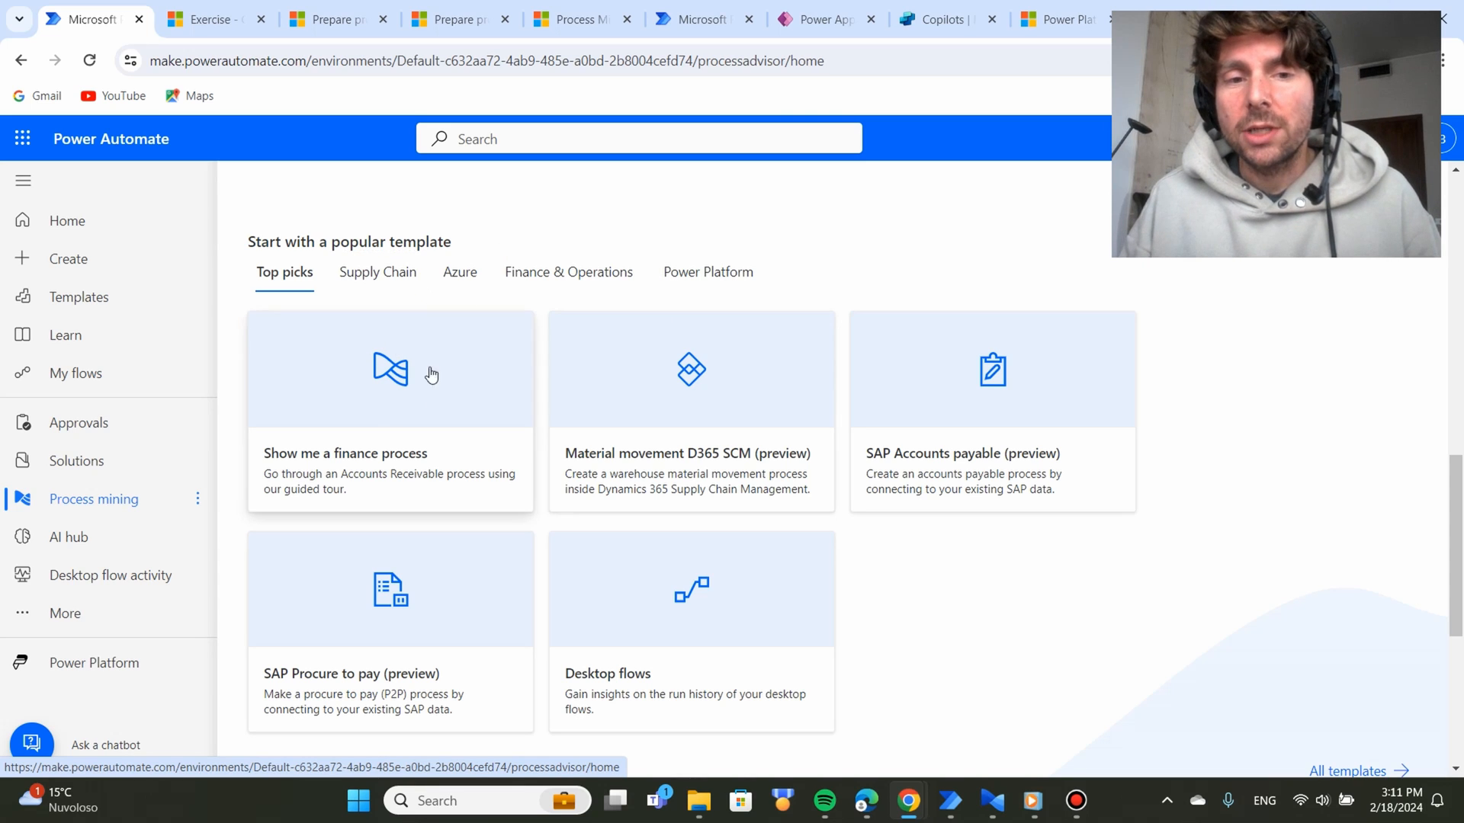
{"action": "mouse_move", "coordinate": [427, 380]}
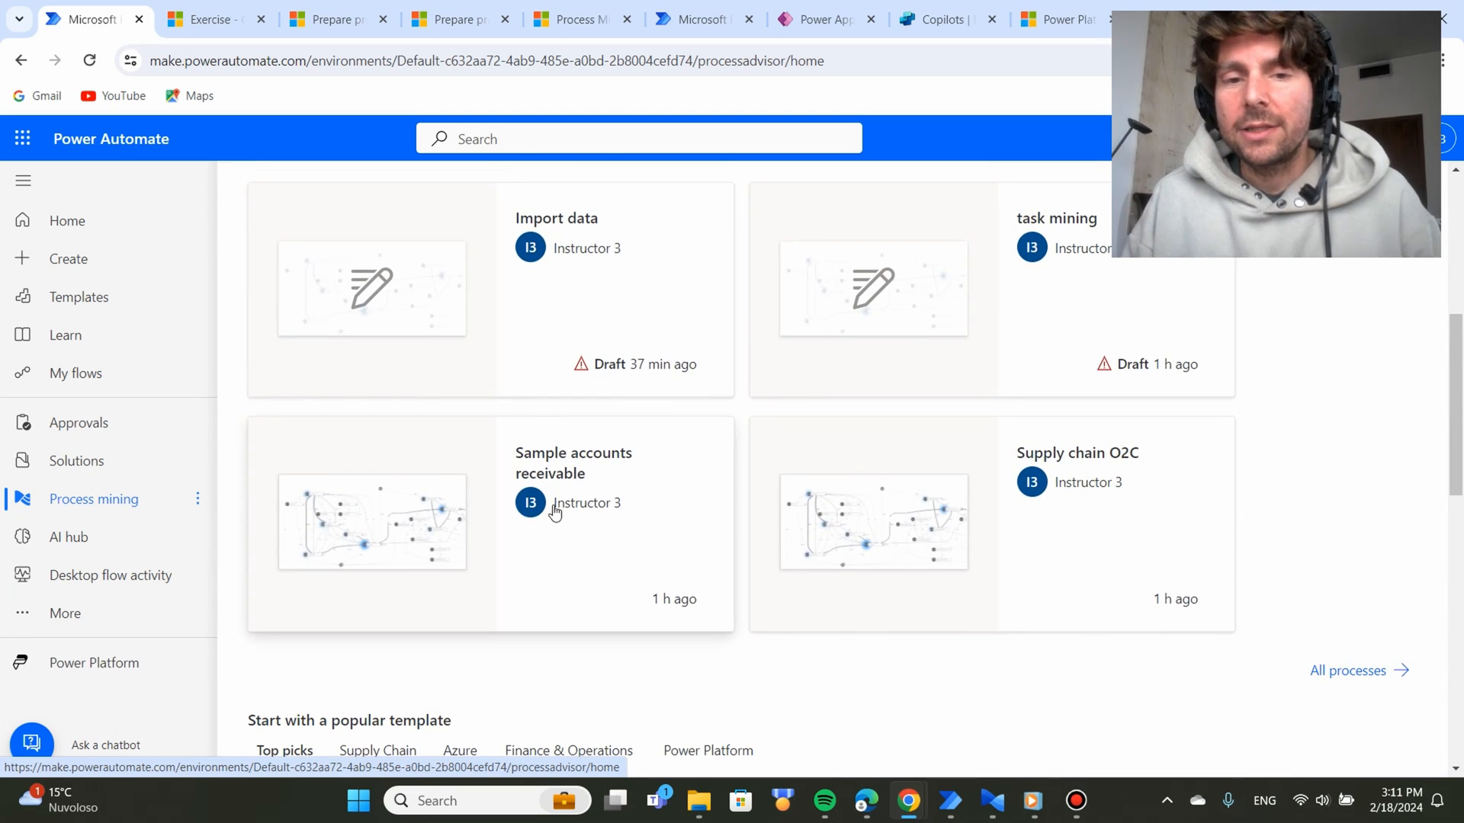
{"action": "mouse_move", "coordinate": [1024, 491]}
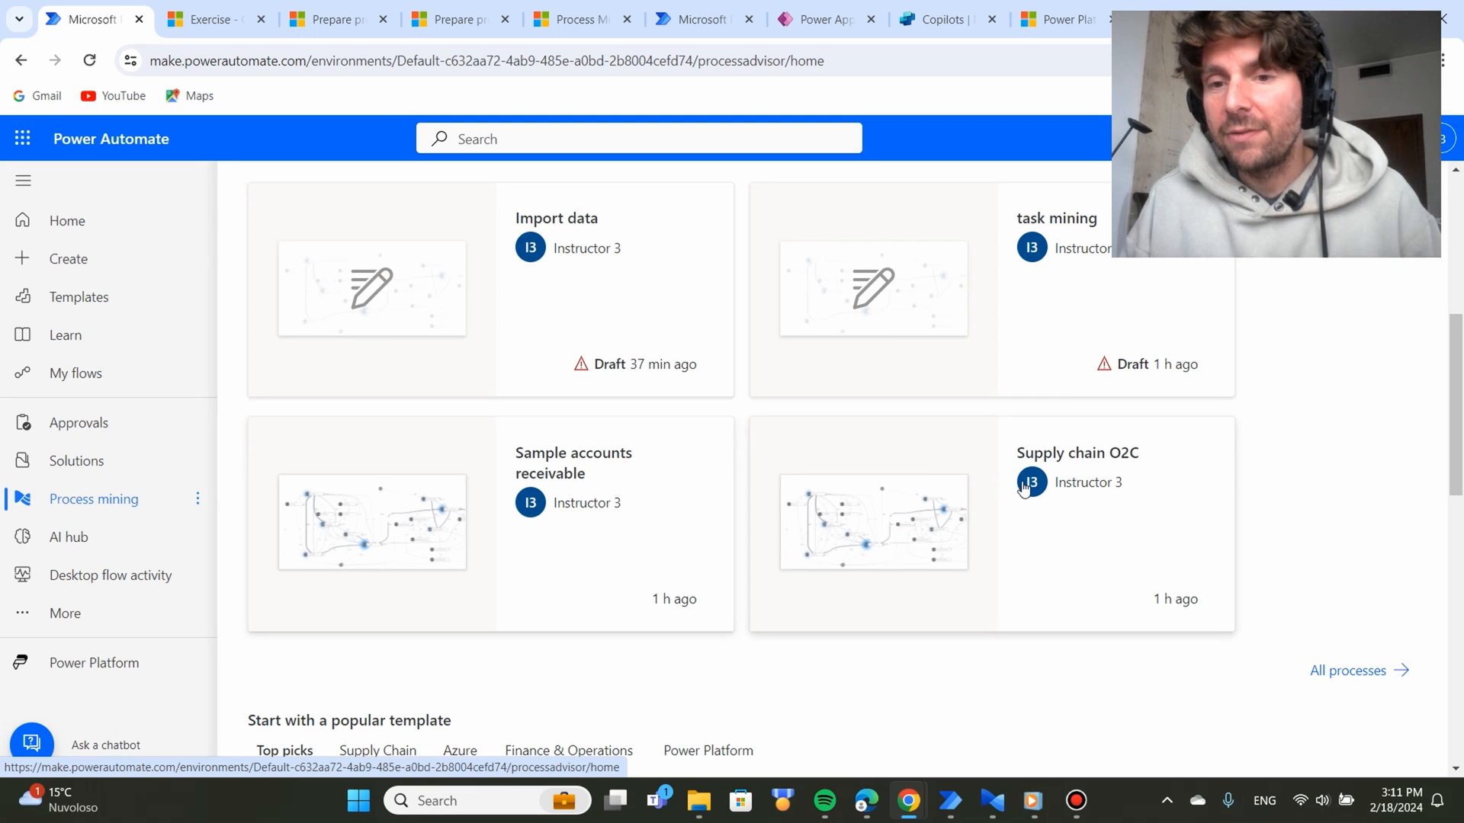
{"action": "mouse_move", "coordinate": [1144, 486]}
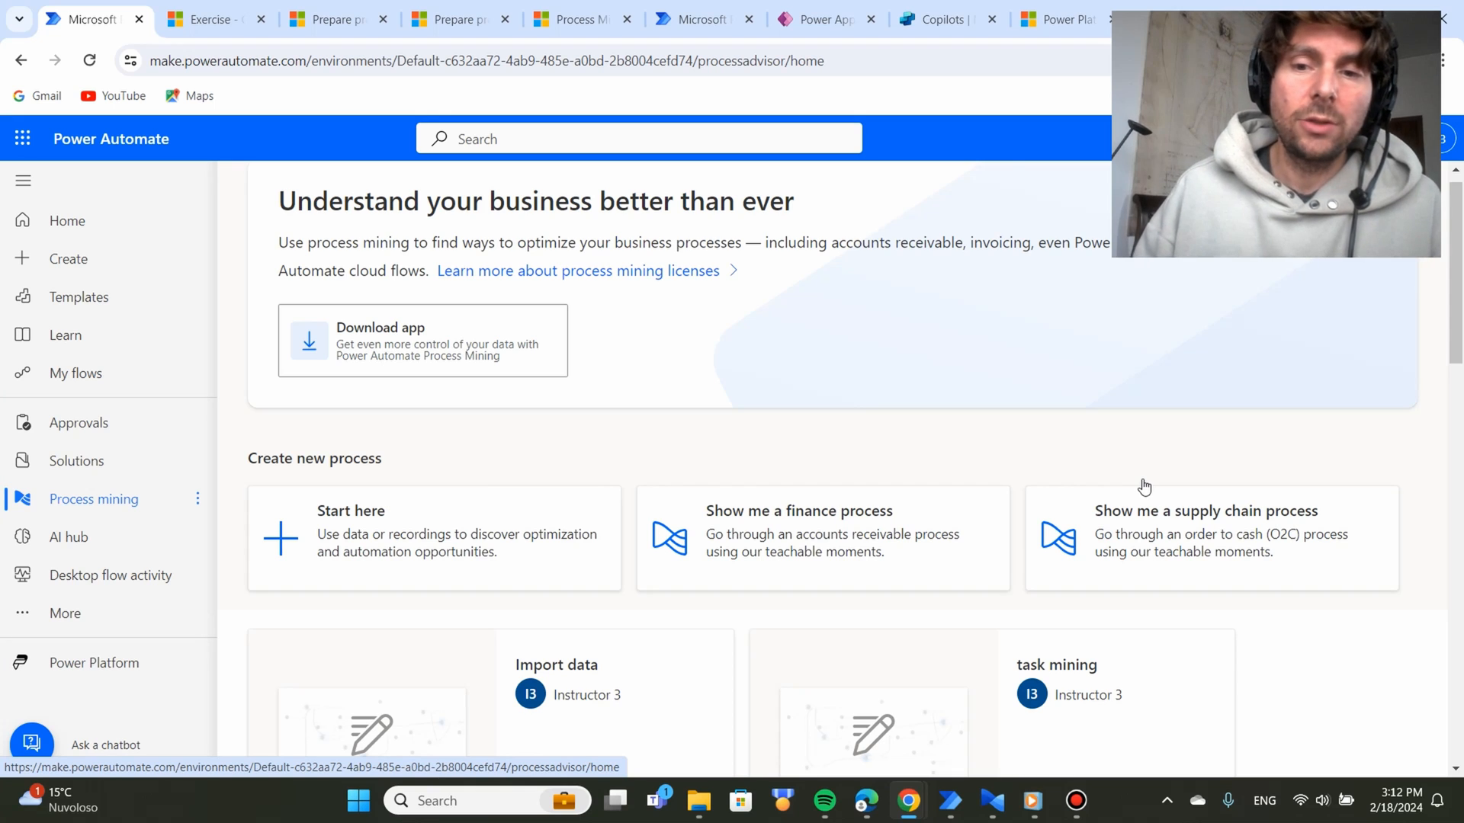
{"action": "scroll", "scroll_direction": "down", "scroll_amount": 3}
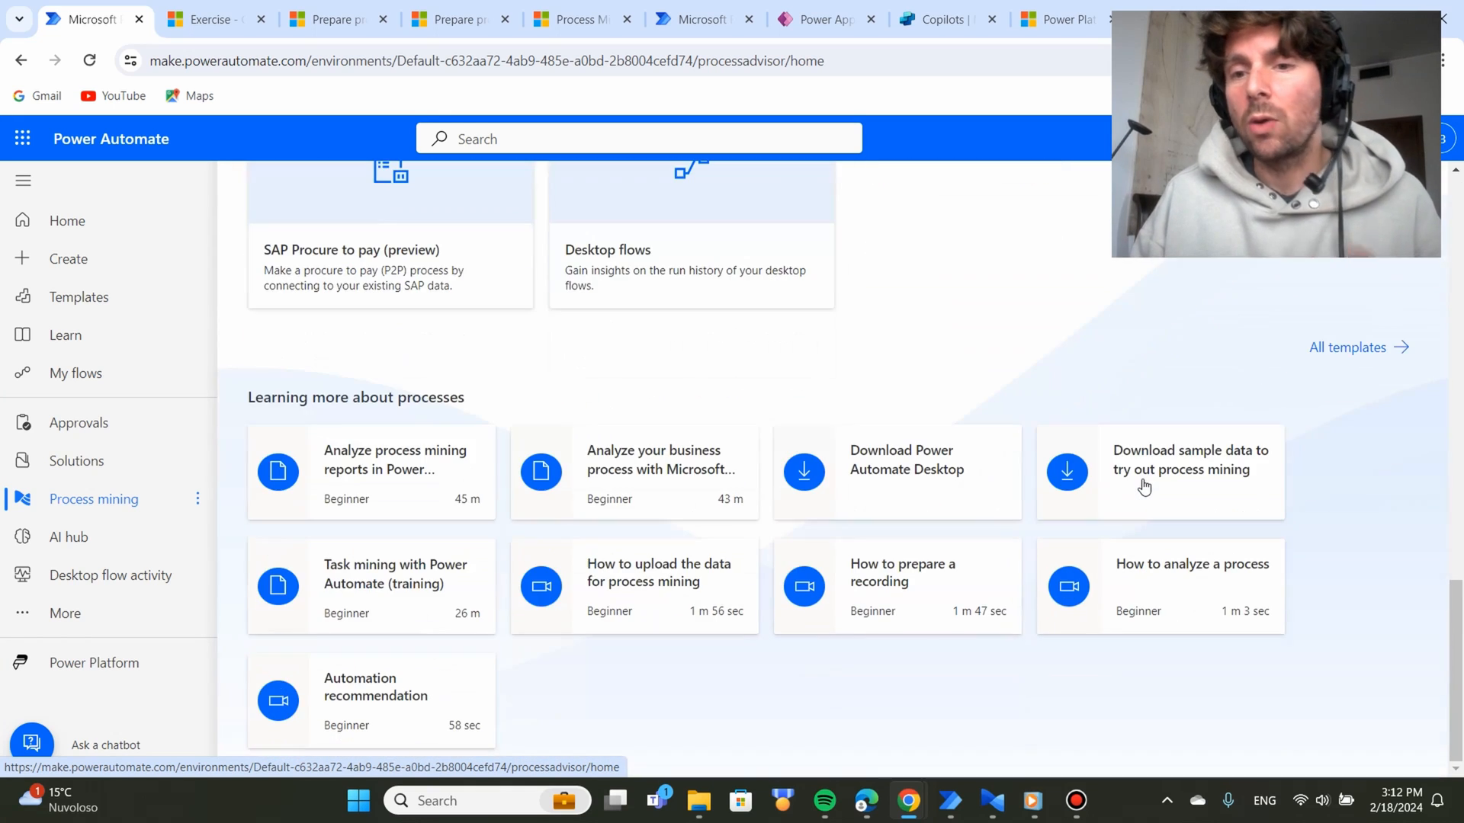
{"action": "mouse_move", "coordinate": [1048, 229]}
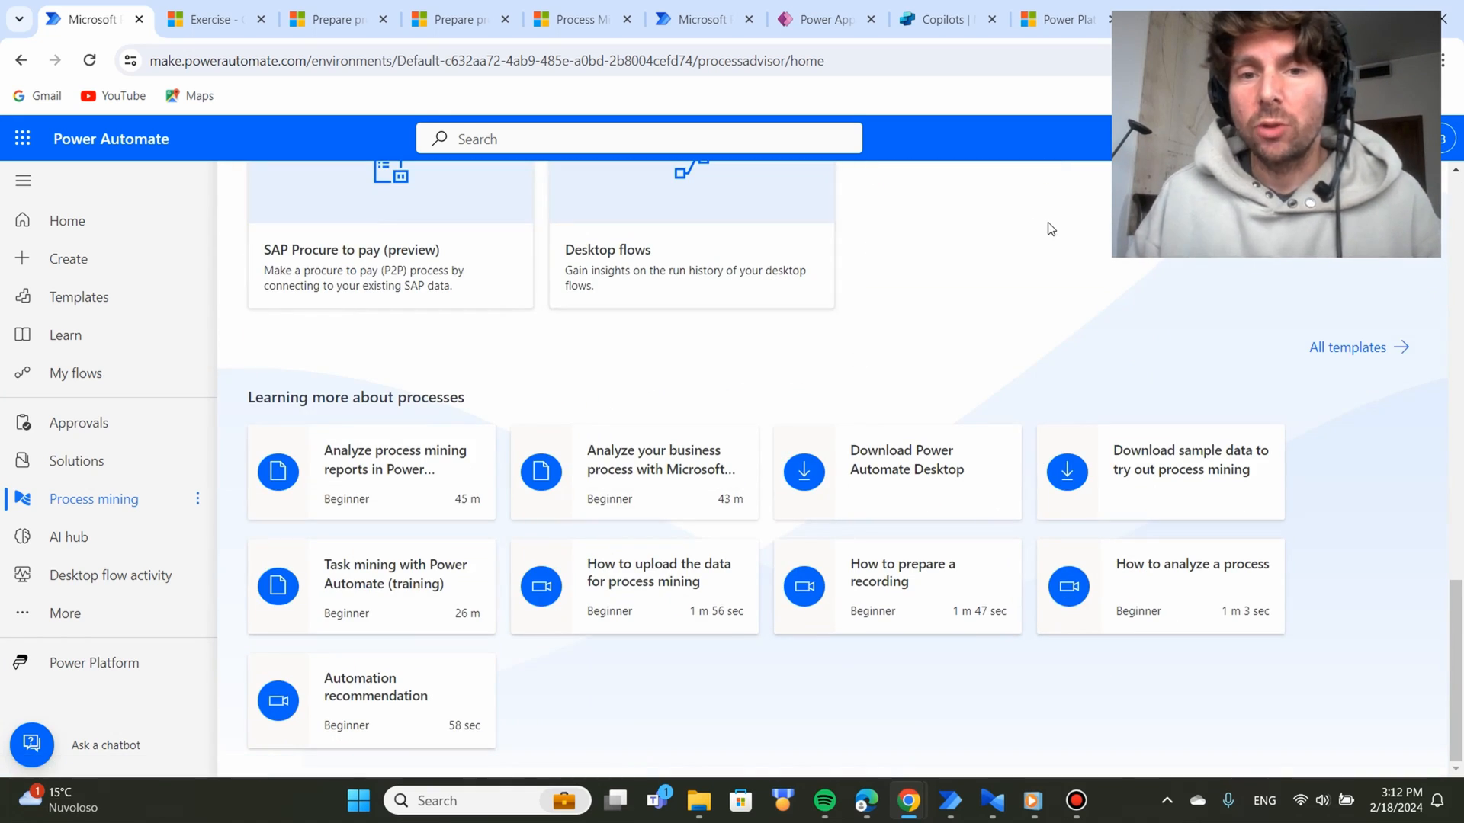
{"action": "mouse_move", "coordinate": [627, 376]}
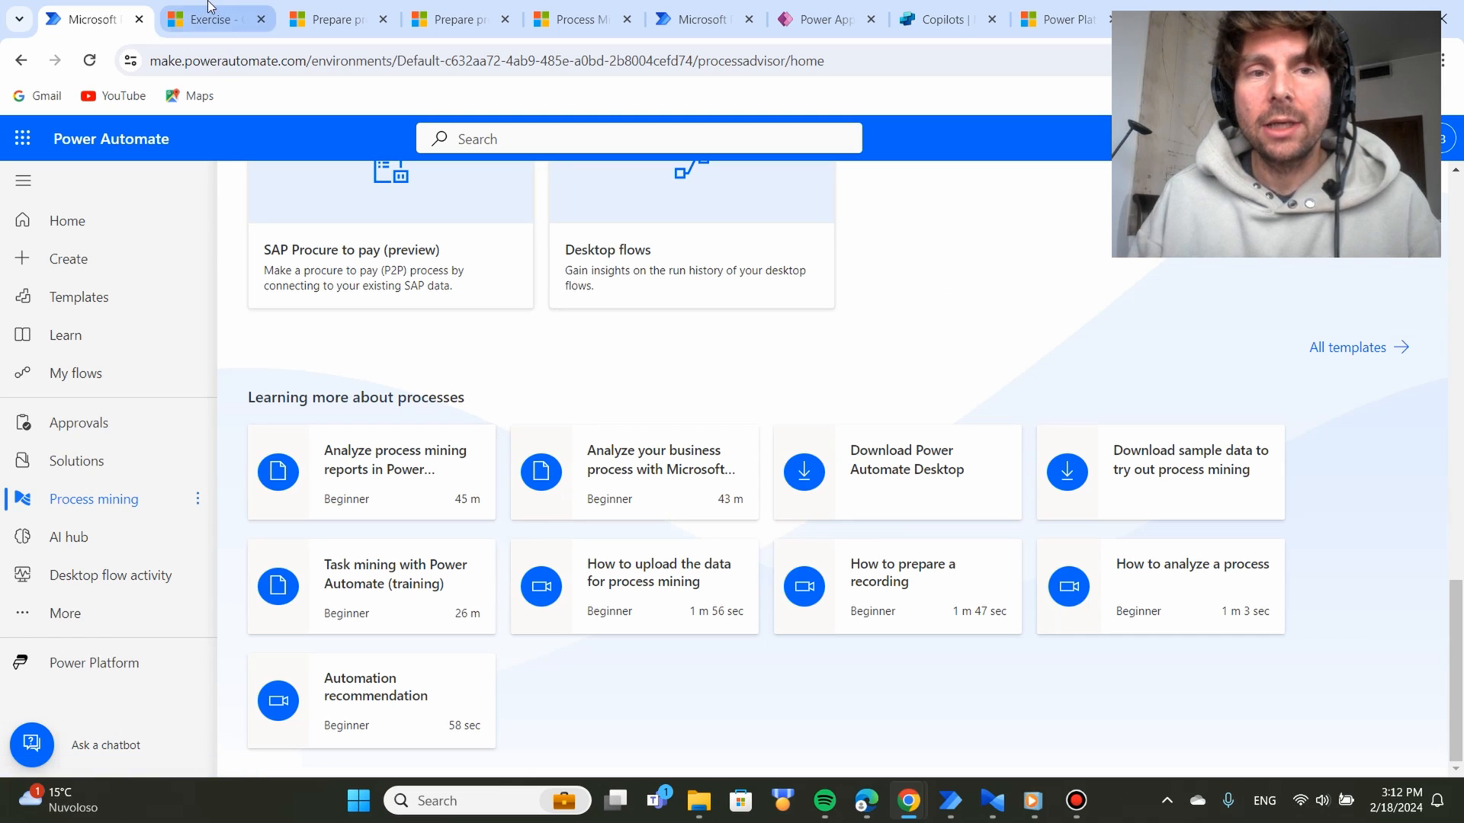
{"action": "left_click", "coordinate": [215, 19]}
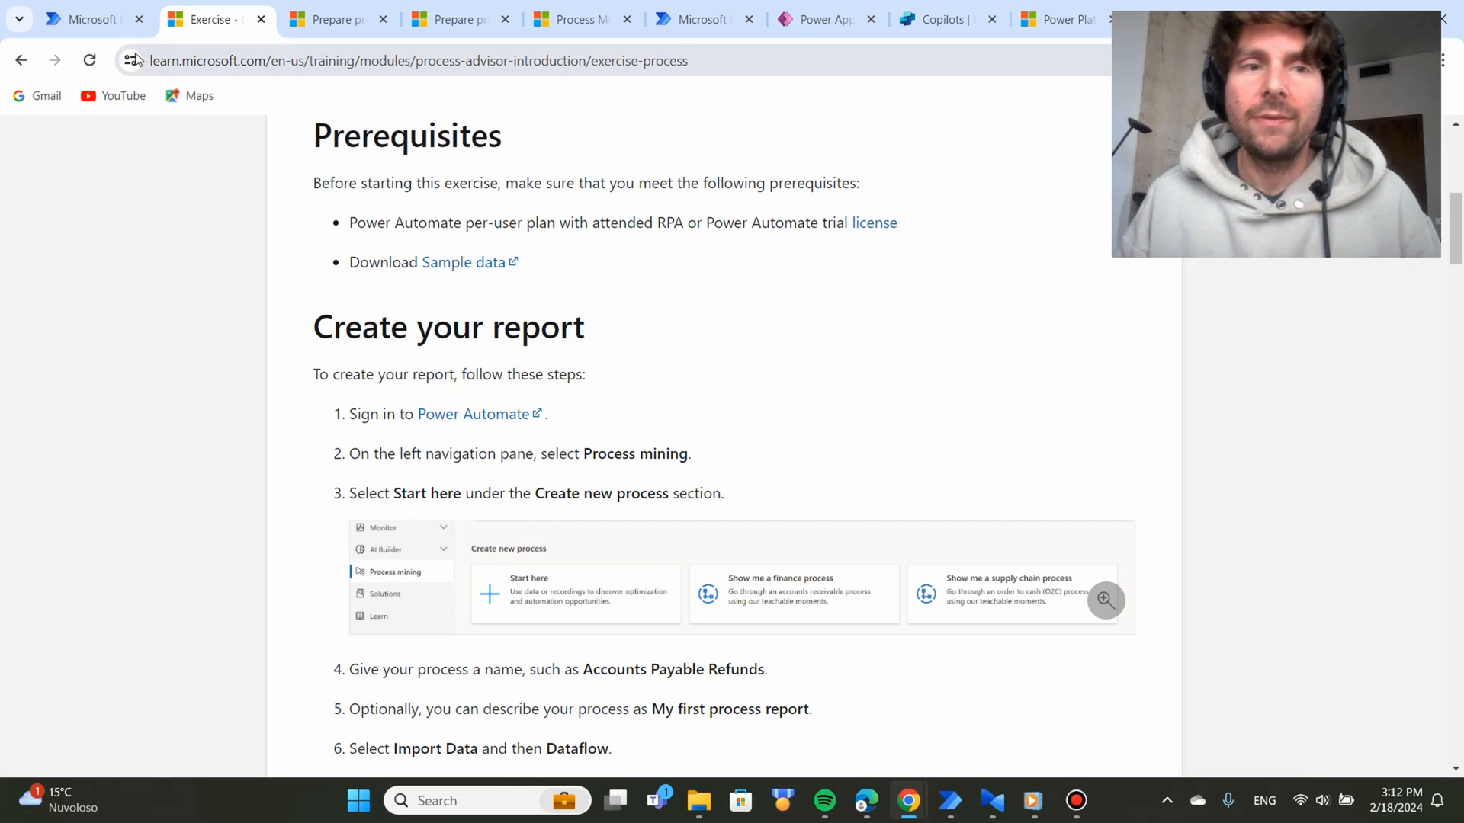
{"action": "left_click", "coordinate": [84, 19]}
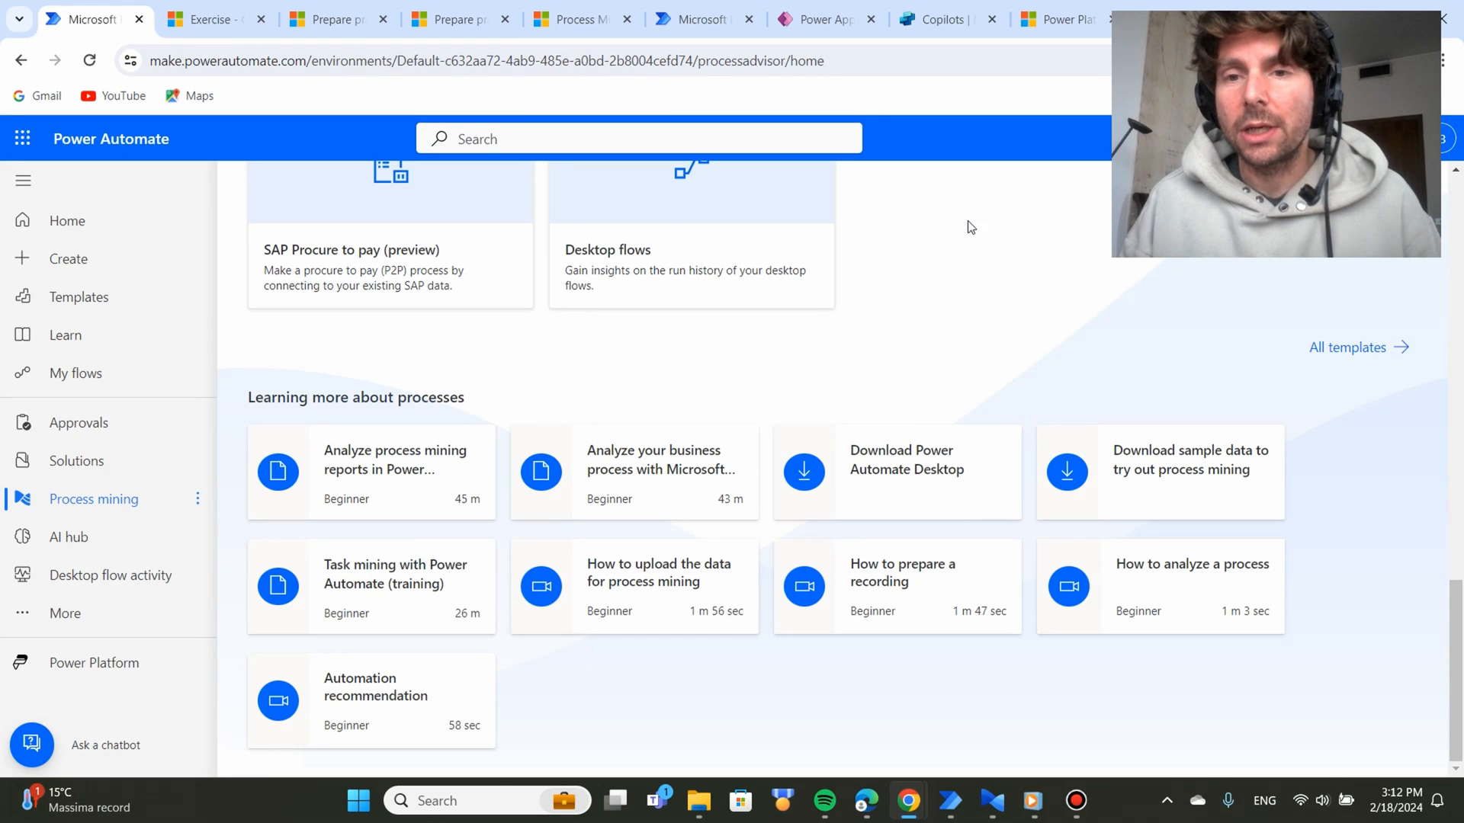
Create a process named 'ProcessMinint Task 2' using Import data via Dataflow.
{"action": "scroll", "scroll_direction": "up", "scroll_amount": 3}
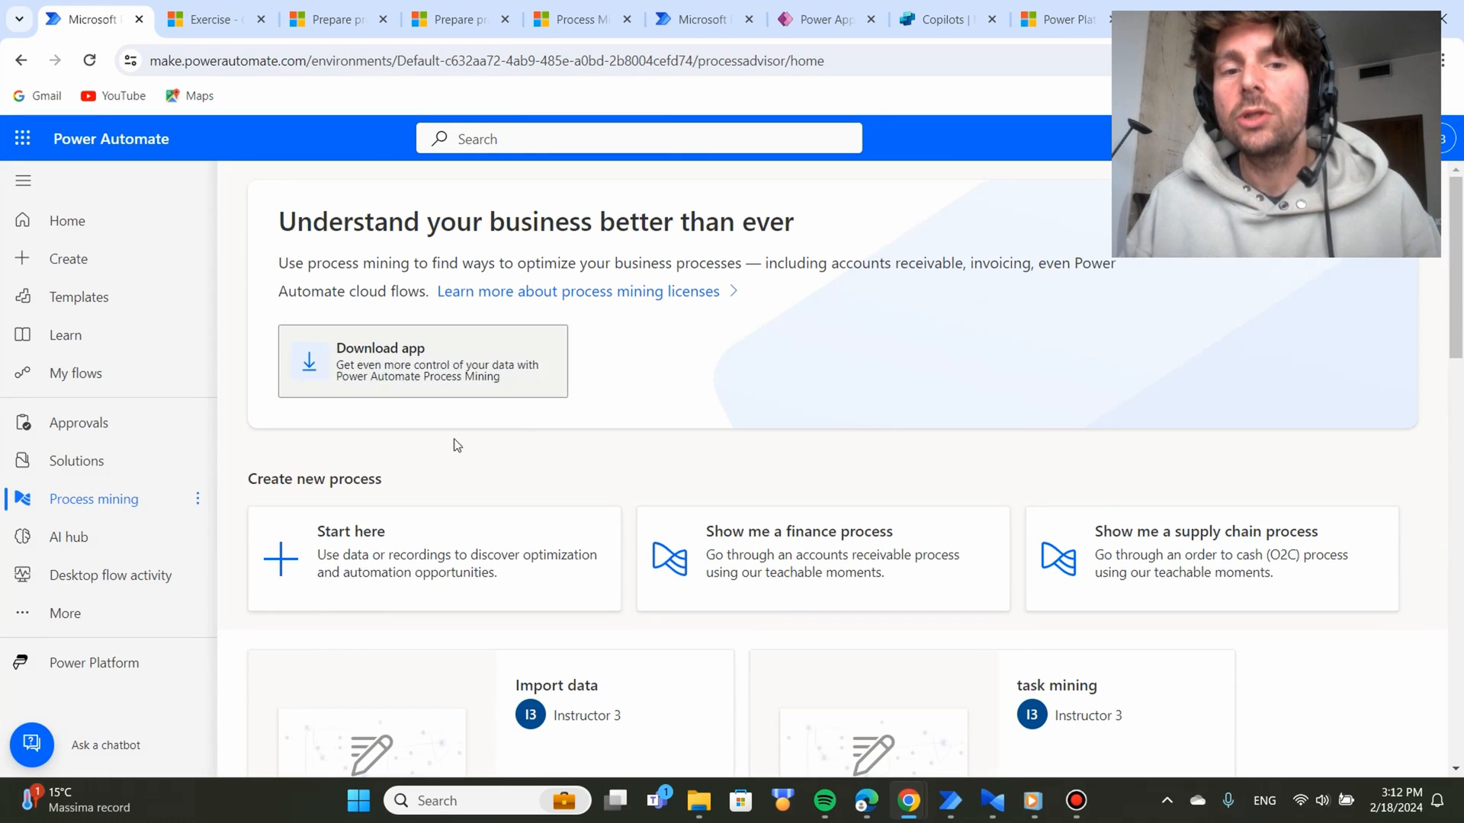
{"action": "mouse_move", "coordinate": [509, 546]}
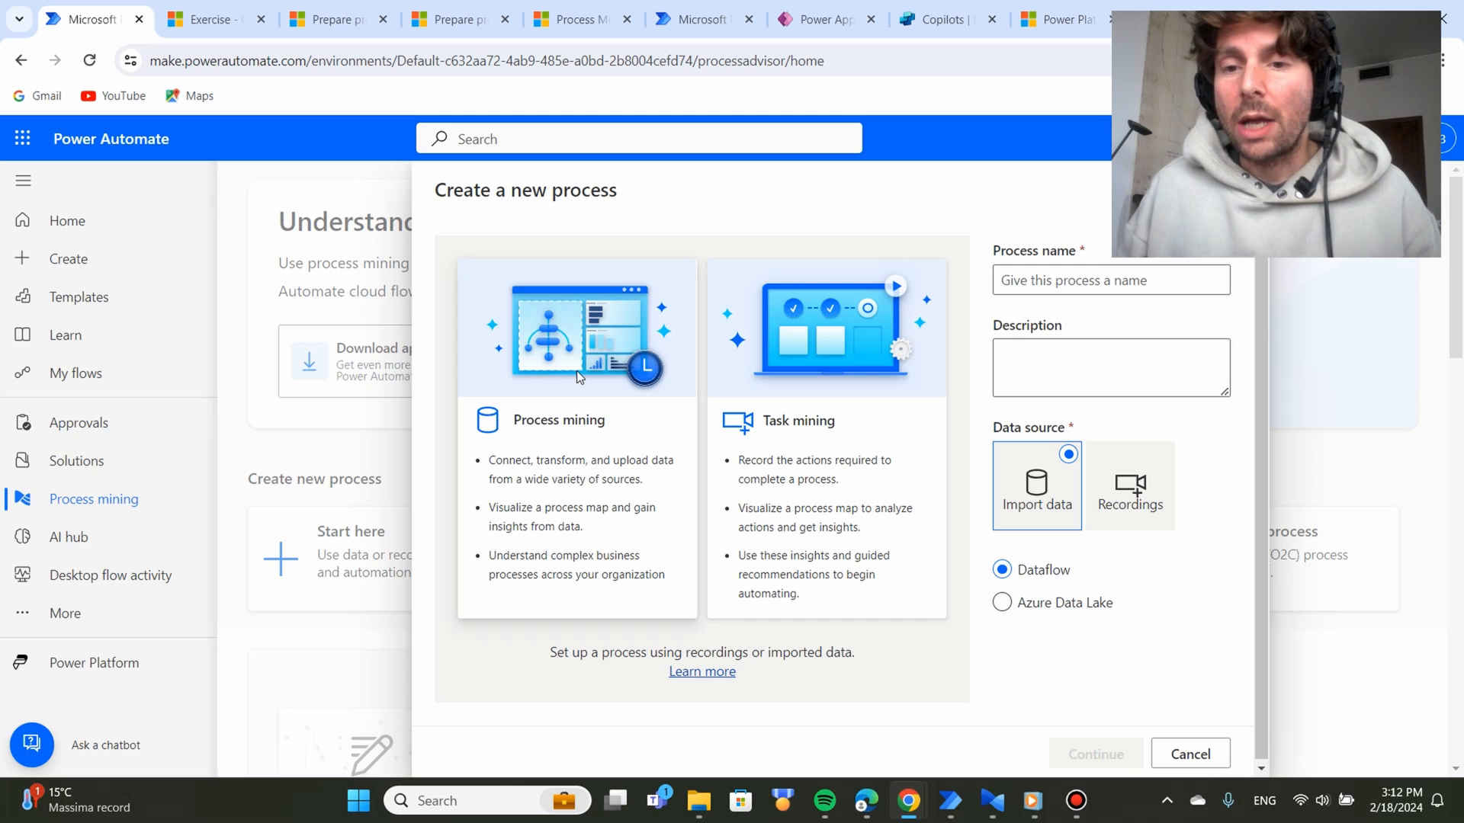
{"action": "mouse_move", "coordinate": [603, 369]}
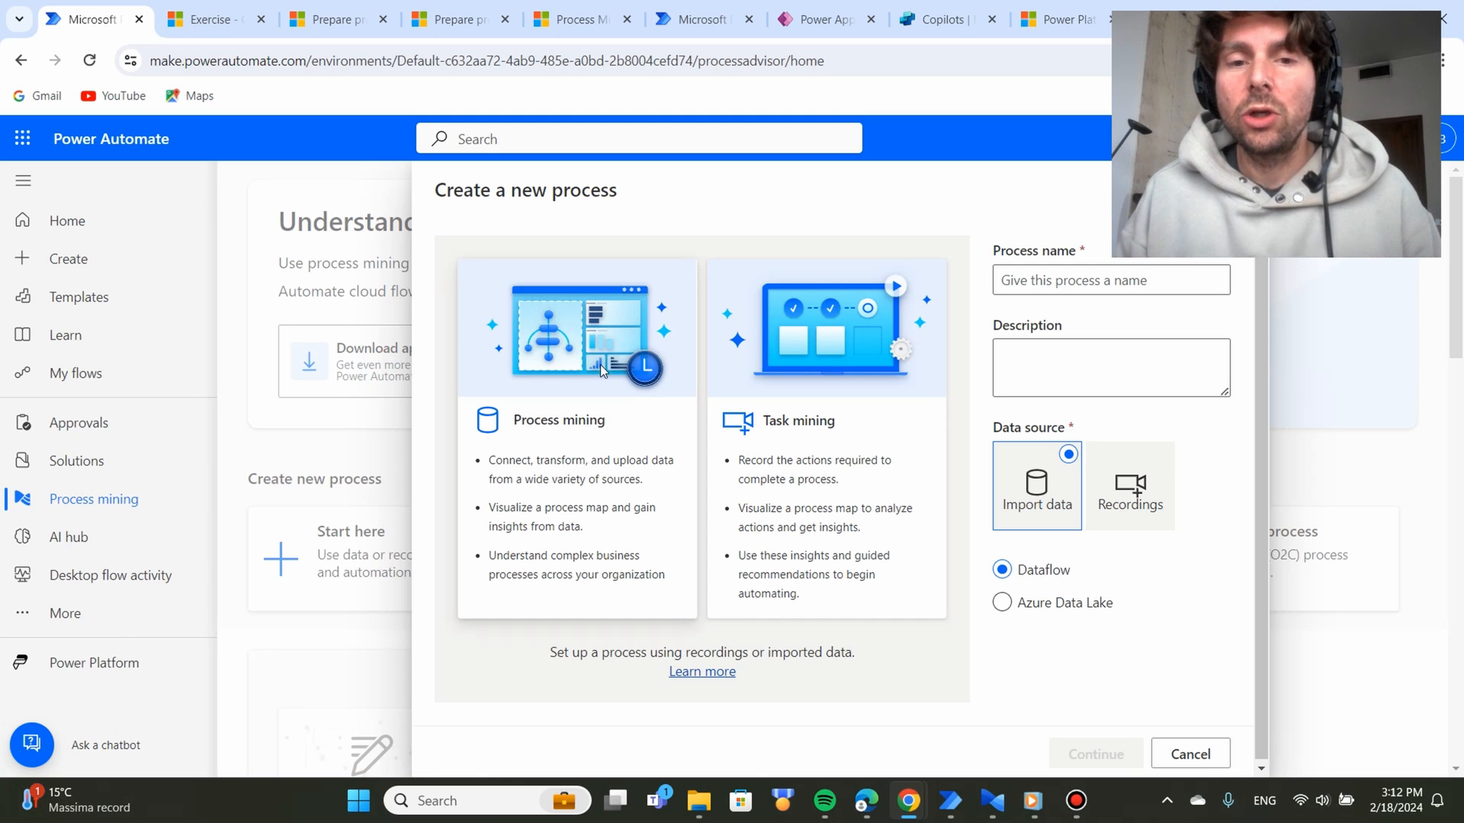
{"action": "left_click", "coordinate": [1110, 279]}
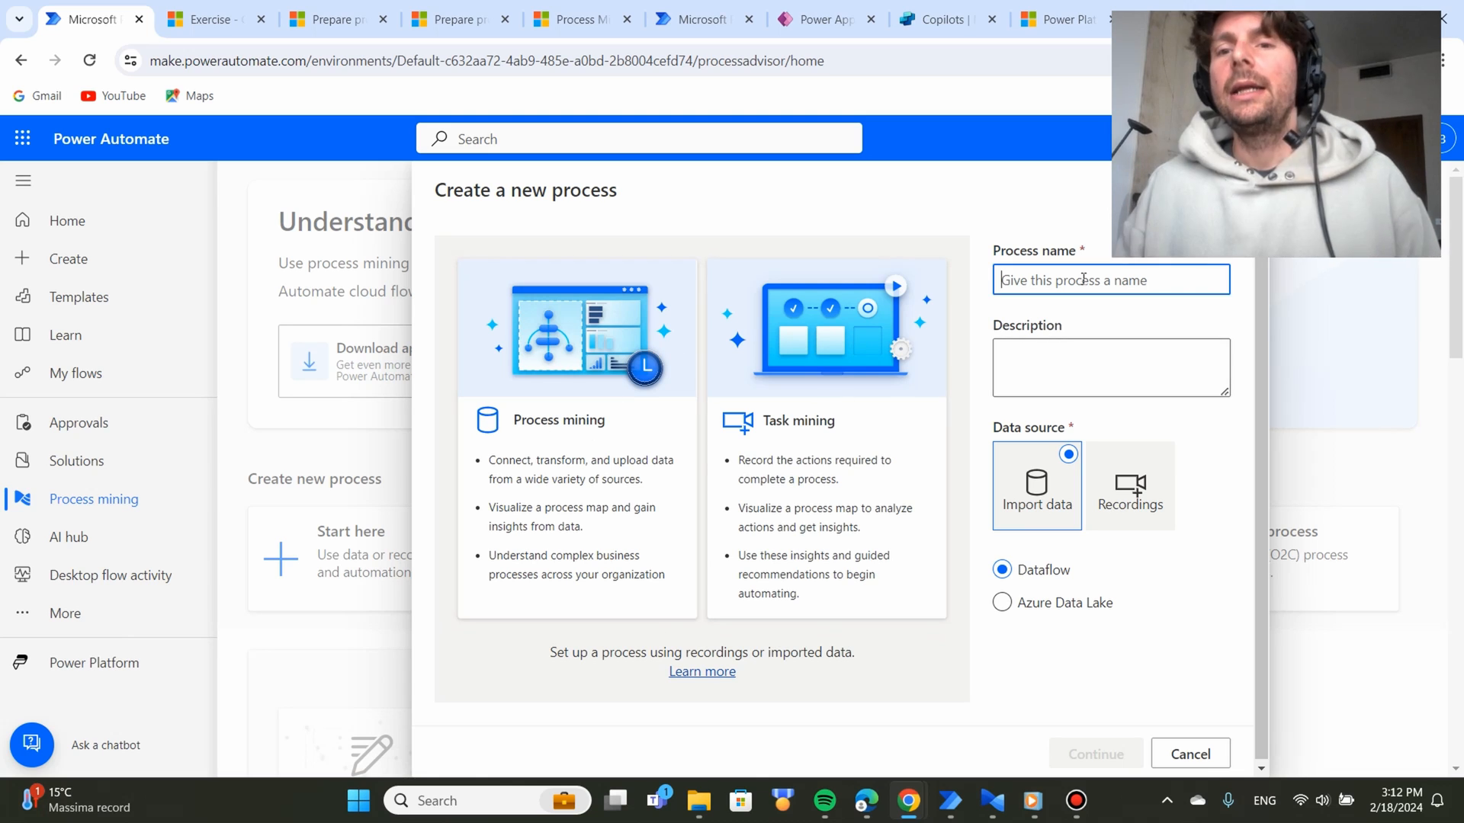
{"action": "type", "text": "Pro"}
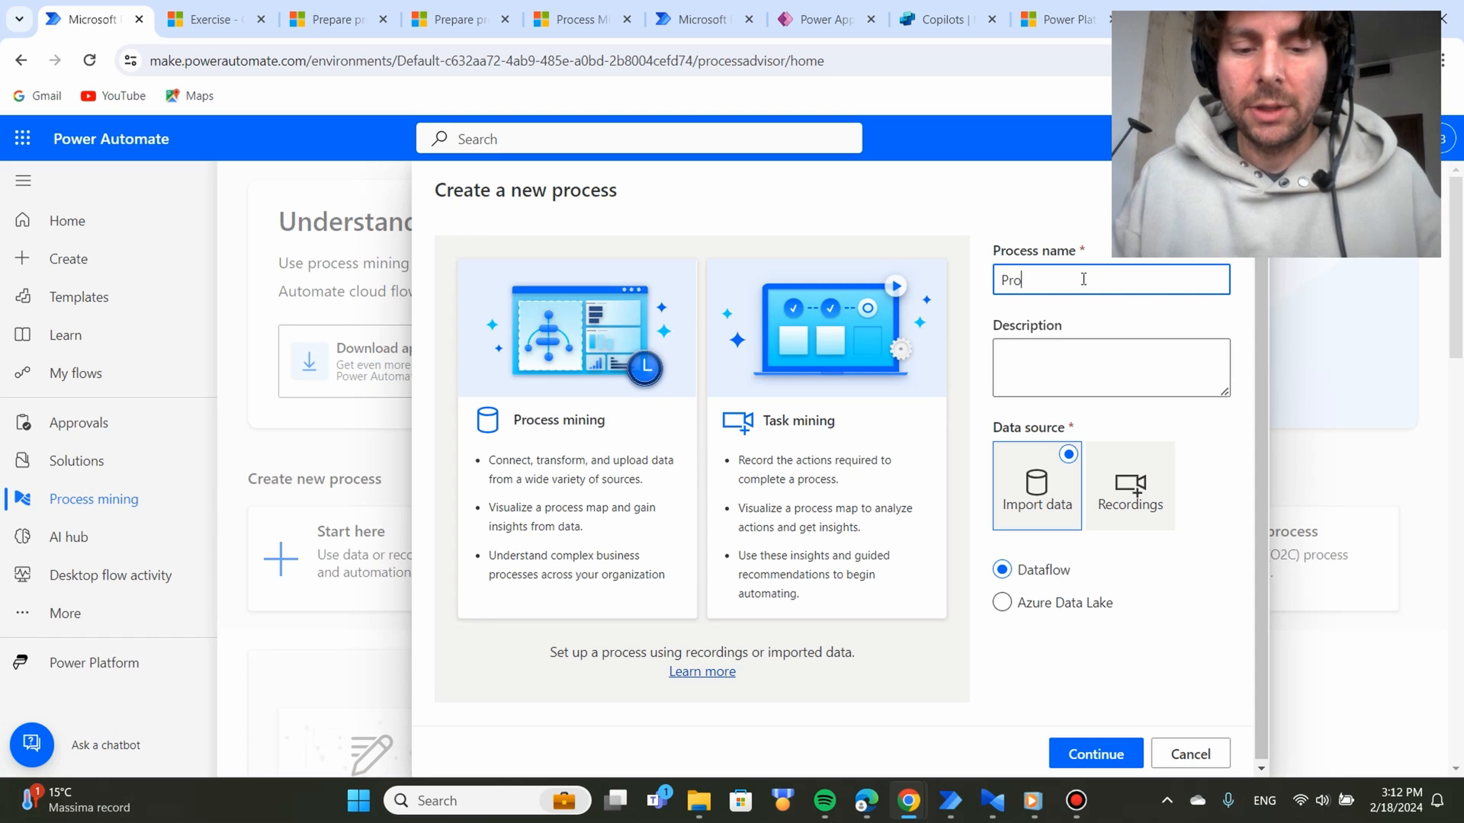
{"action": "type", "text": "ProcessMinint Task 2"}
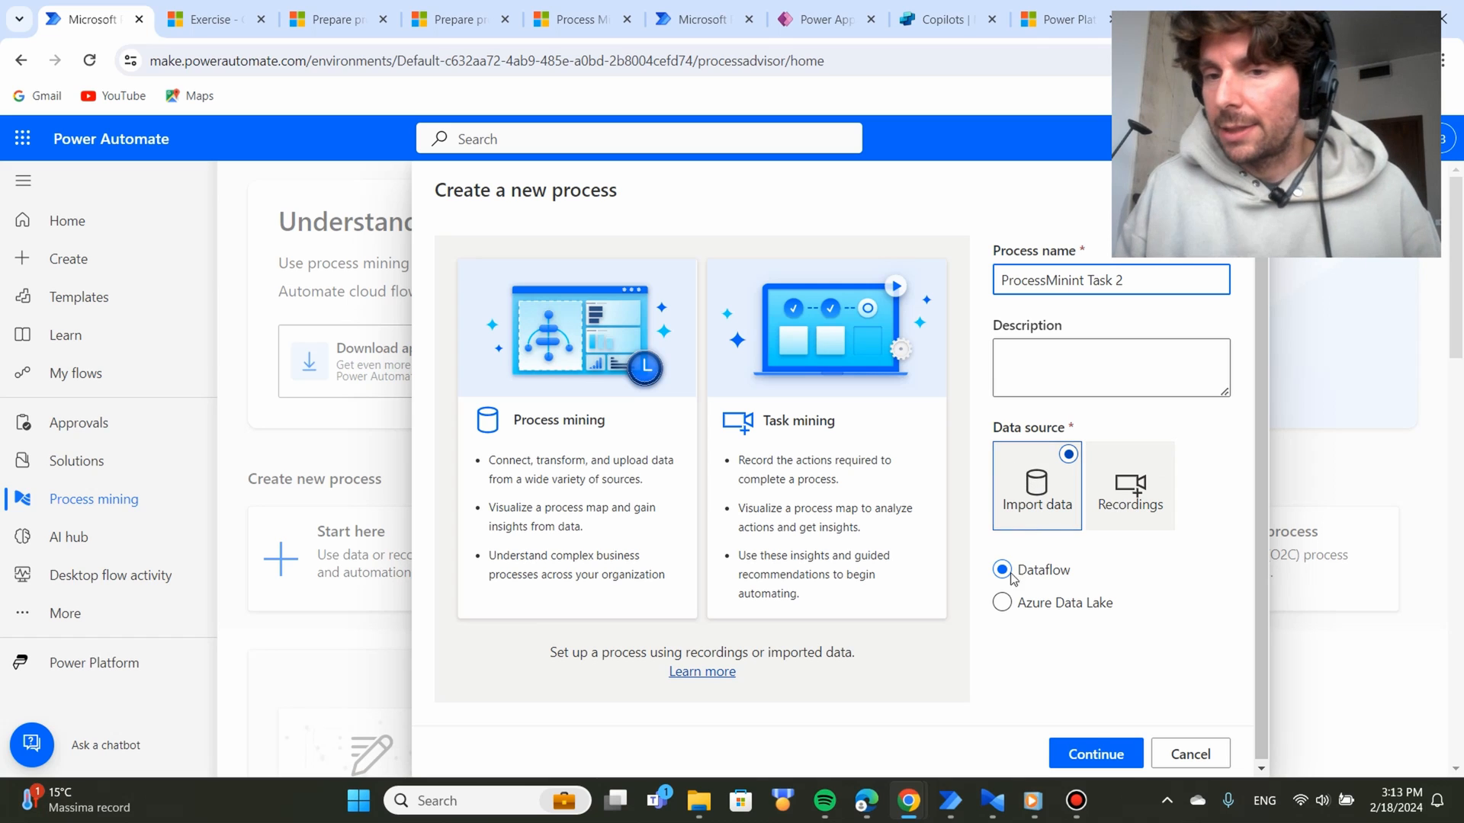
{"action": "left_click", "coordinate": [1094, 753]}
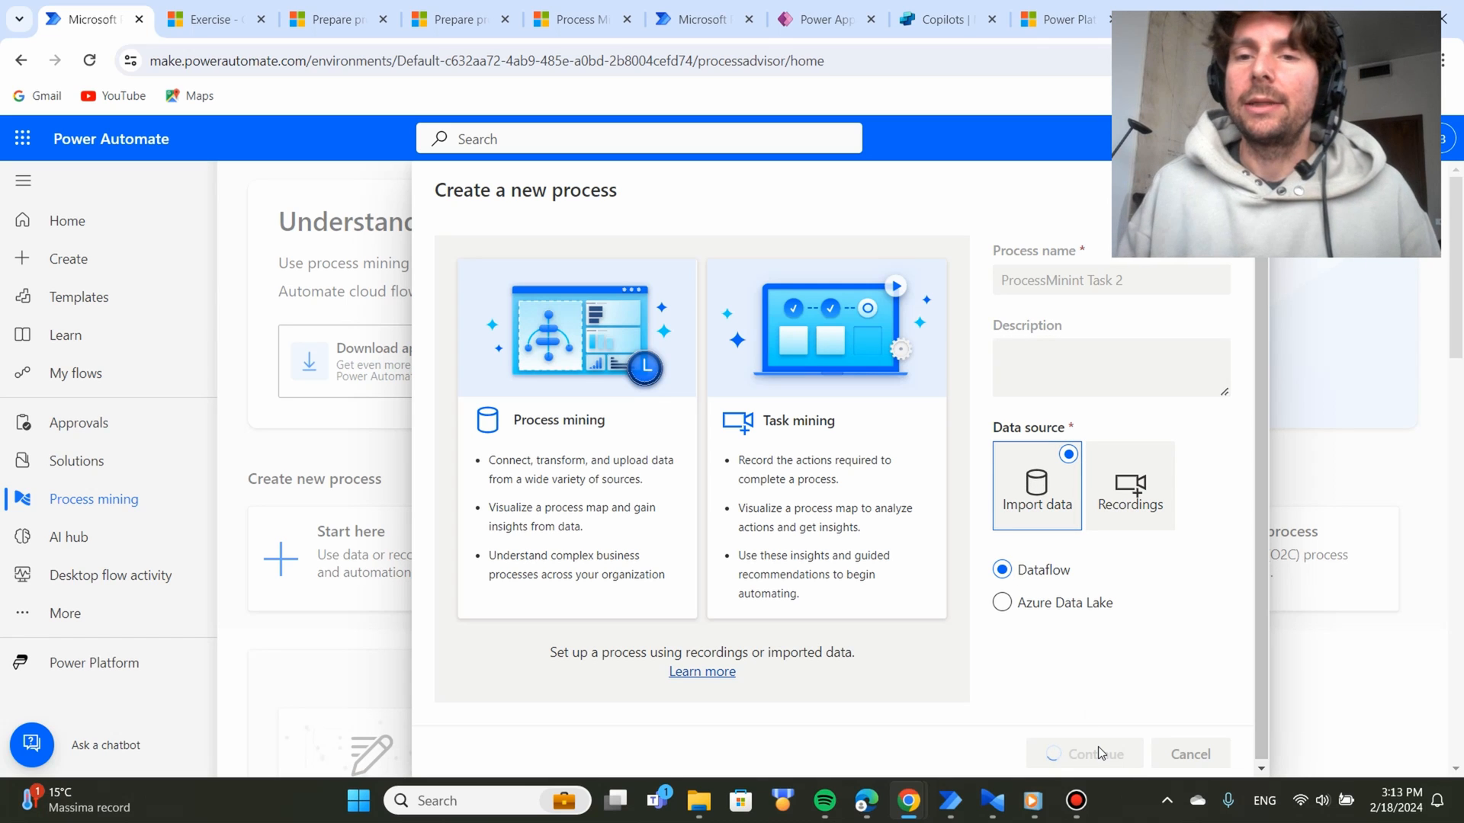
Pick Text/CSV with Upload file (Preview) and upload the AP refunds event log CSV.
{"action": "left_click", "coordinate": [1082, 753]}
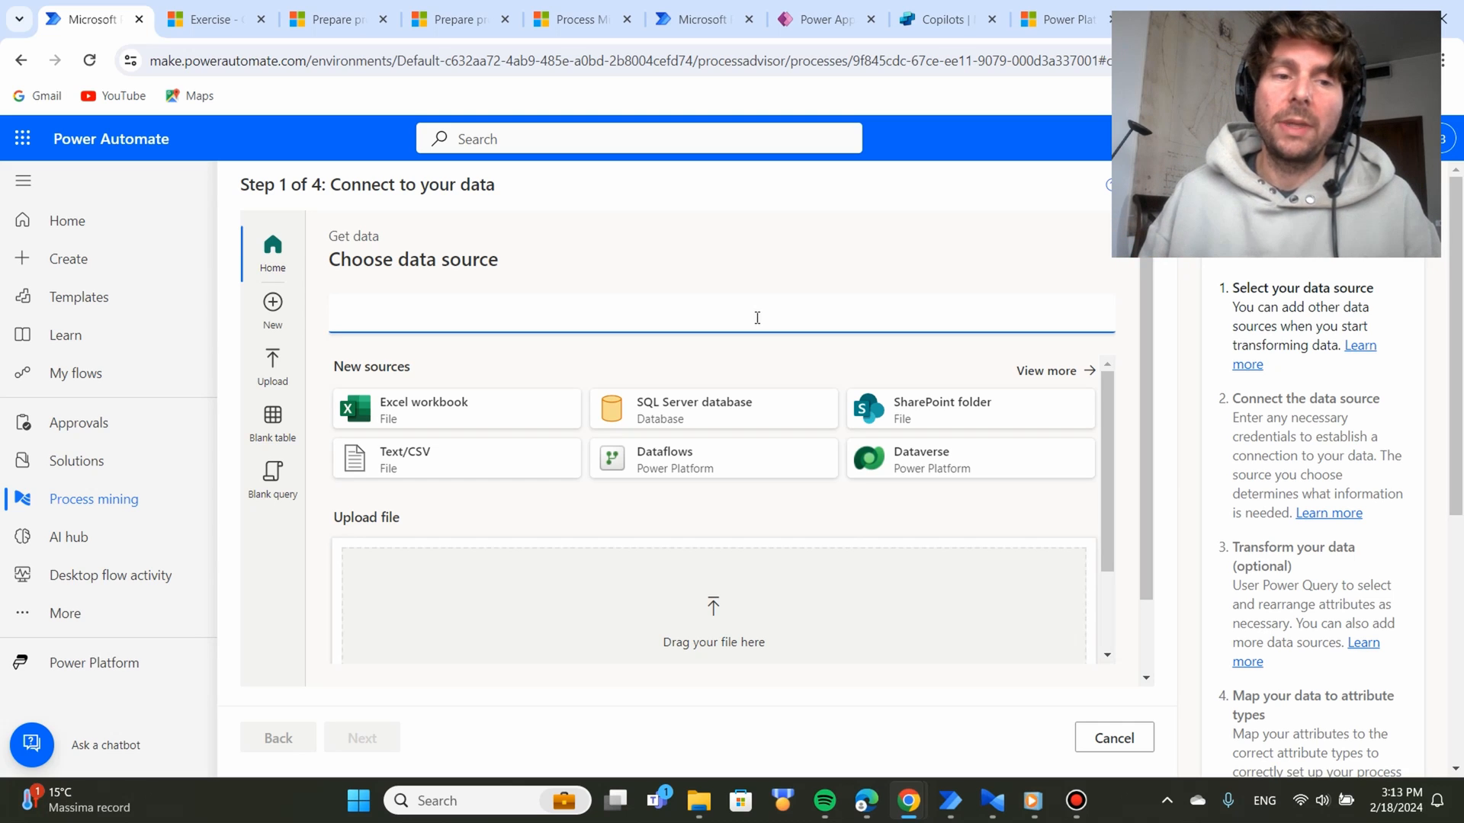
{"action": "scroll", "scroll_direction": "down", "scroll_amount": 3}
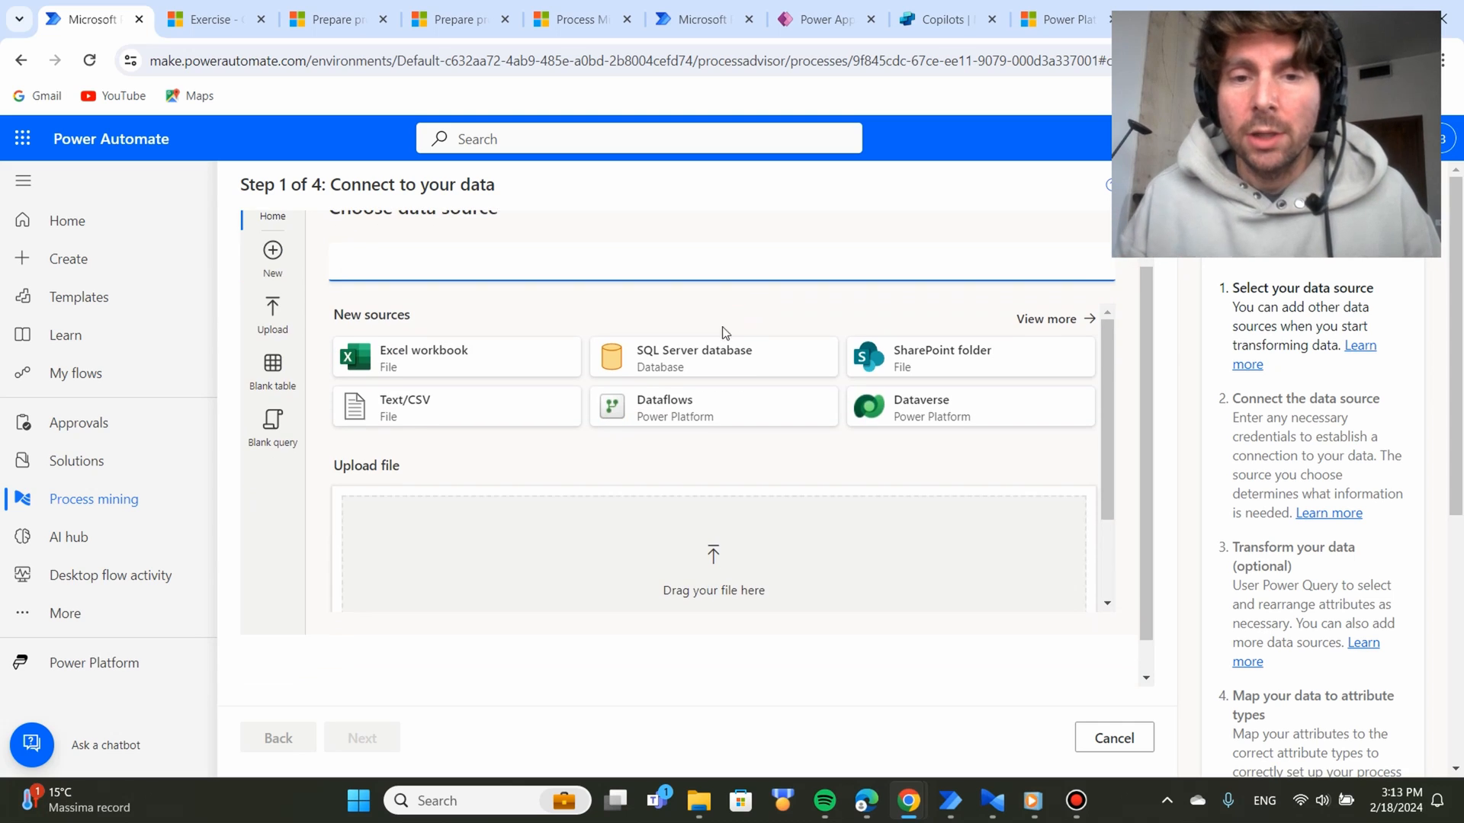
{"action": "left_click", "coordinate": [404, 408]}
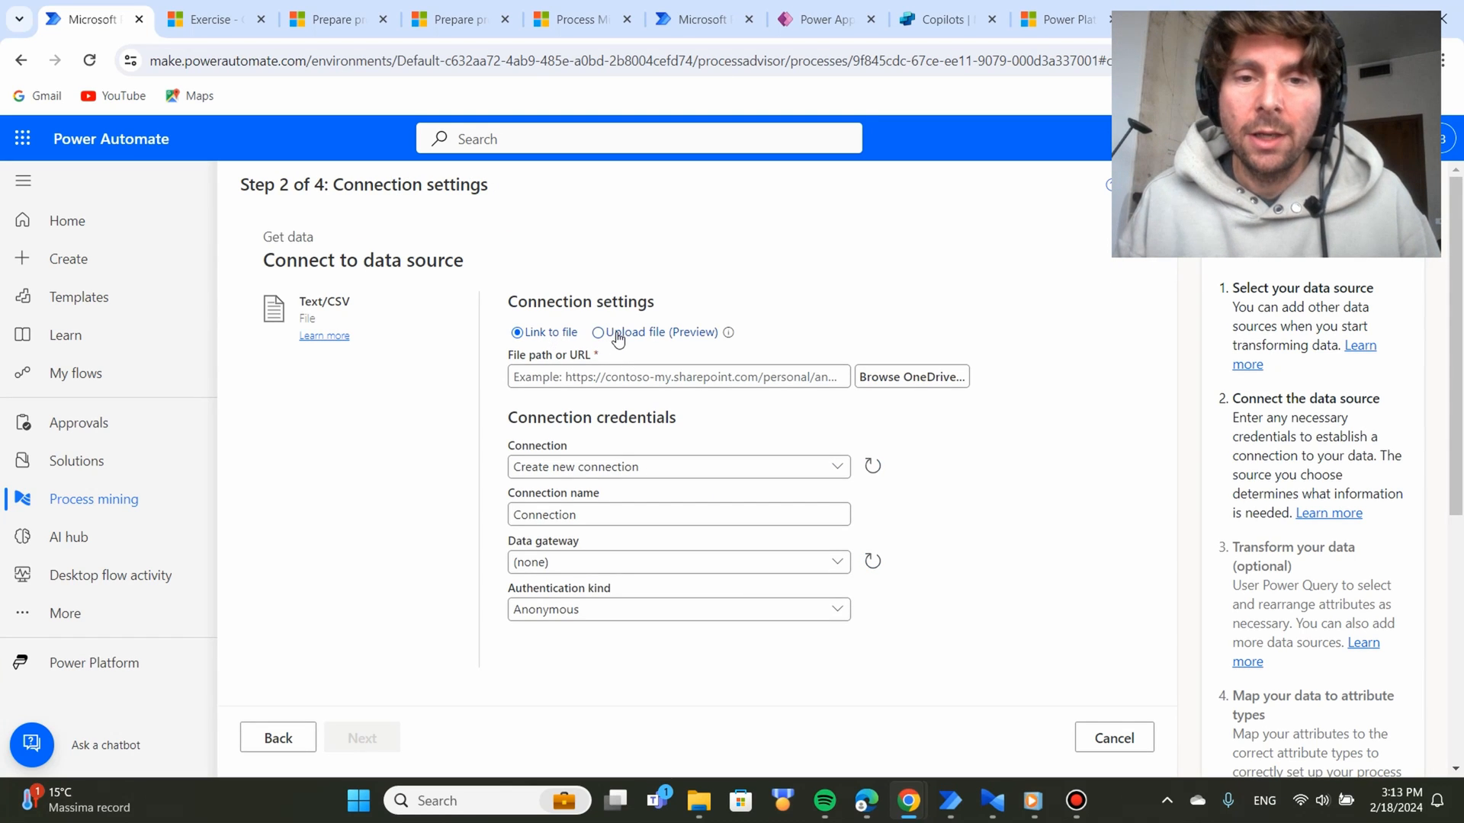
{"action": "left_click", "coordinate": [597, 333]}
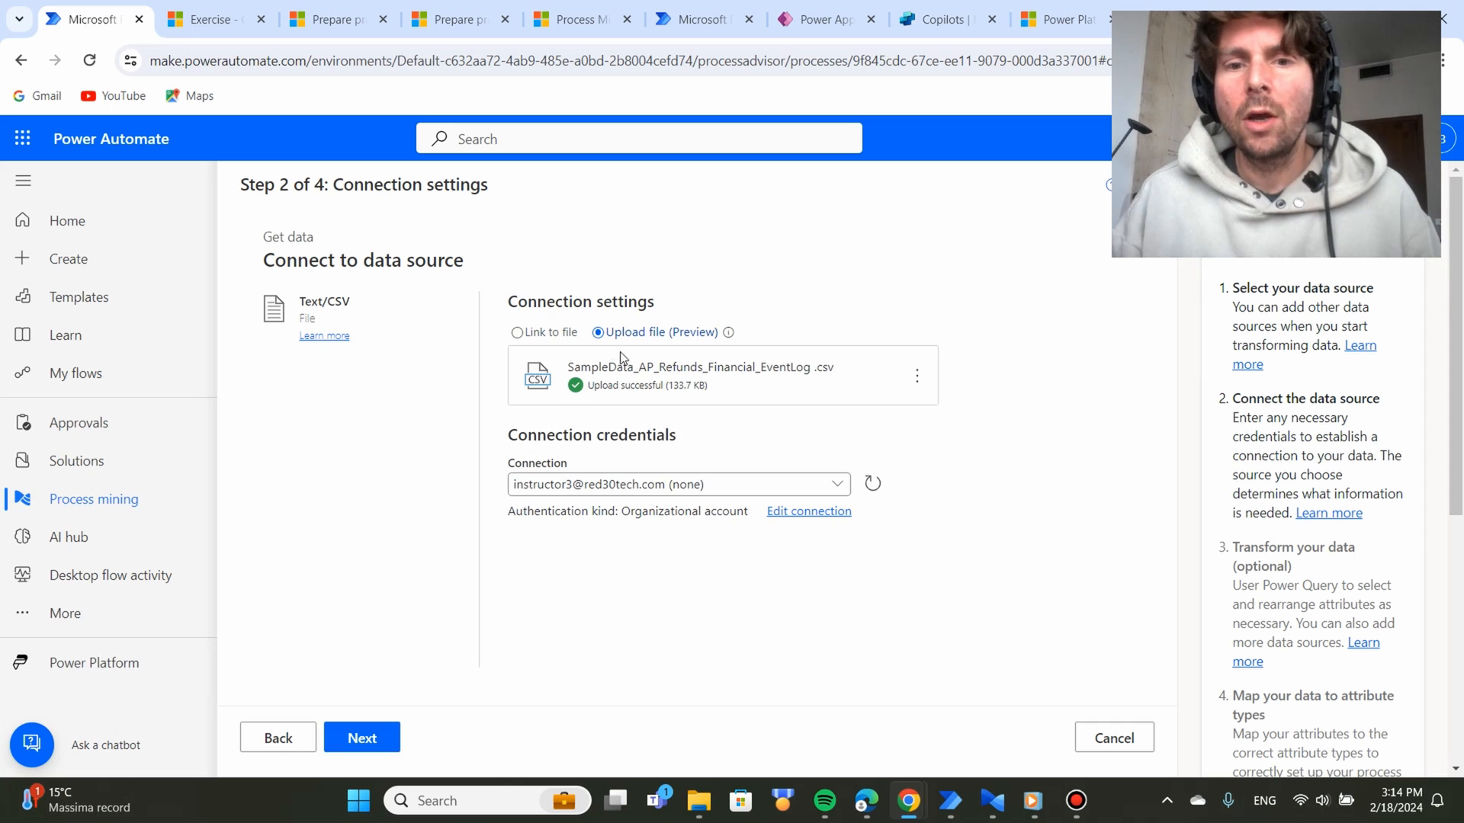
{"action": "mouse_move", "coordinate": [666, 466]}
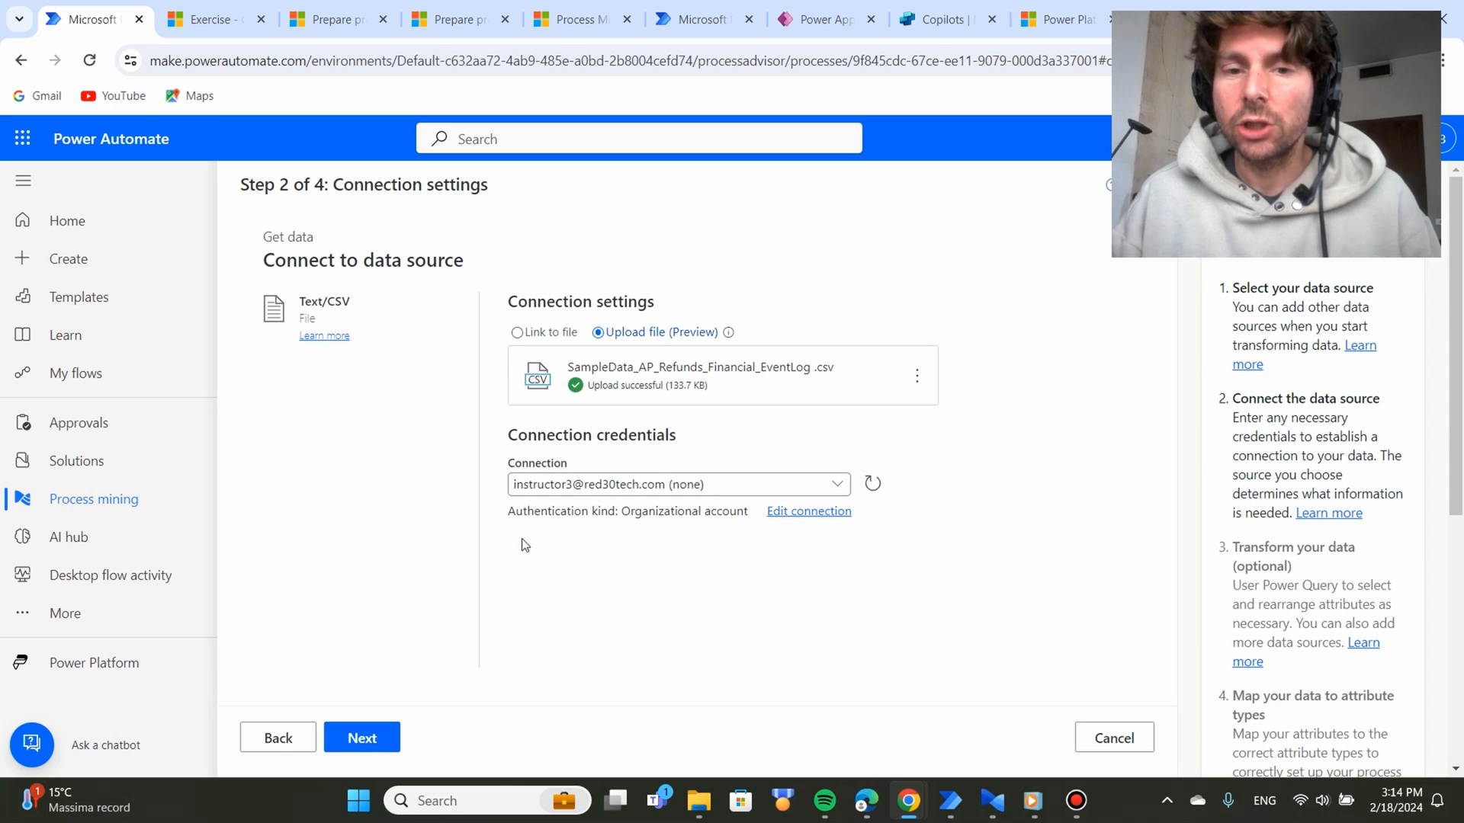
Advance to the Preview file data page for the uploaded CSV.
{"action": "left_click", "coordinate": [361, 737]}
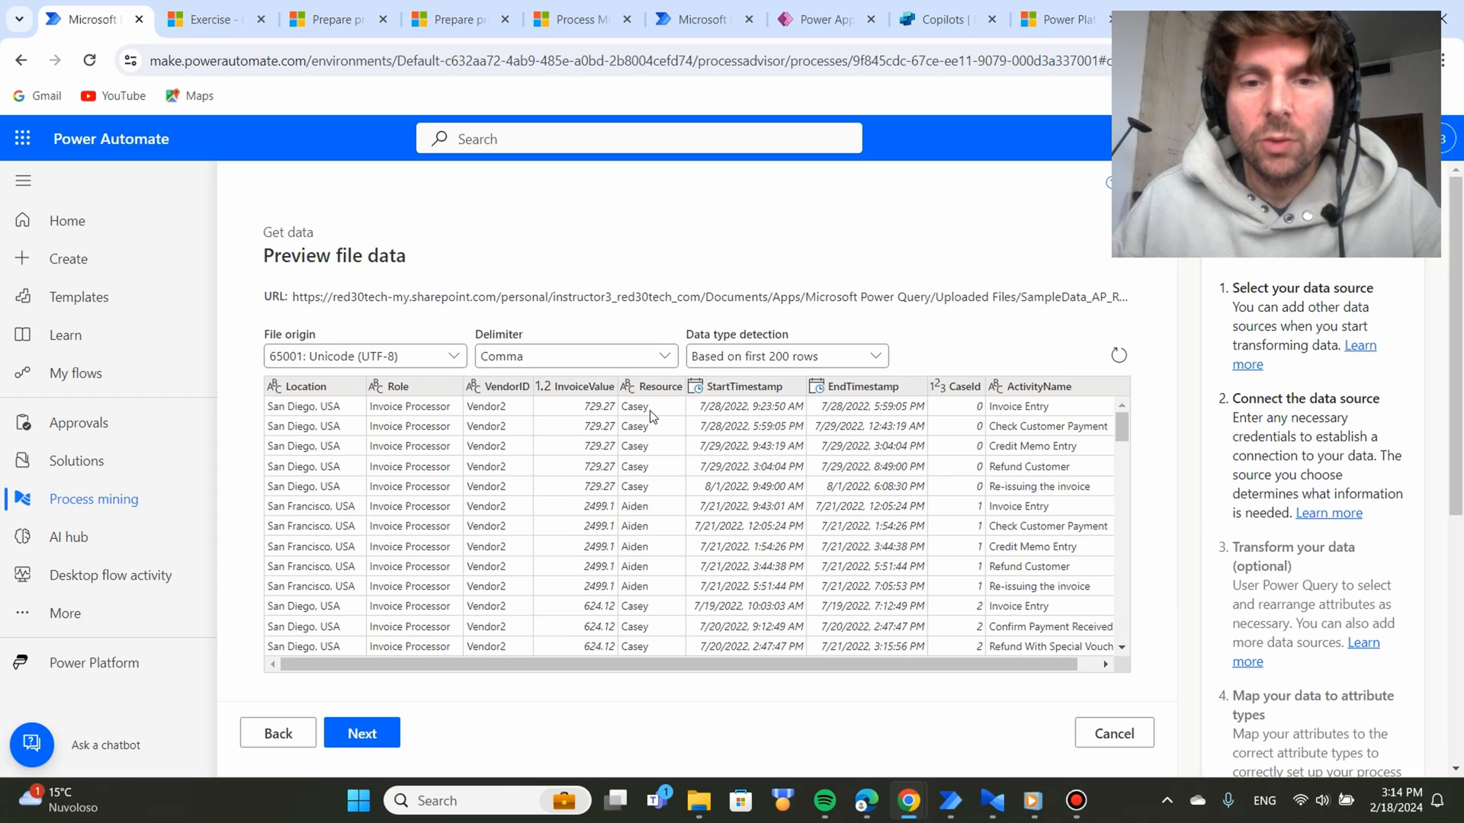
{"action": "mouse_move", "coordinate": [417, 417]}
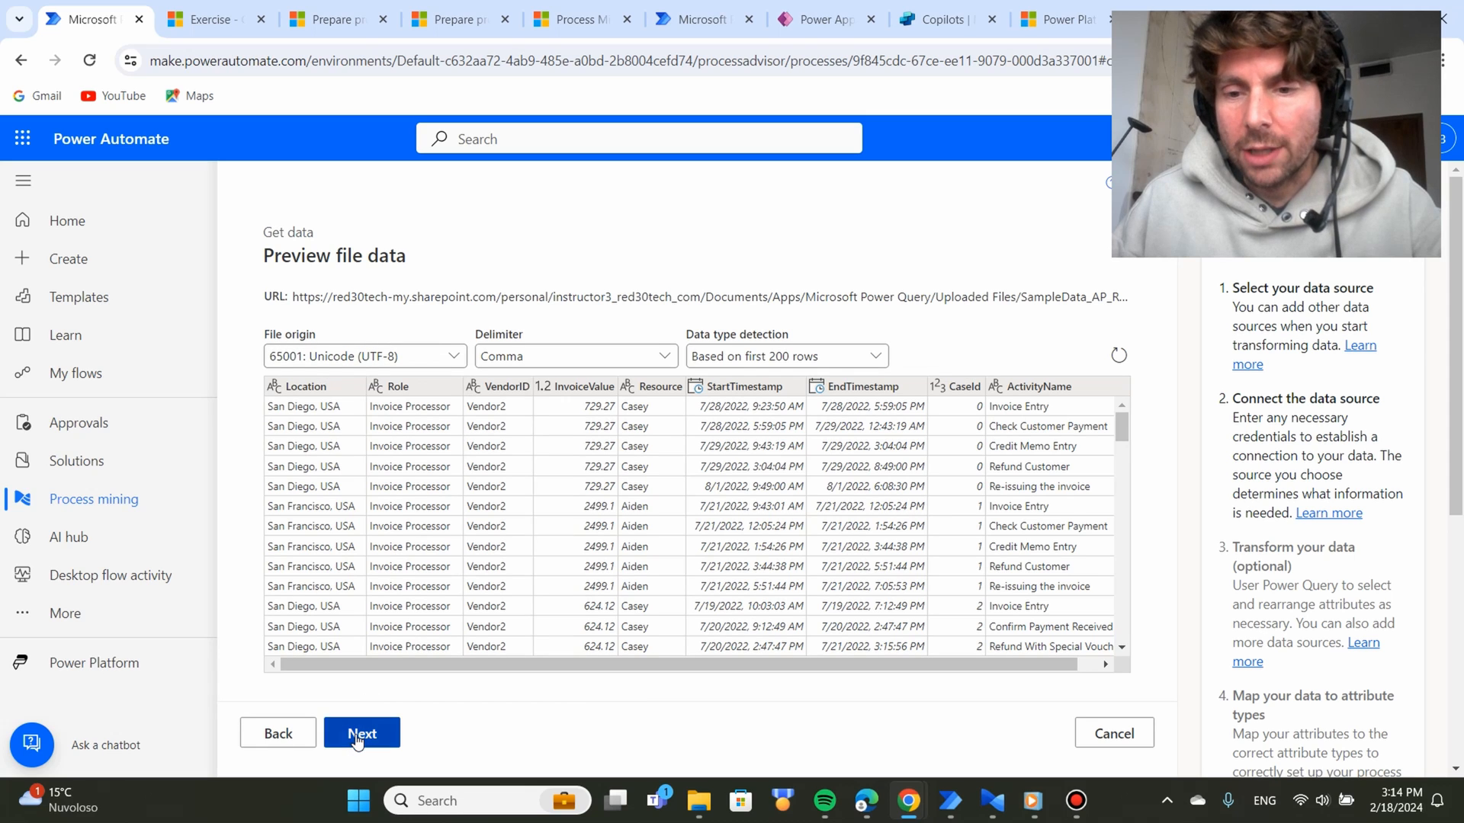
Accept the preview and move on to Step 3, Transform your data.
{"action": "left_click", "coordinate": [361, 733]}
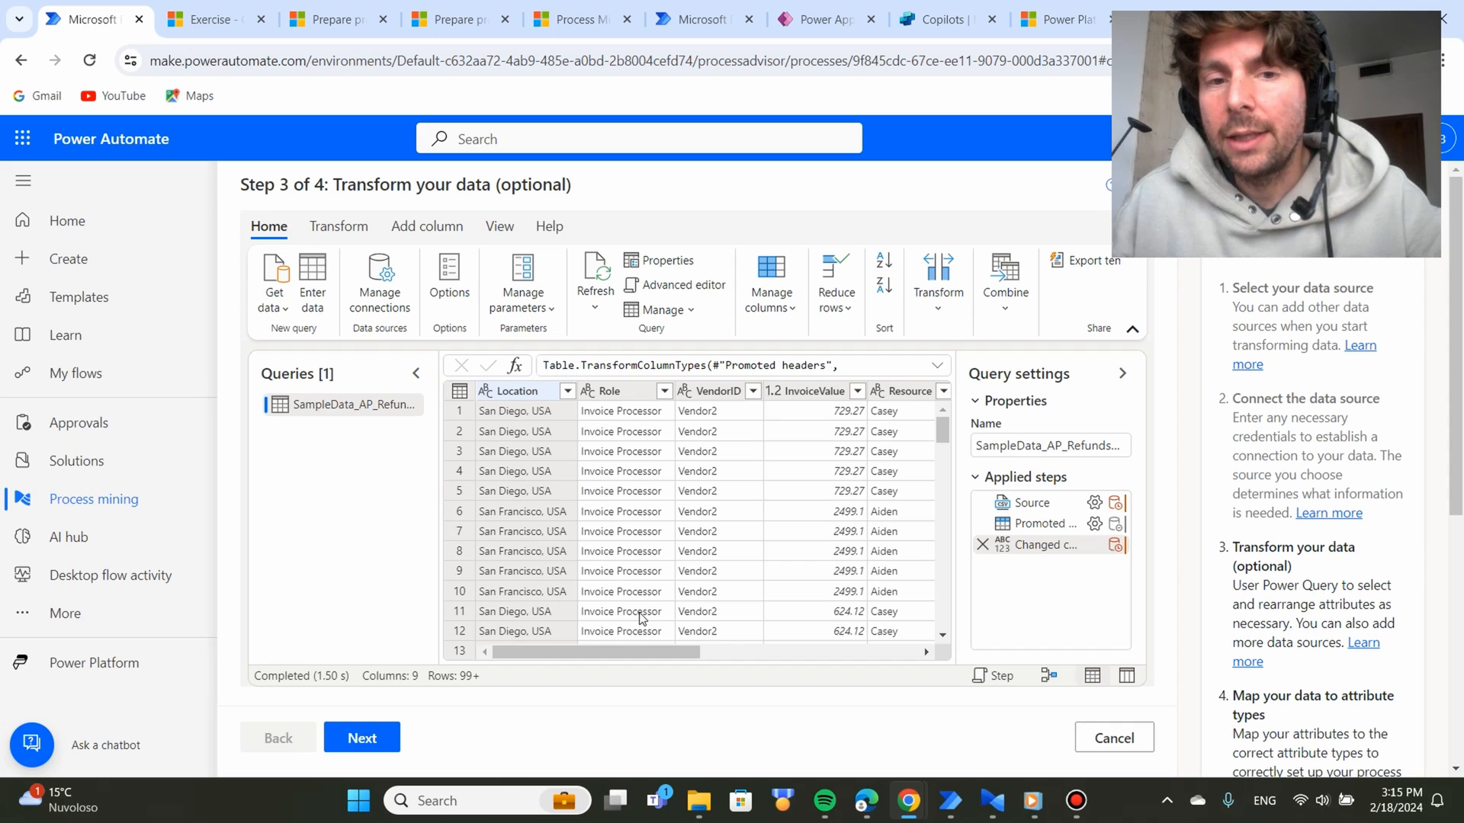
{"action": "mouse_move", "coordinate": [449, 271]}
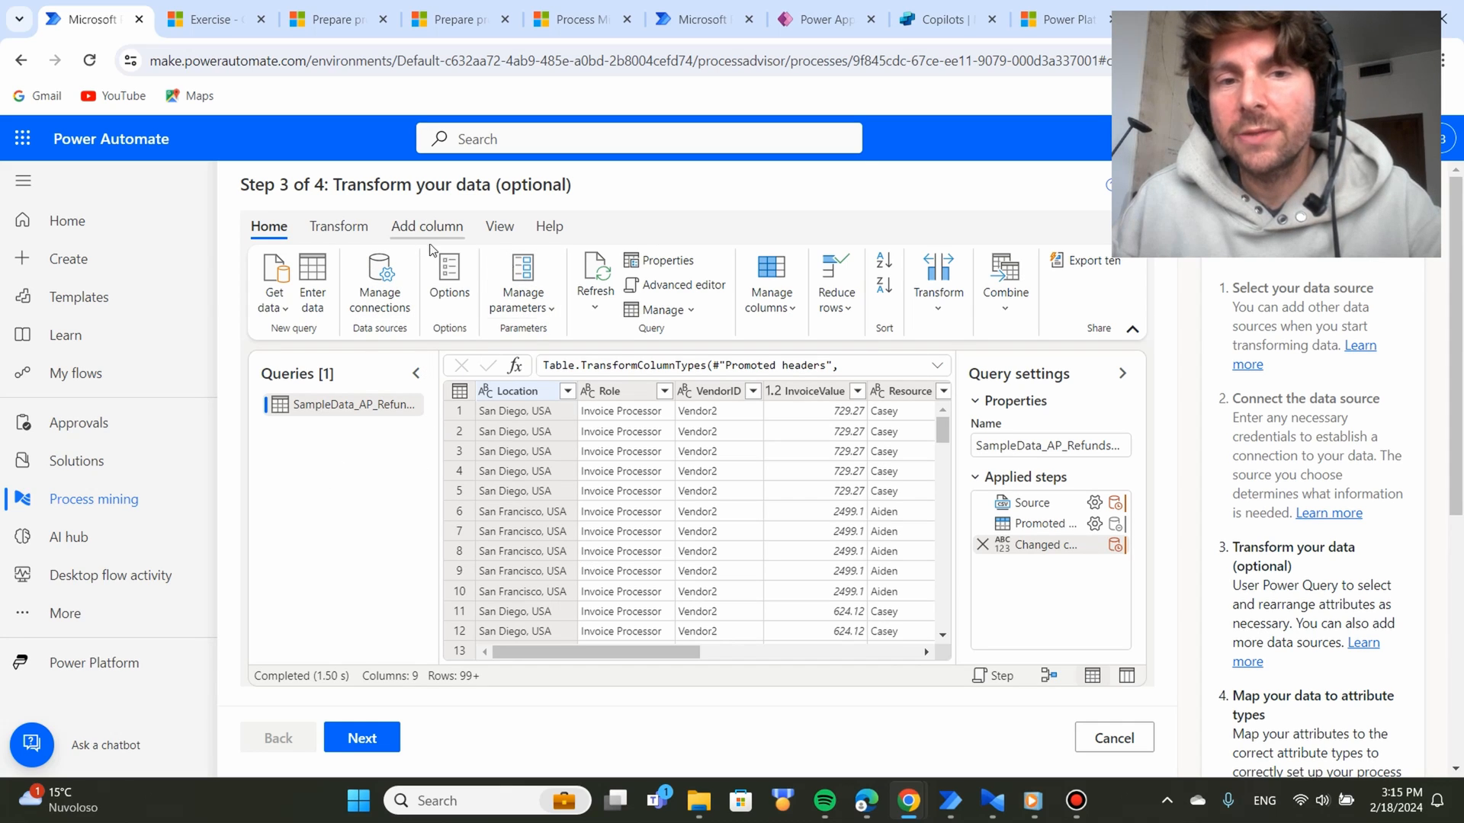
{"action": "mouse_move", "coordinate": [566, 316]}
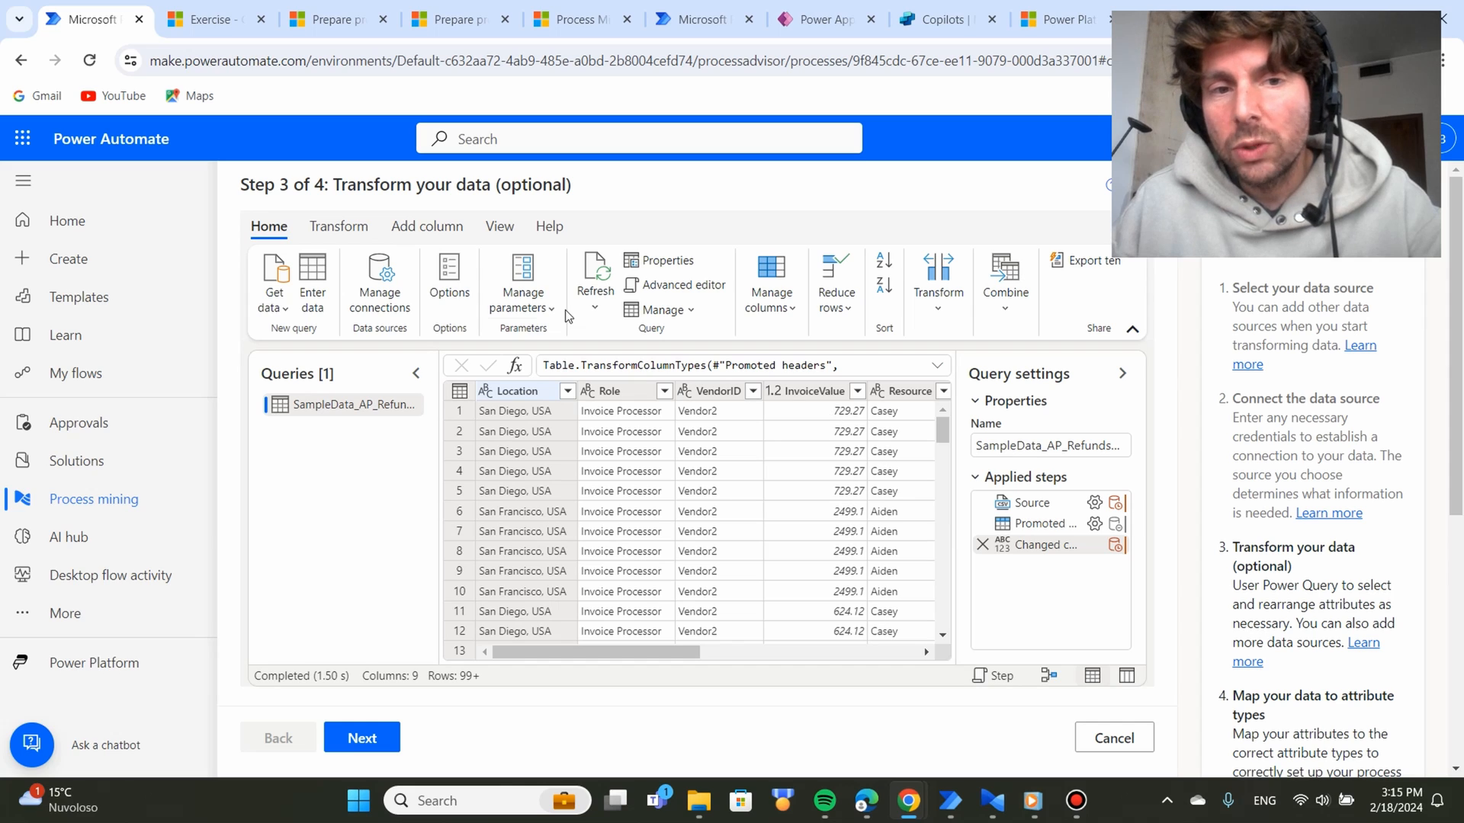
{"action": "mouse_move", "coordinate": [857, 473]}
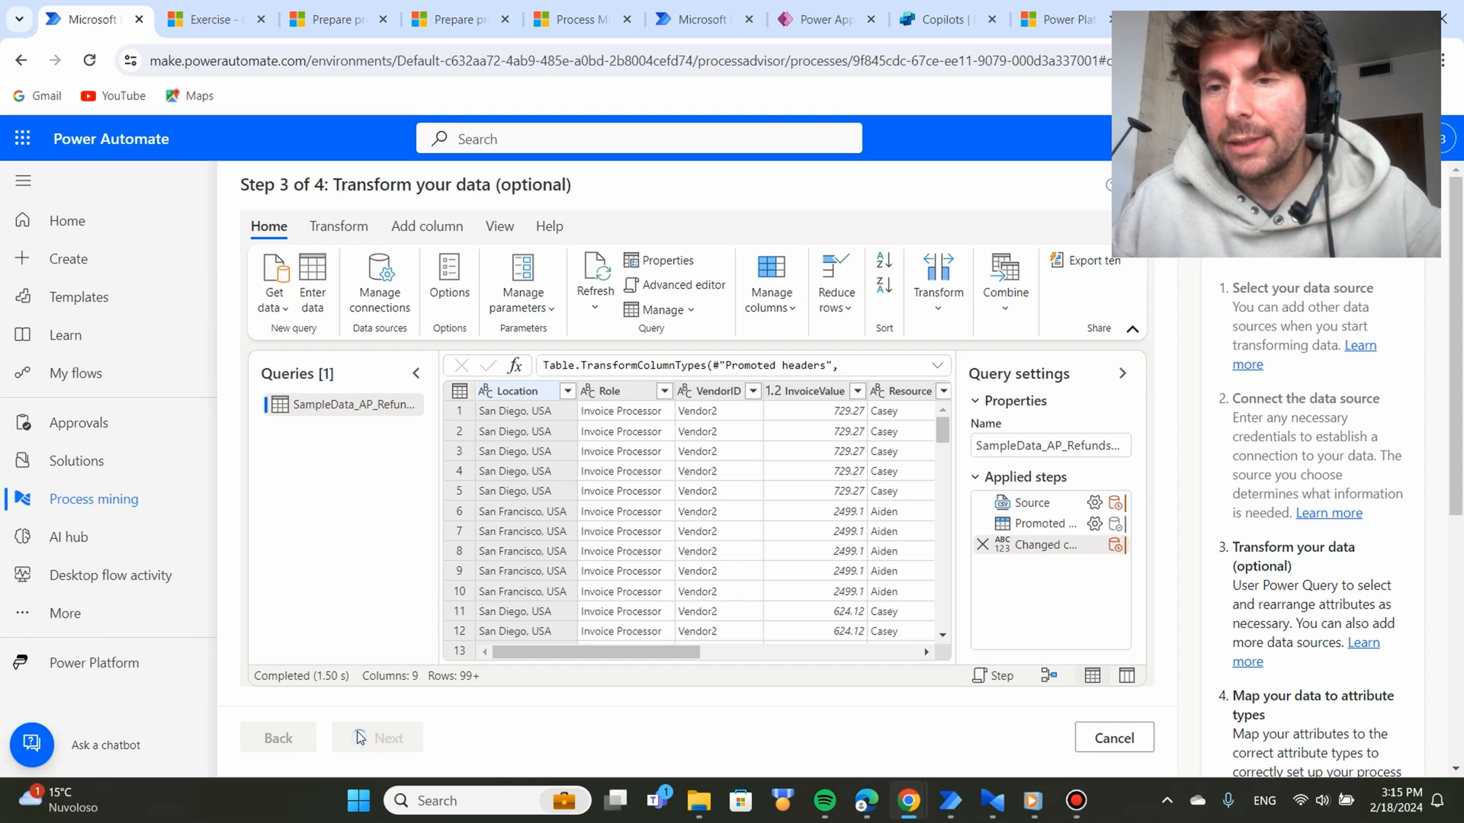
On Step 4, map CaseId to Case ID and begin mapping ActivityName.
{"action": "left_click", "coordinate": [387, 737]}
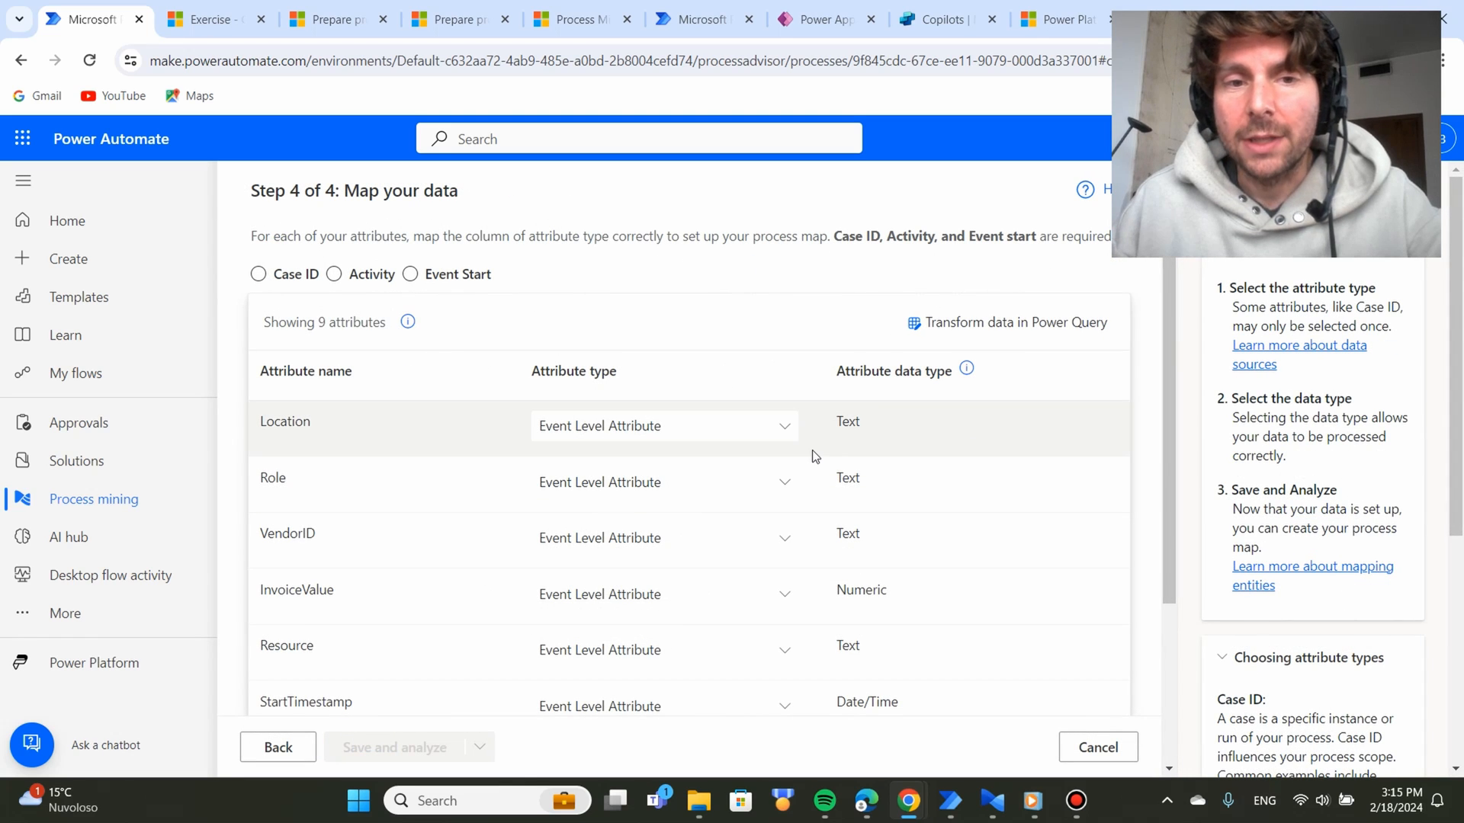
{"action": "scroll", "scroll_direction": "down", "scroll_amount": 3}
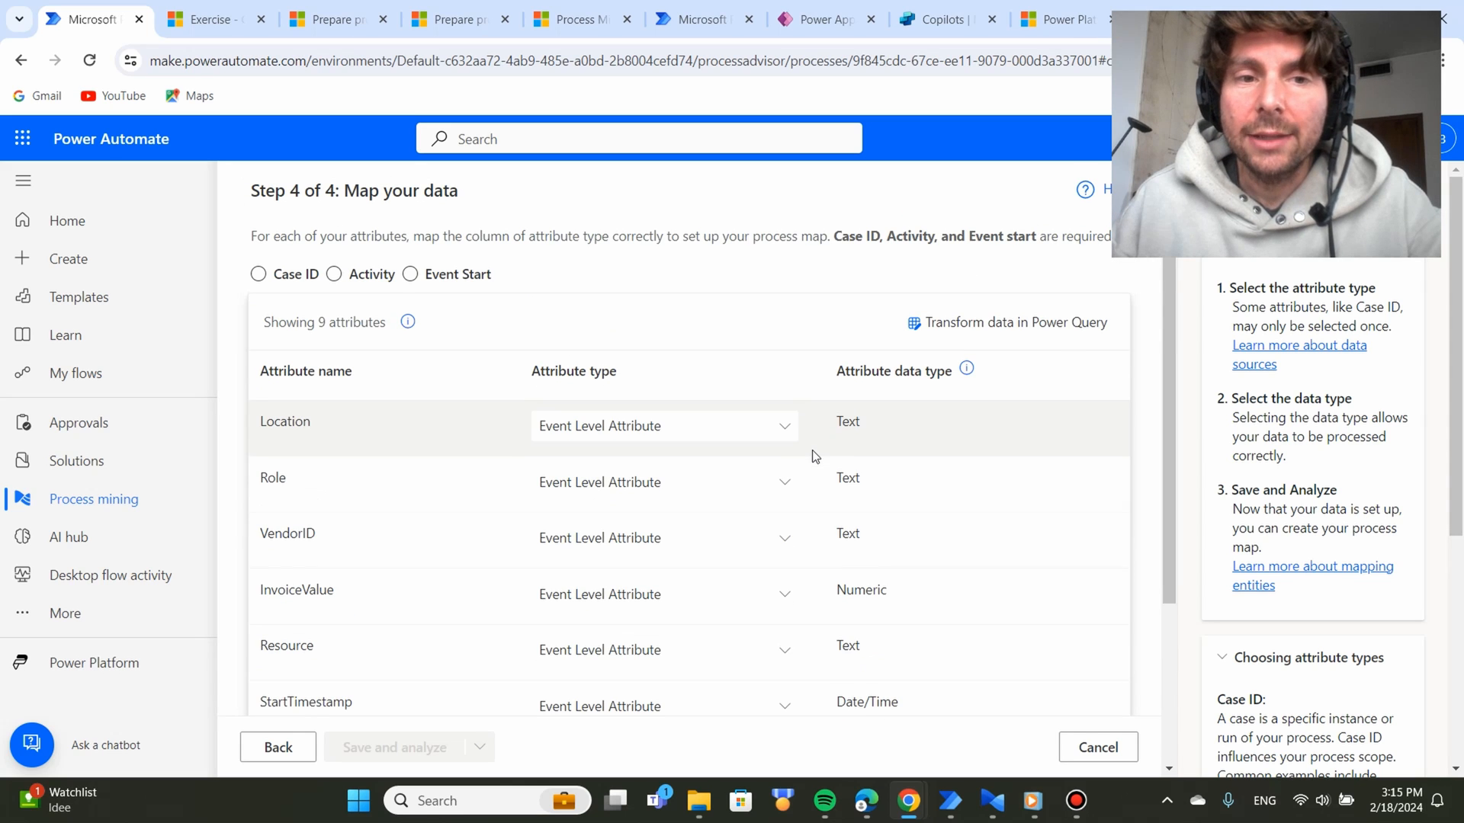
{"action": "left_click", "coordinate": [258, 273]}
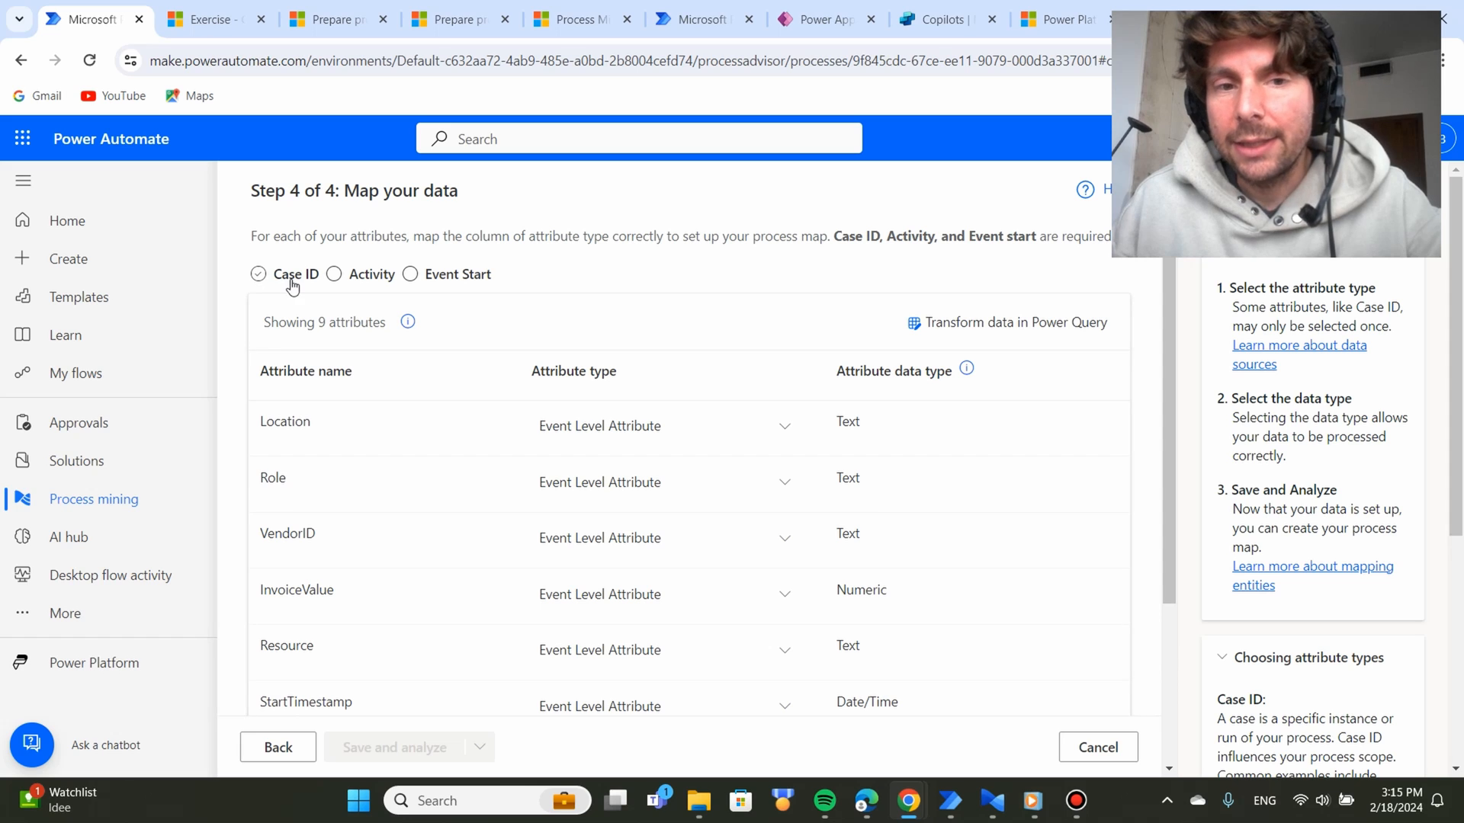
{"action": "left_click", "coordinate": [408, 274]}
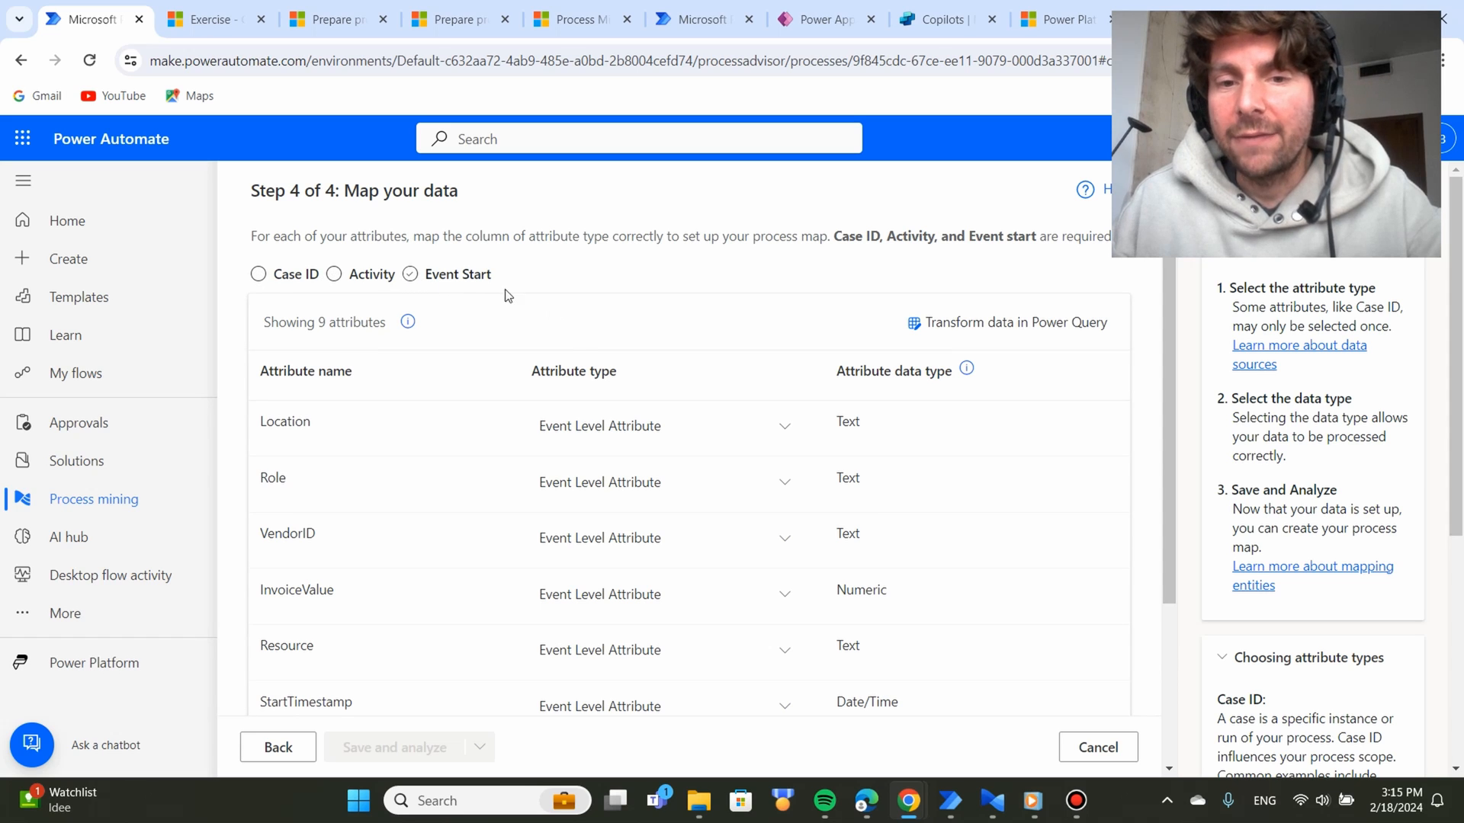
{"action": "scroll", "scroll_direction": "down", "scroll_amount": 3}
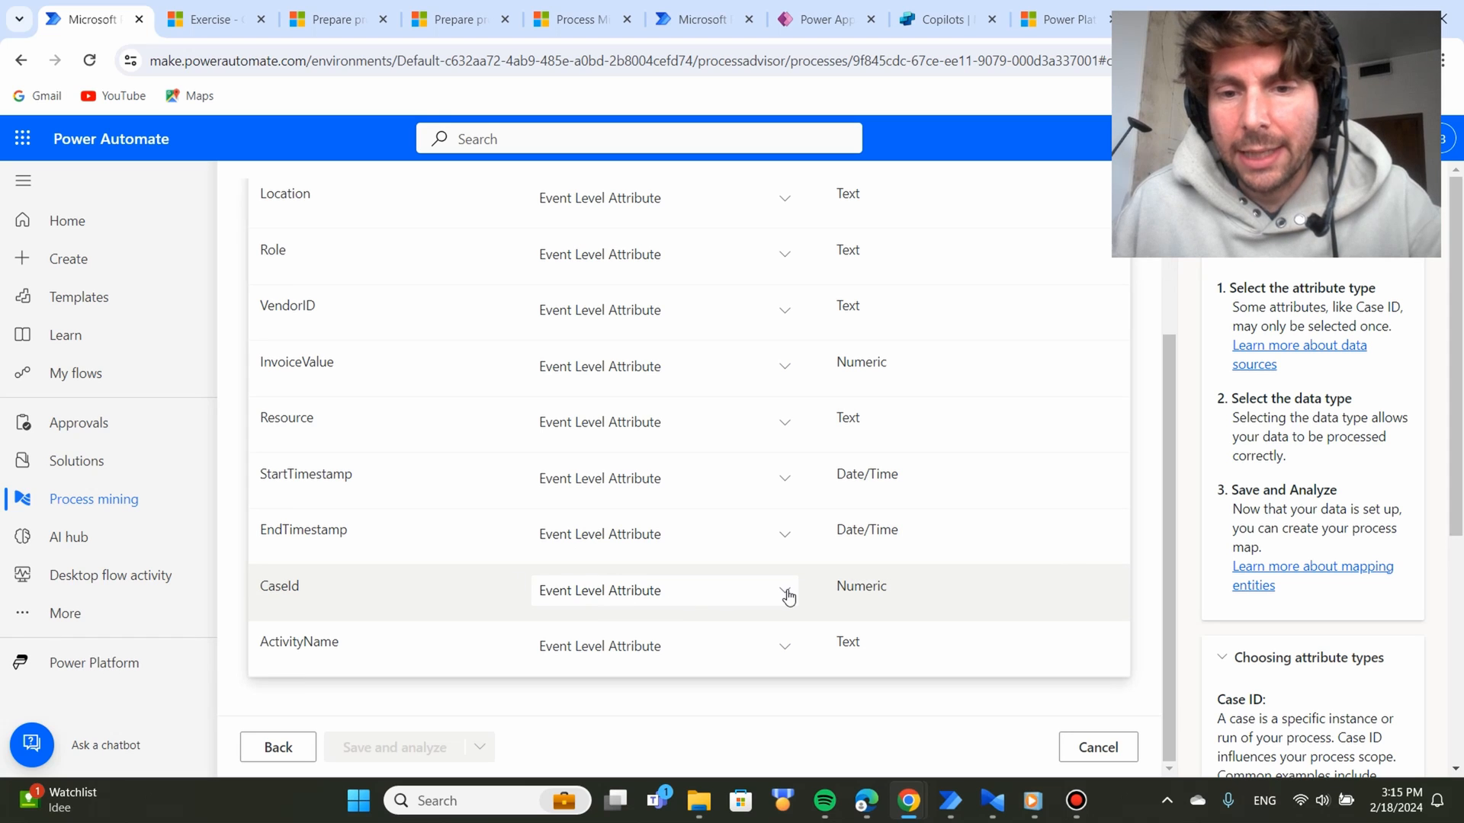
{"action": "left_click", "coordinate": [787, 590]}
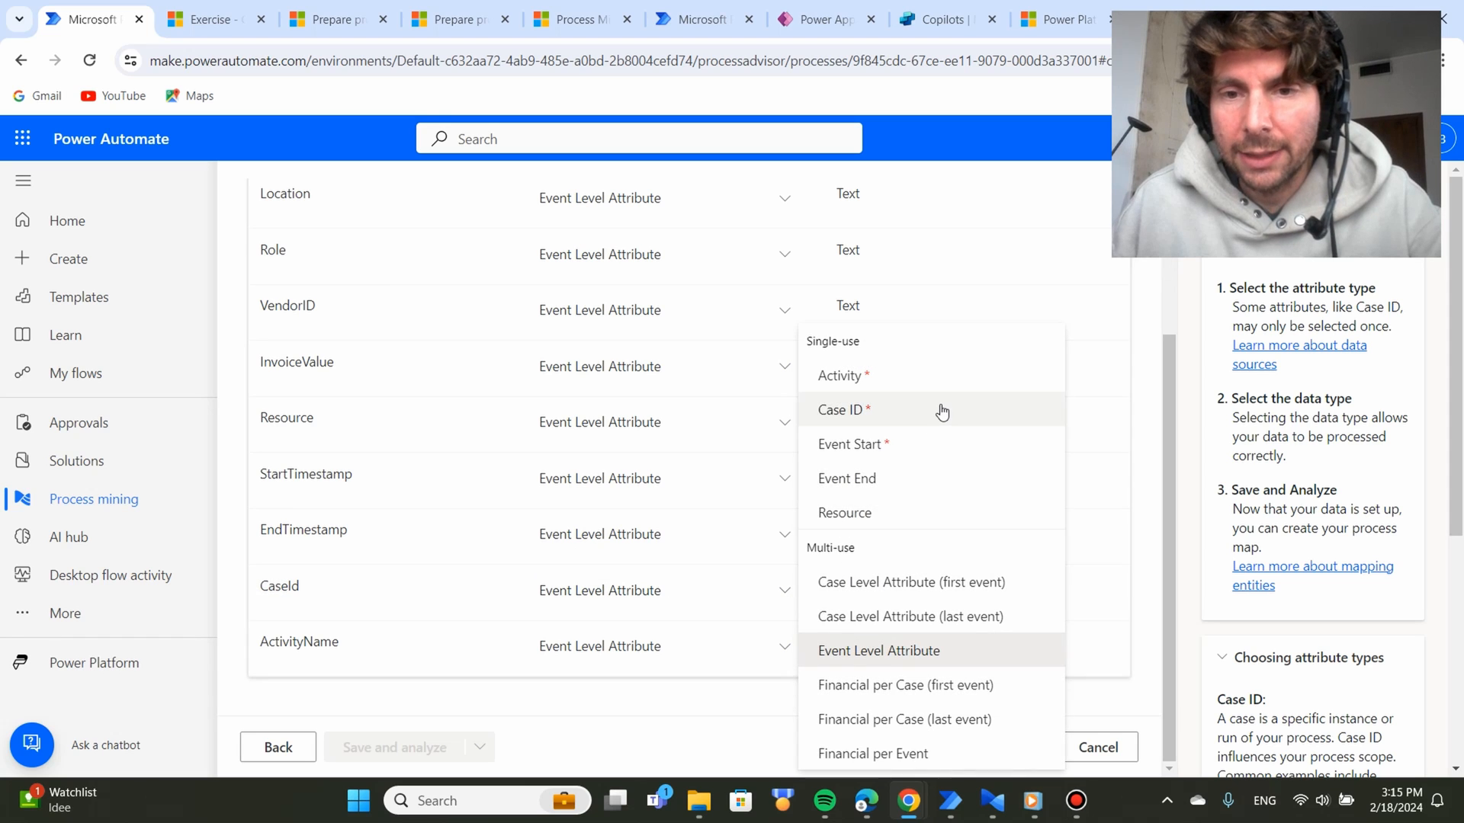
{"action": "left_click", "coordinate": [839, 410]}
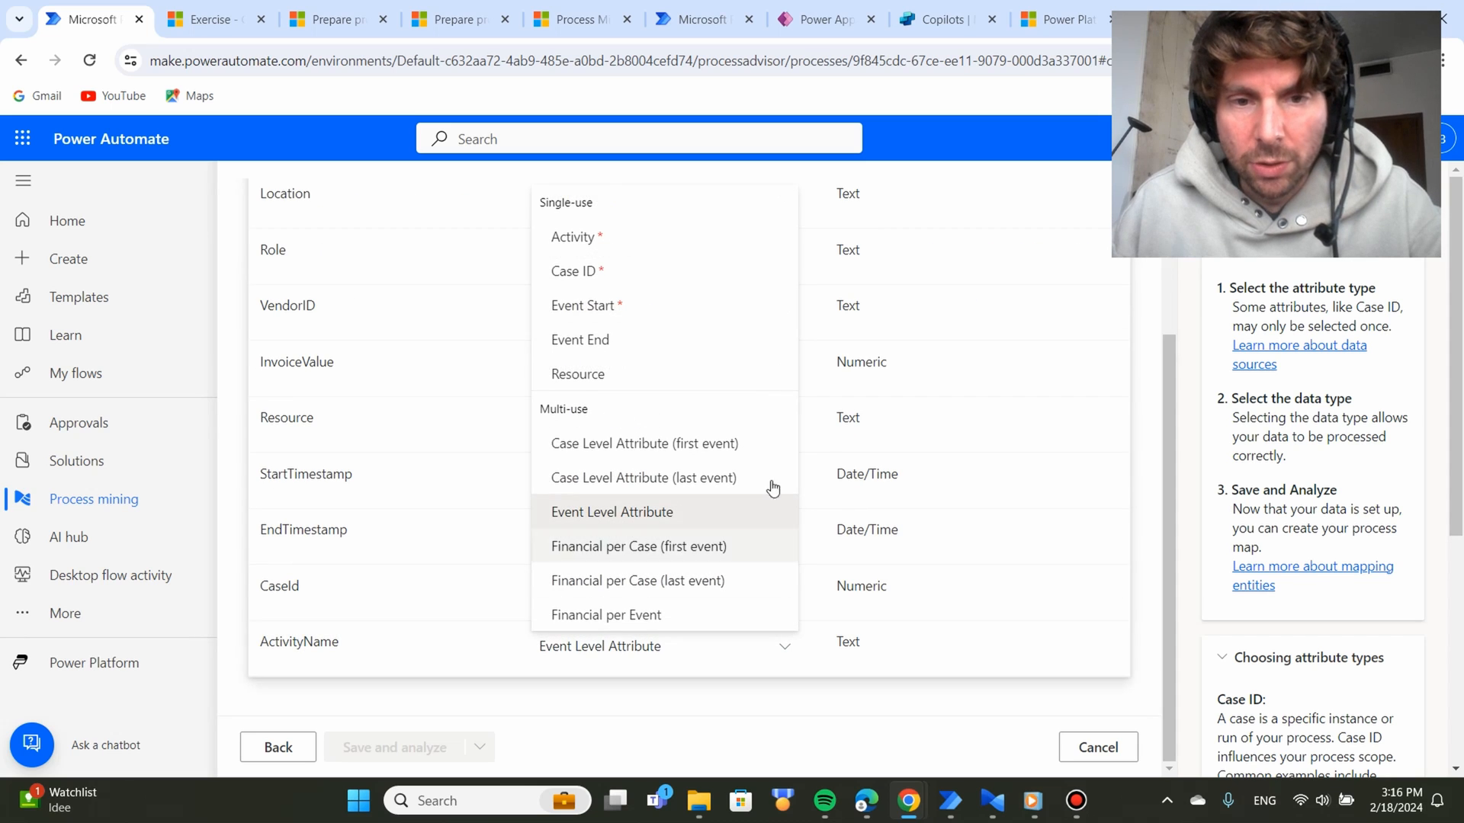
{"action": "left_click", "coordinate": [572, 236]}
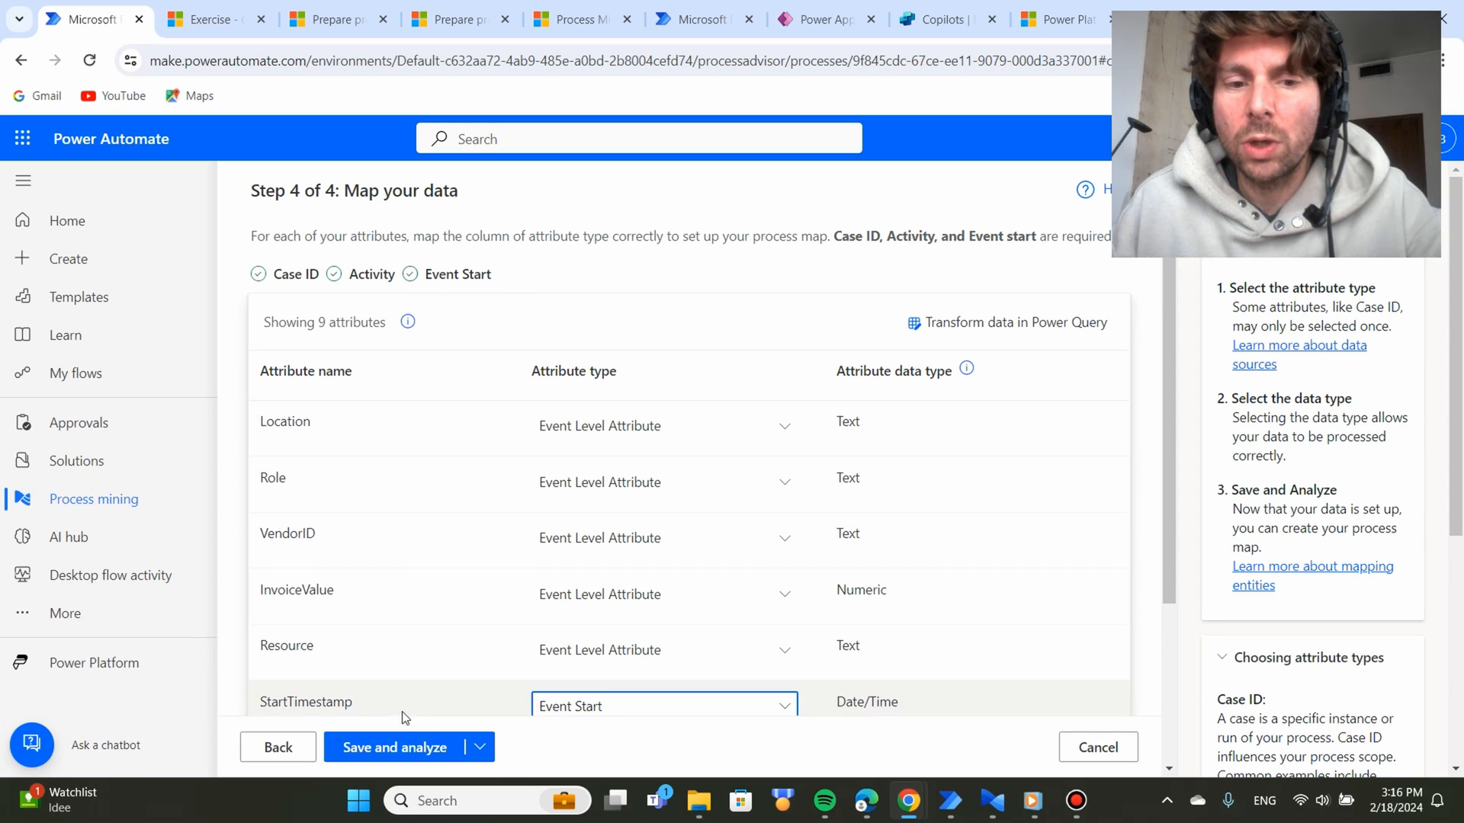
Save the attribute mapping with Save and analyze to start preparing the report.
{"action": "left_click", "coordinate": [394, 747]}
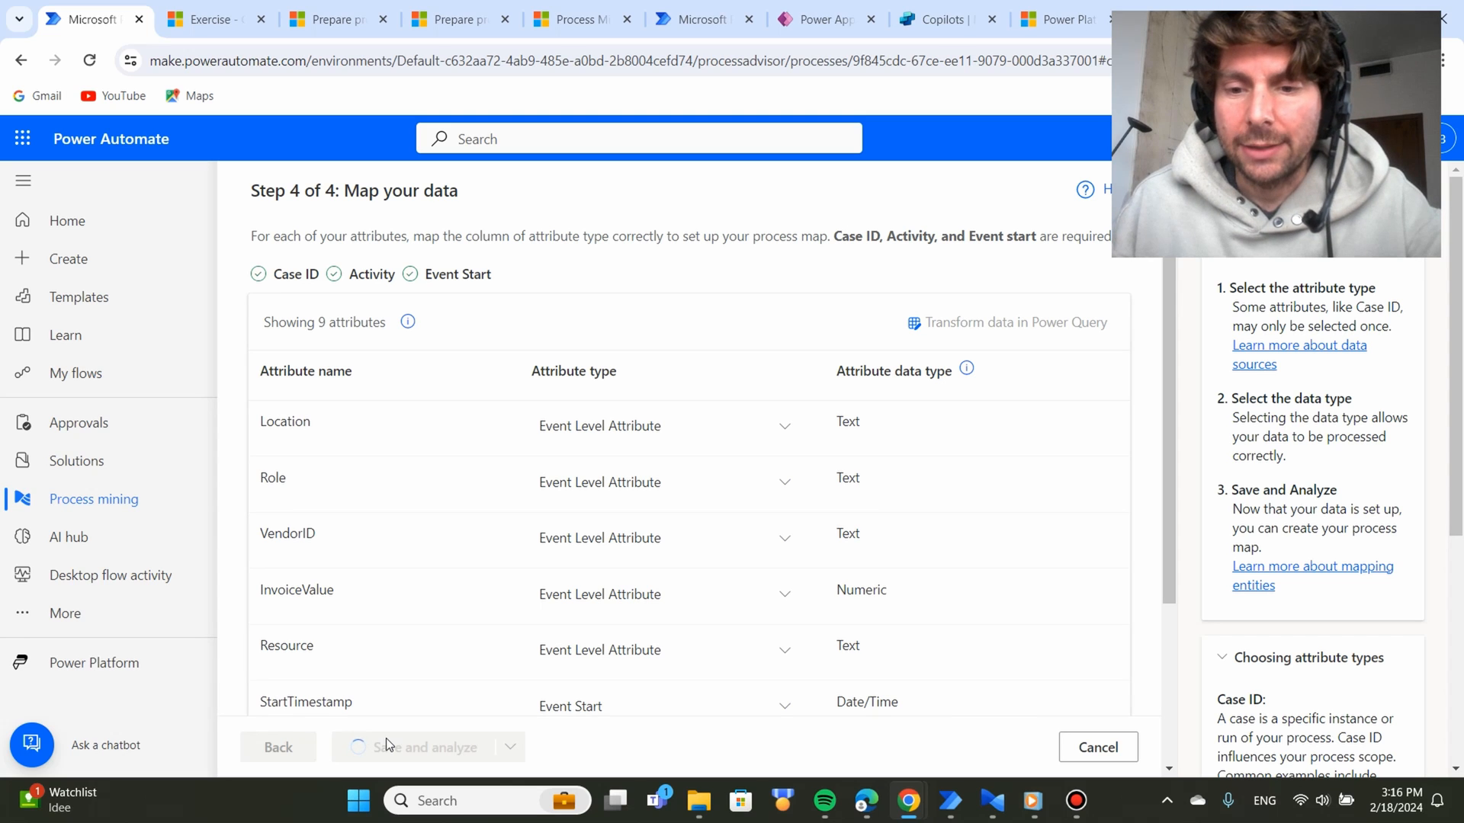
{"action": "left_click", "coordinate": [419, 747]}
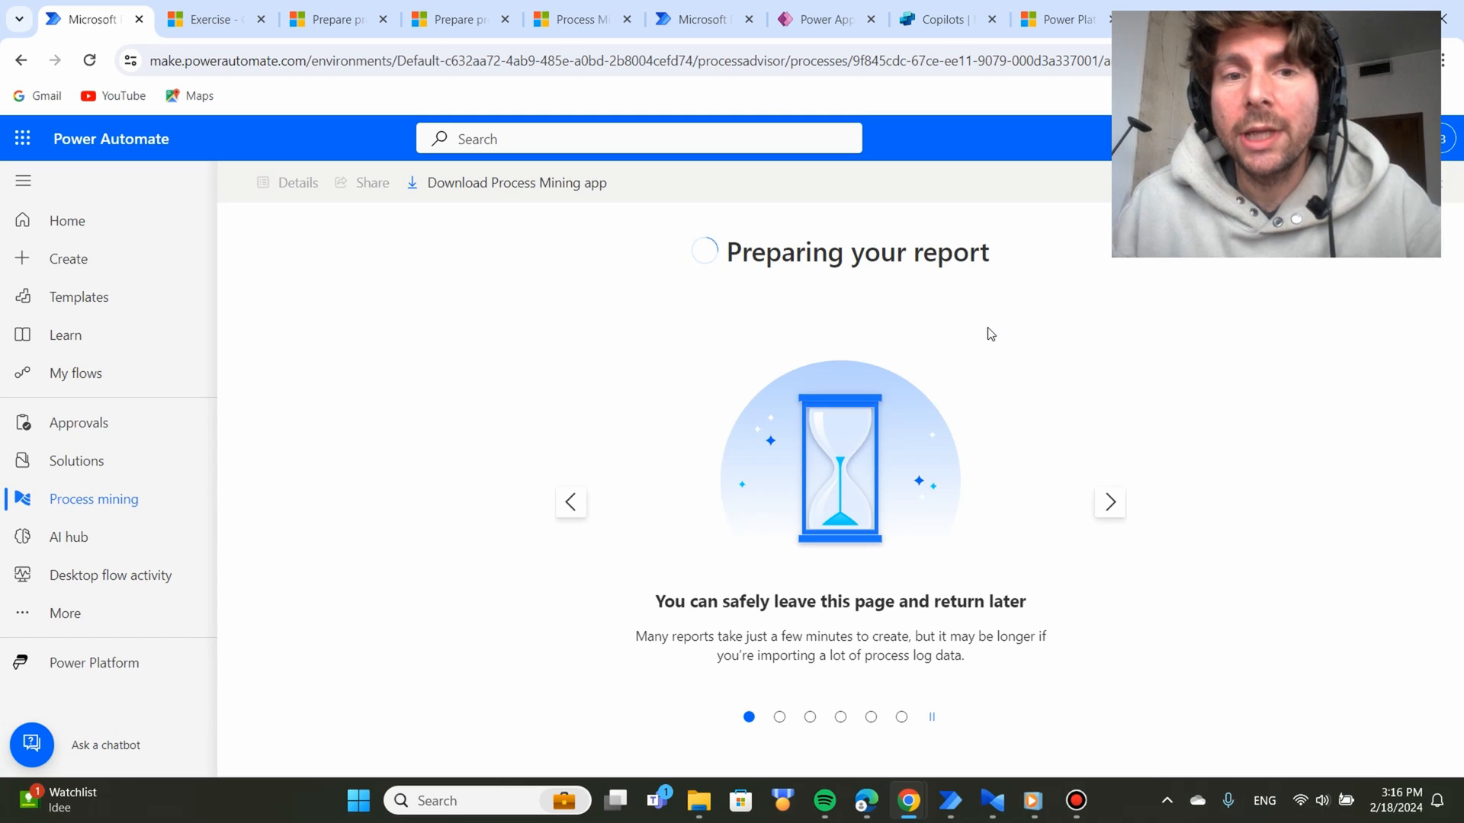
{"action": "mouse_move", "coordinate": [684, 456]}
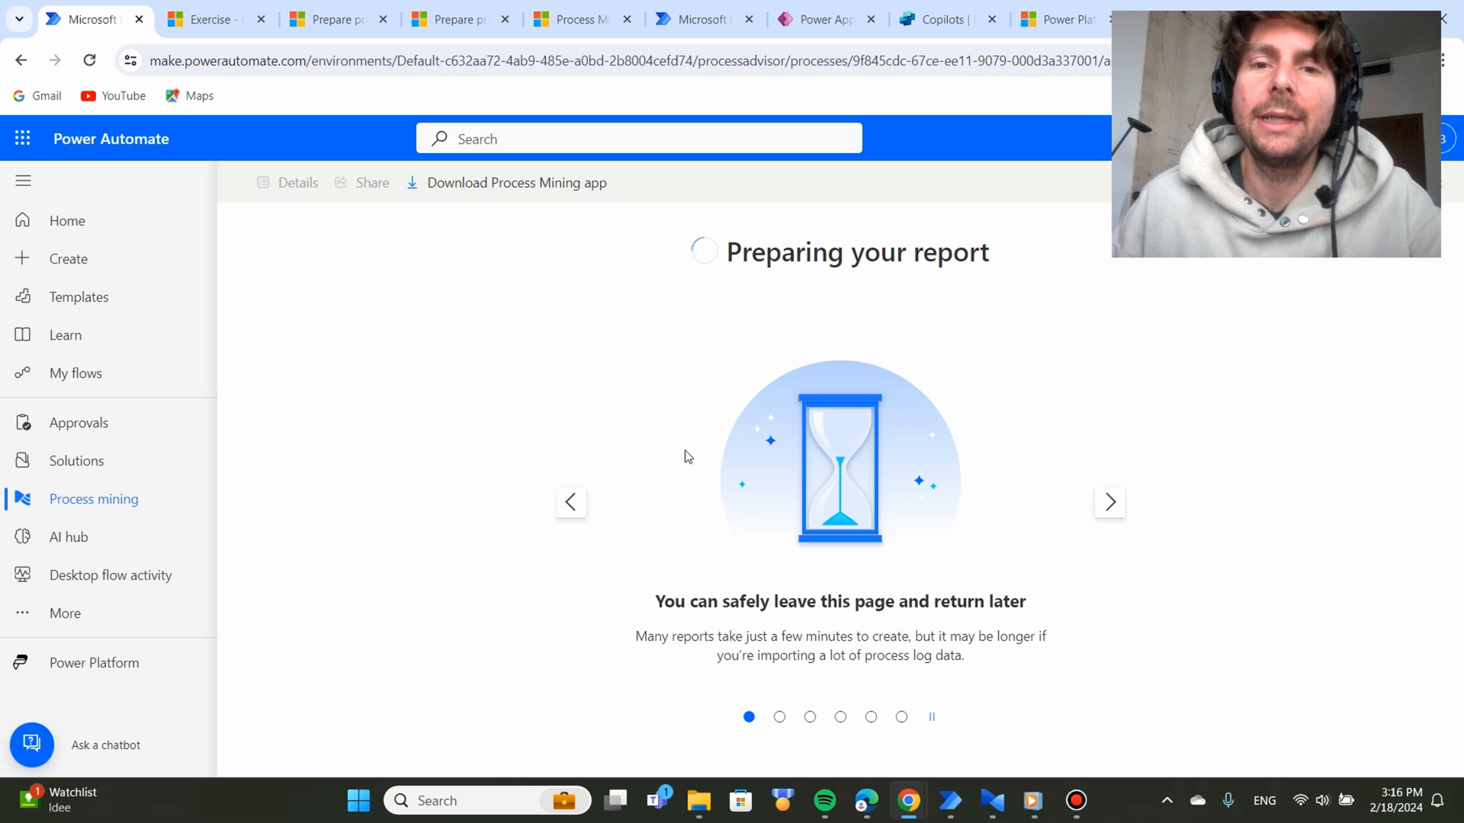
{"action": "mouse_move", "coordinate": [558, 362]}
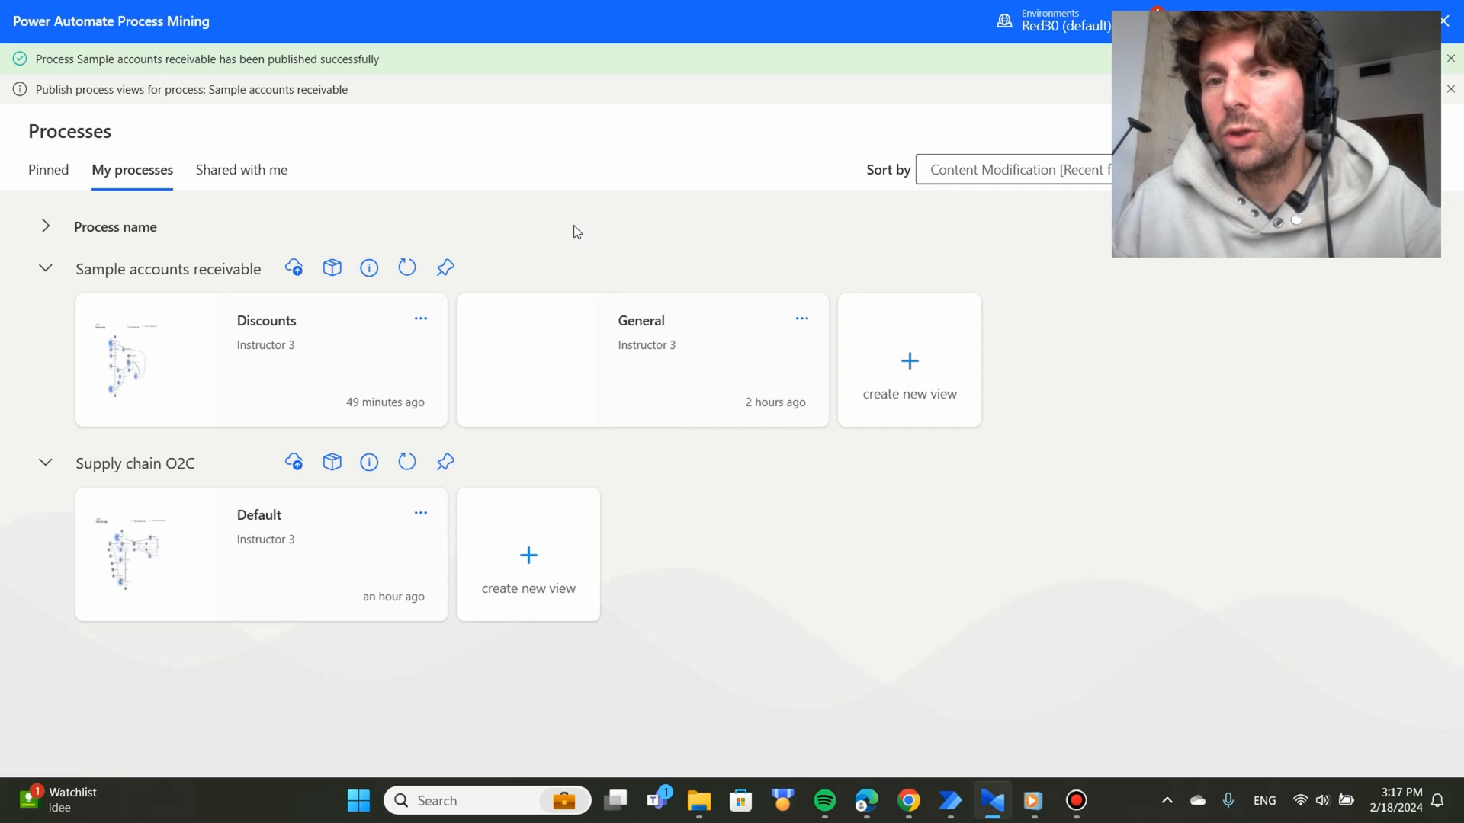
{"action": "mouse_move", "coordinate": [263, 225]}
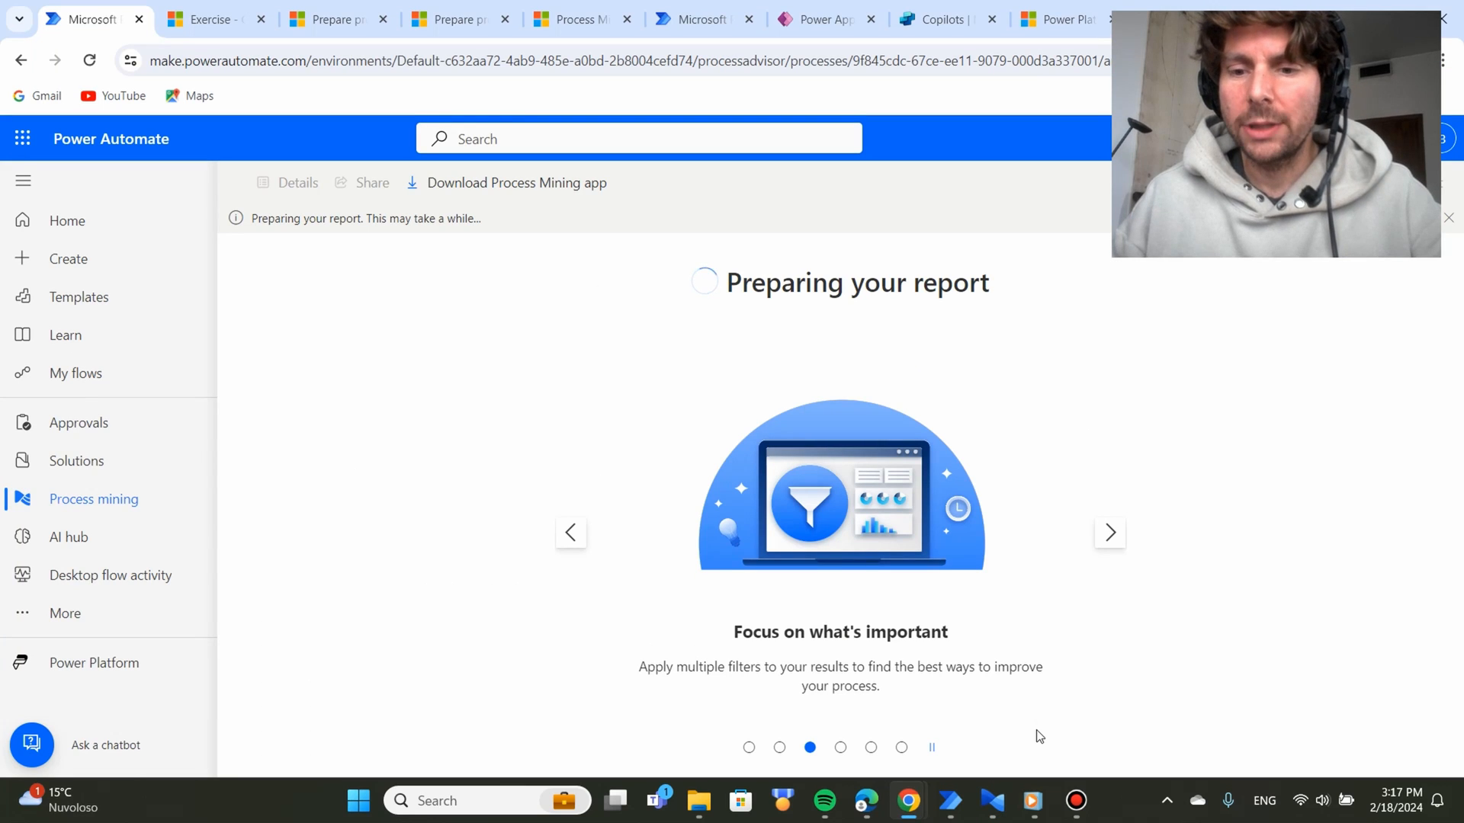
{"action": "mouse_move", "coordinate": [992, 802]}
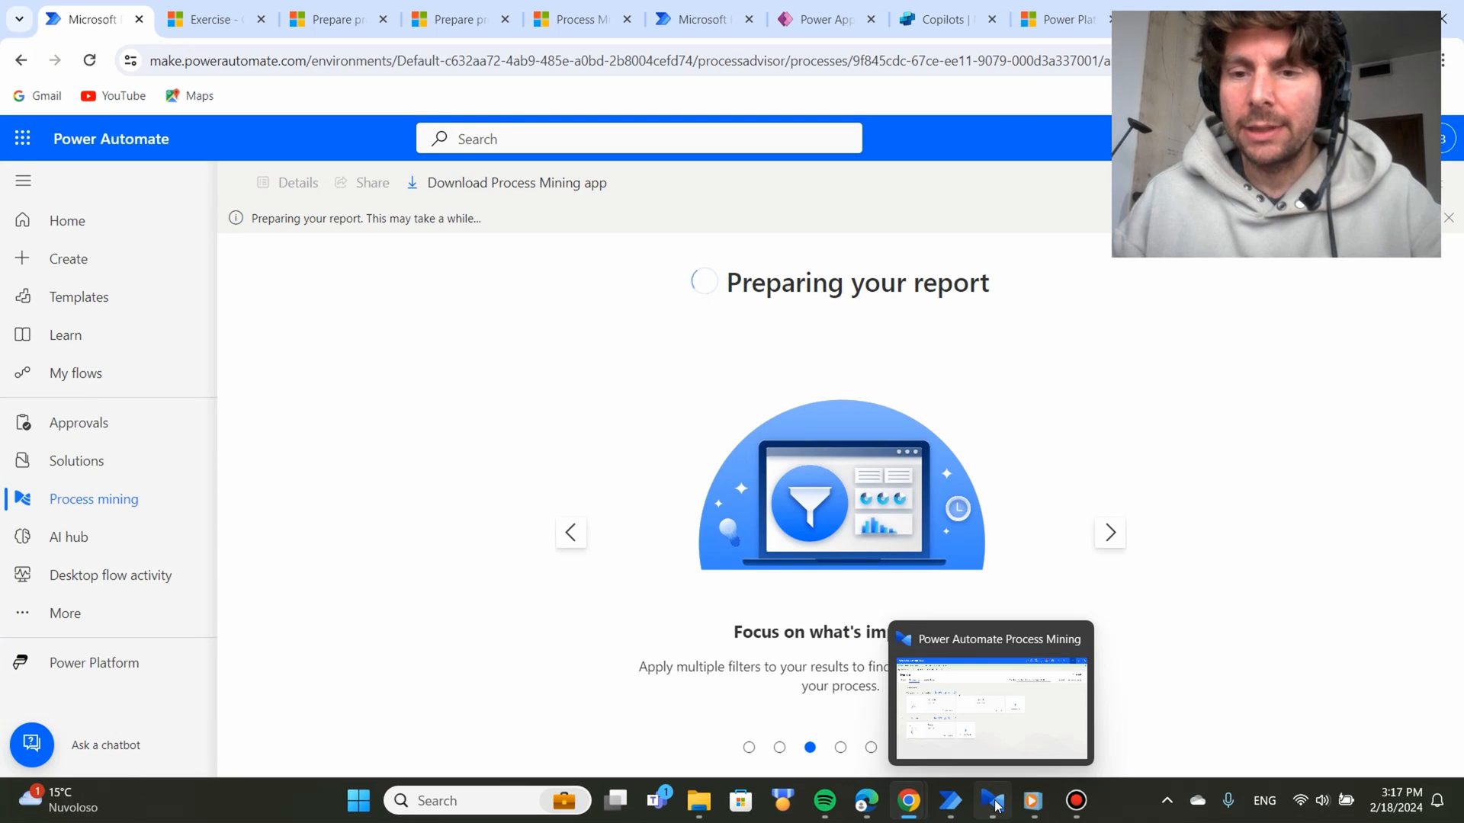
Switch to the Power Automate Process Mining desktop app from the taskbar.
{"action": "left_click", "coordinate": [993, 800]}
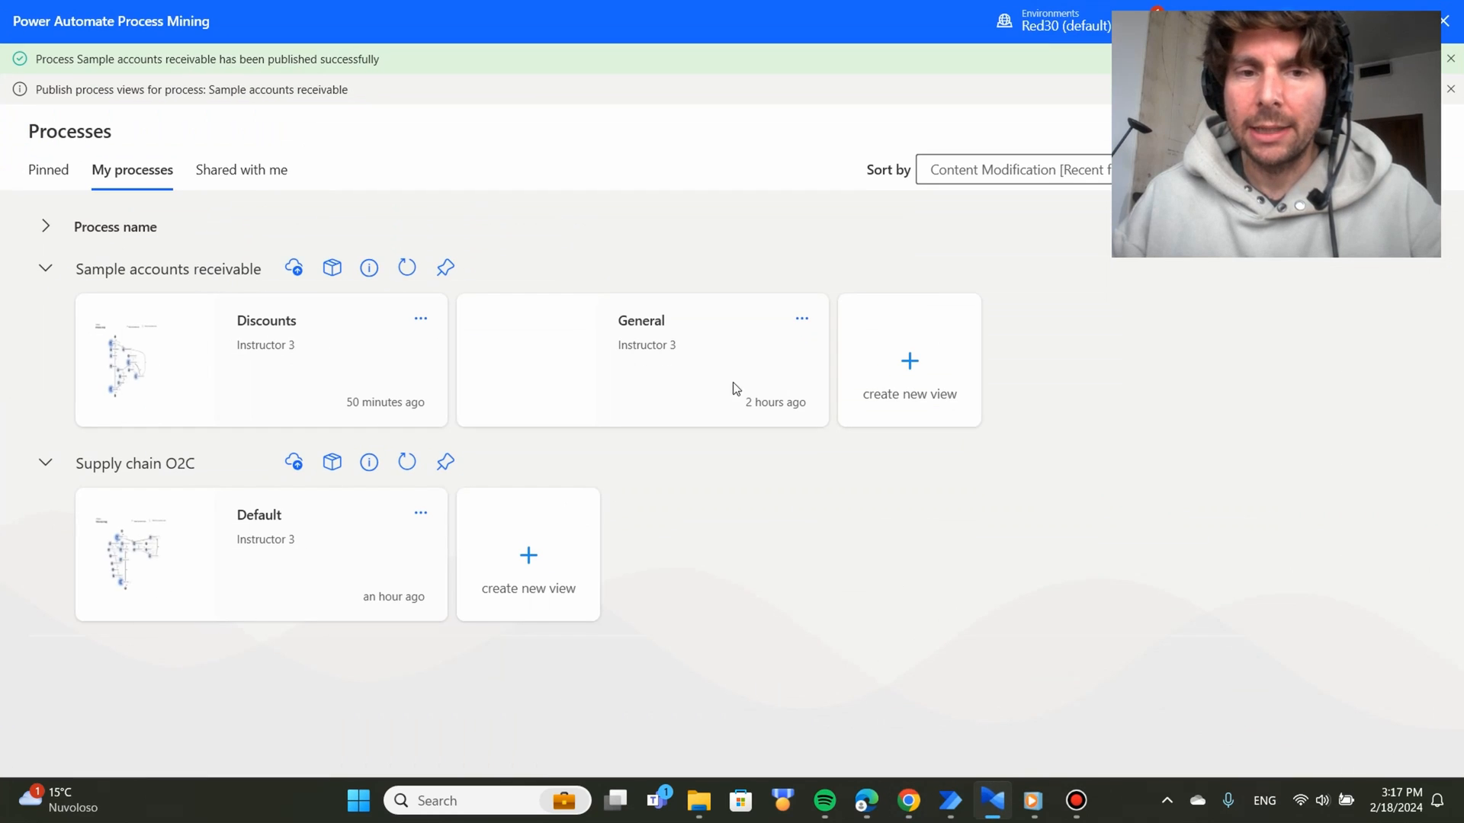
{"action": "mouse_move", "coordinate": [252, 260]}
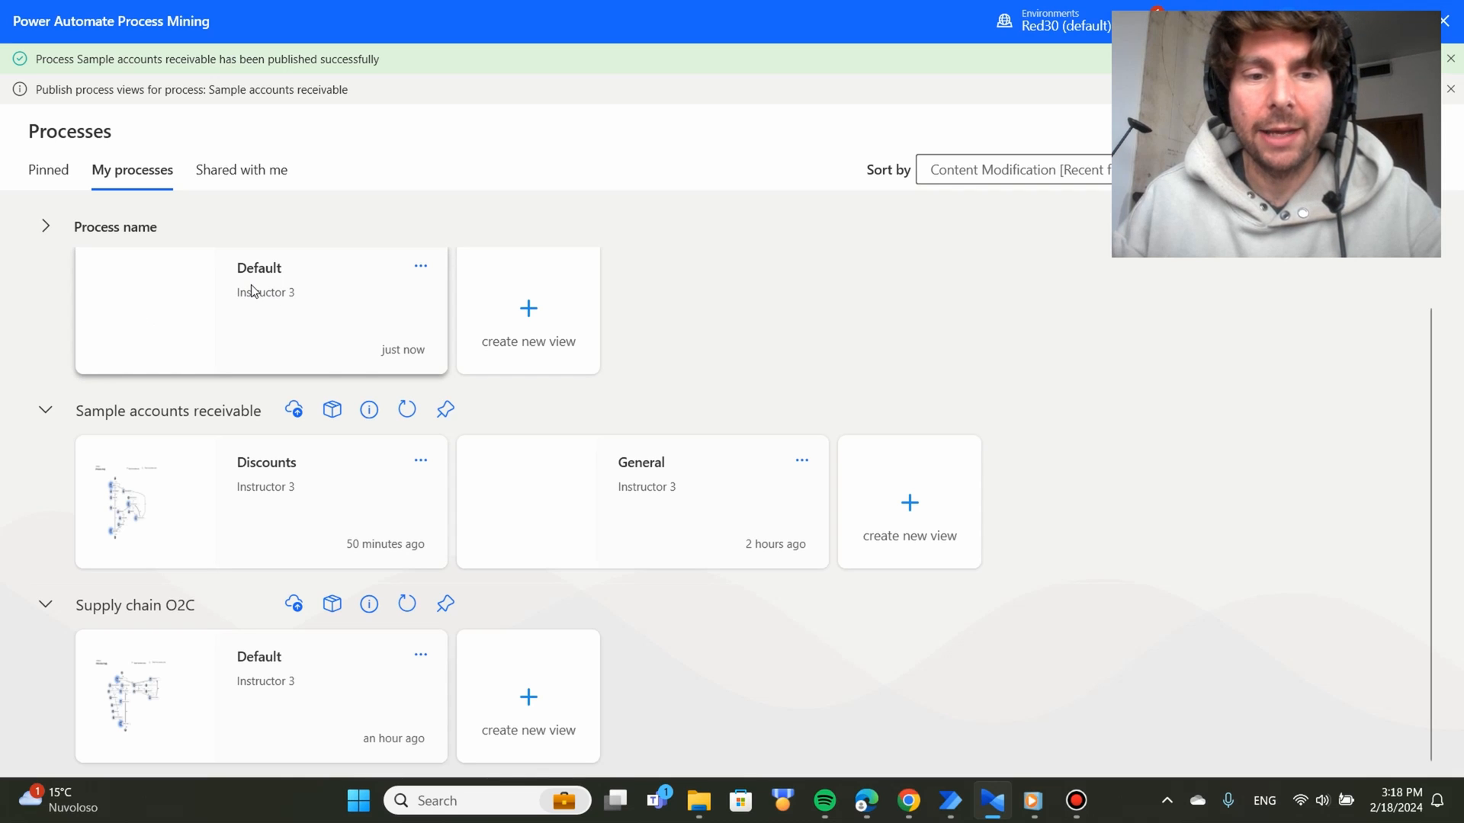
{"action": "mouse_move", "coordinate": [267, 321]}
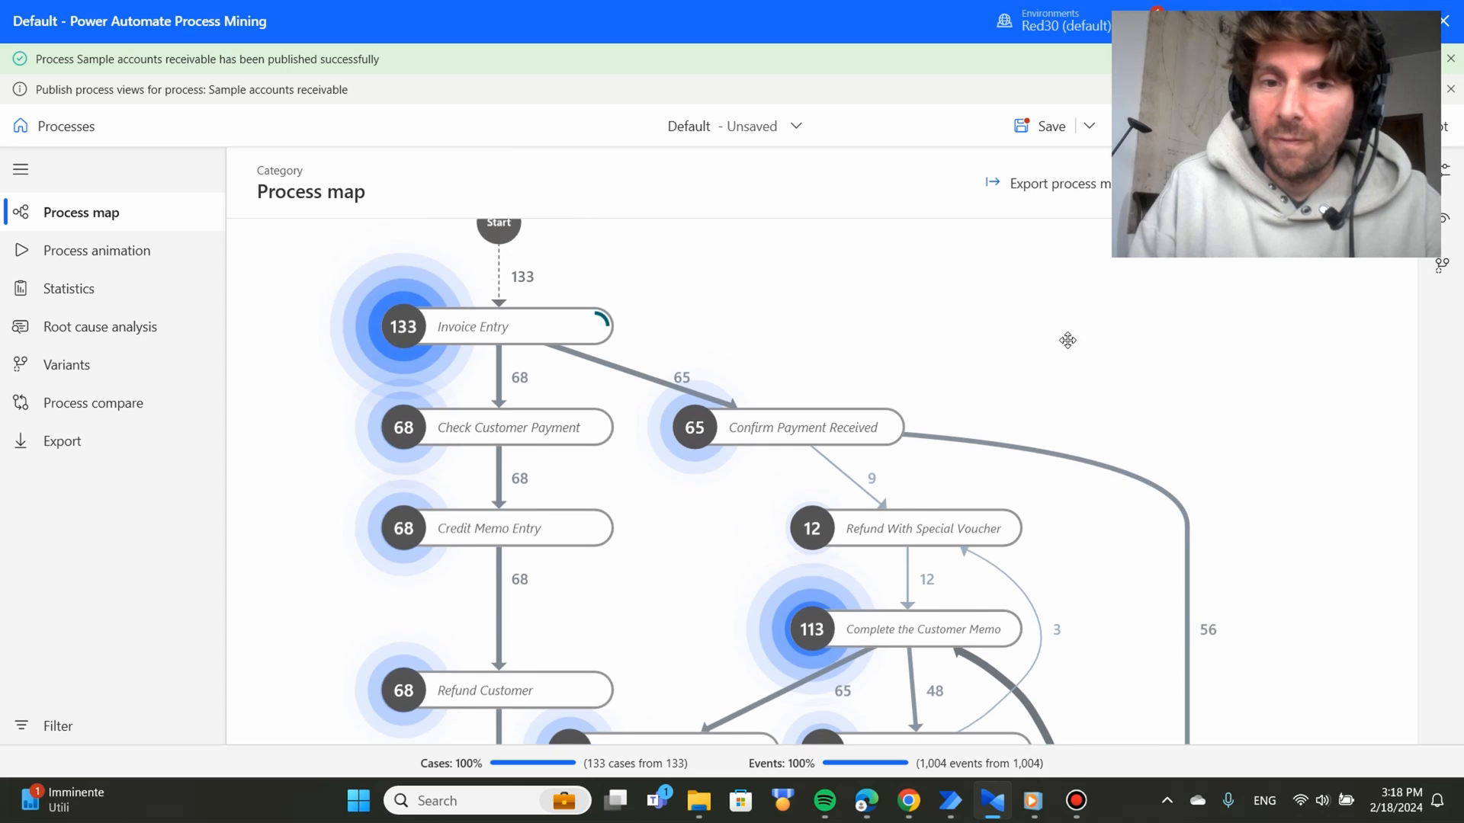
{"action": "scroll", "scroll_direction": "down", "scroll_amount": 3}
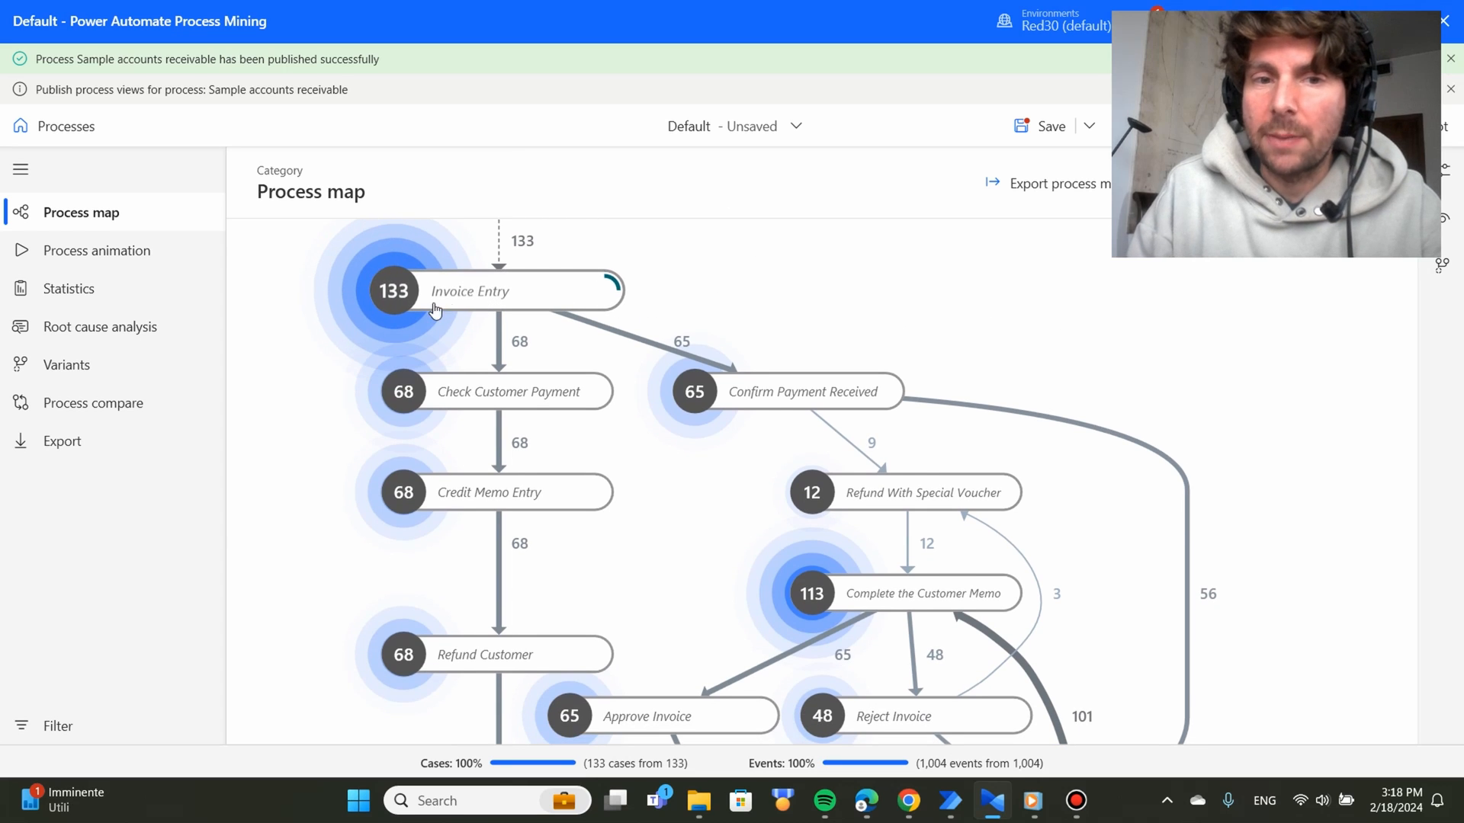
{"action": "scroll", "scroll_direction": "down", "scroll_amount": 3}
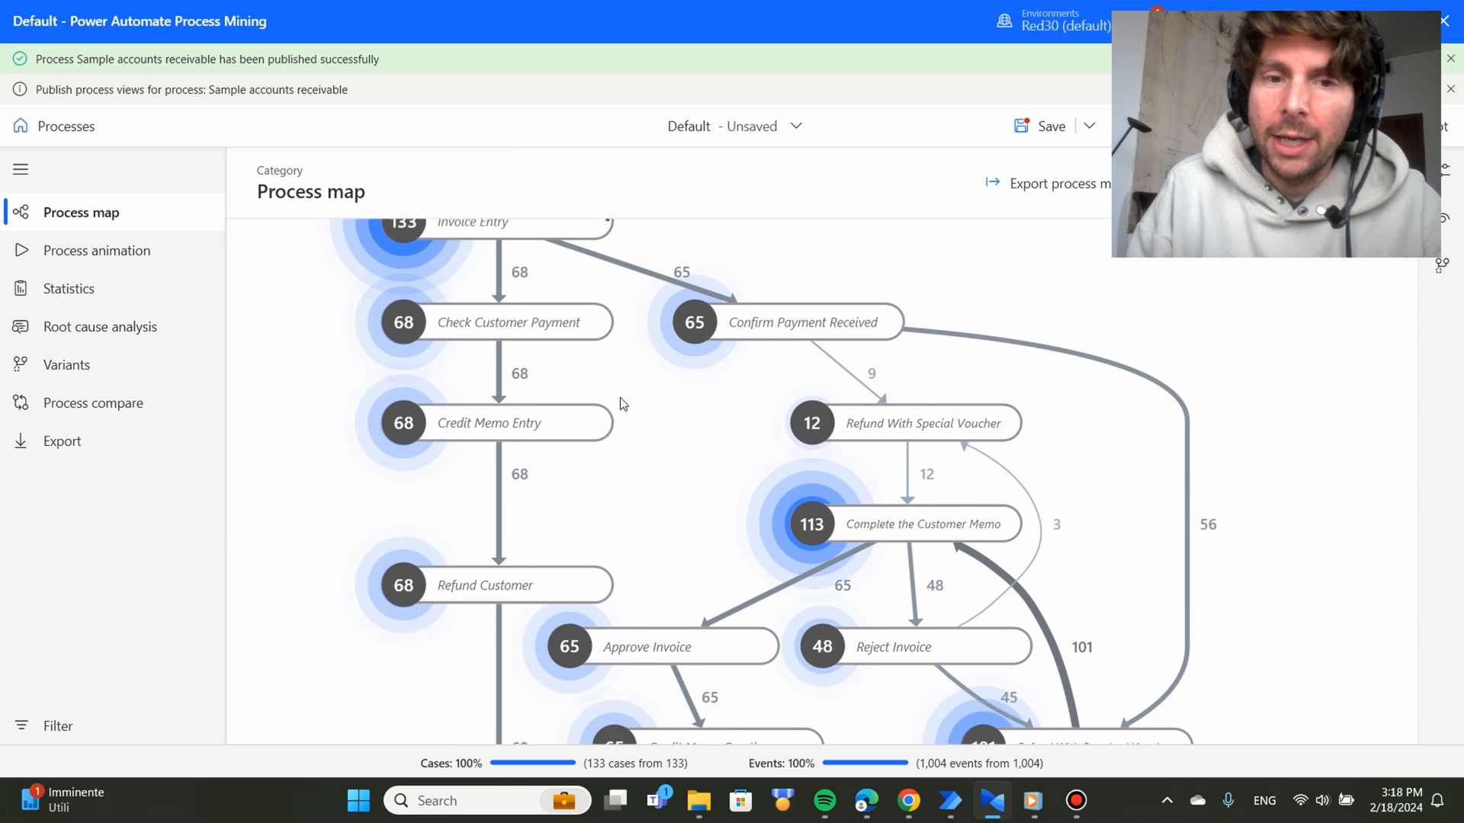
{"action": "mouse_move", "coordinate": [744, 343]}
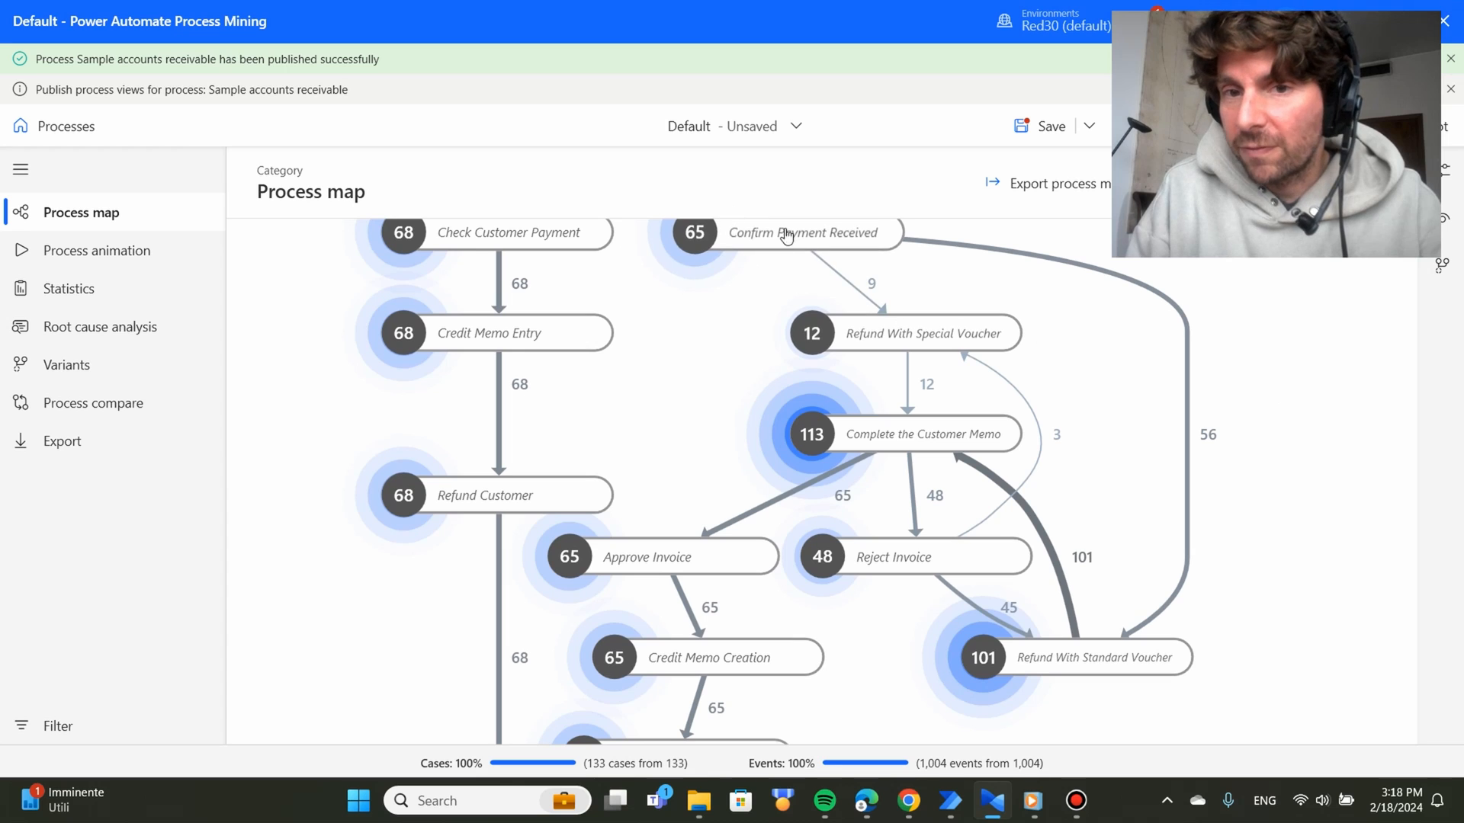
{"action": "mouse_move", "coordinate": [1157, 611]}
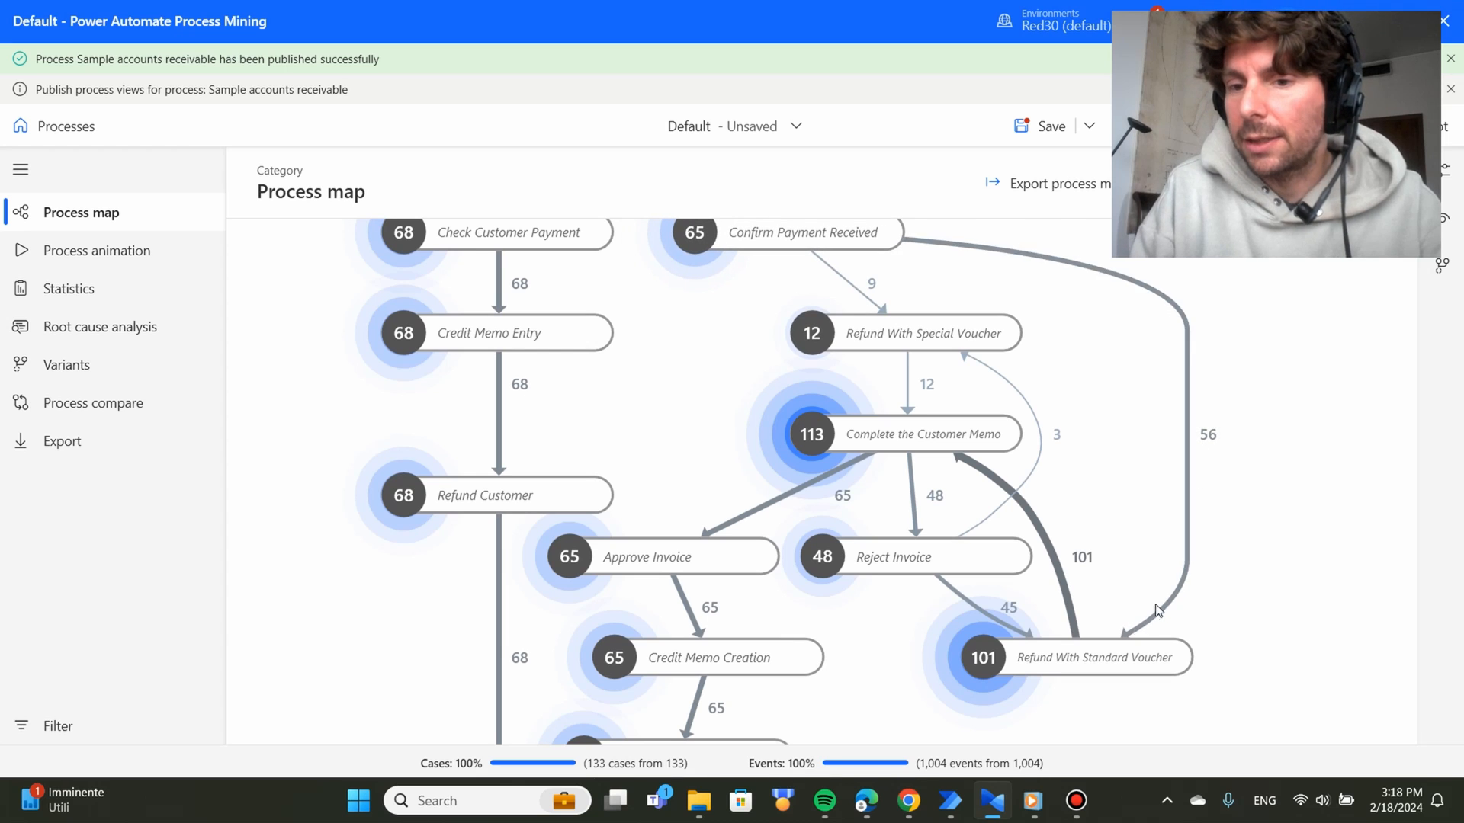
{"action": "mouse_move", "coordinate": [1085, 666]}
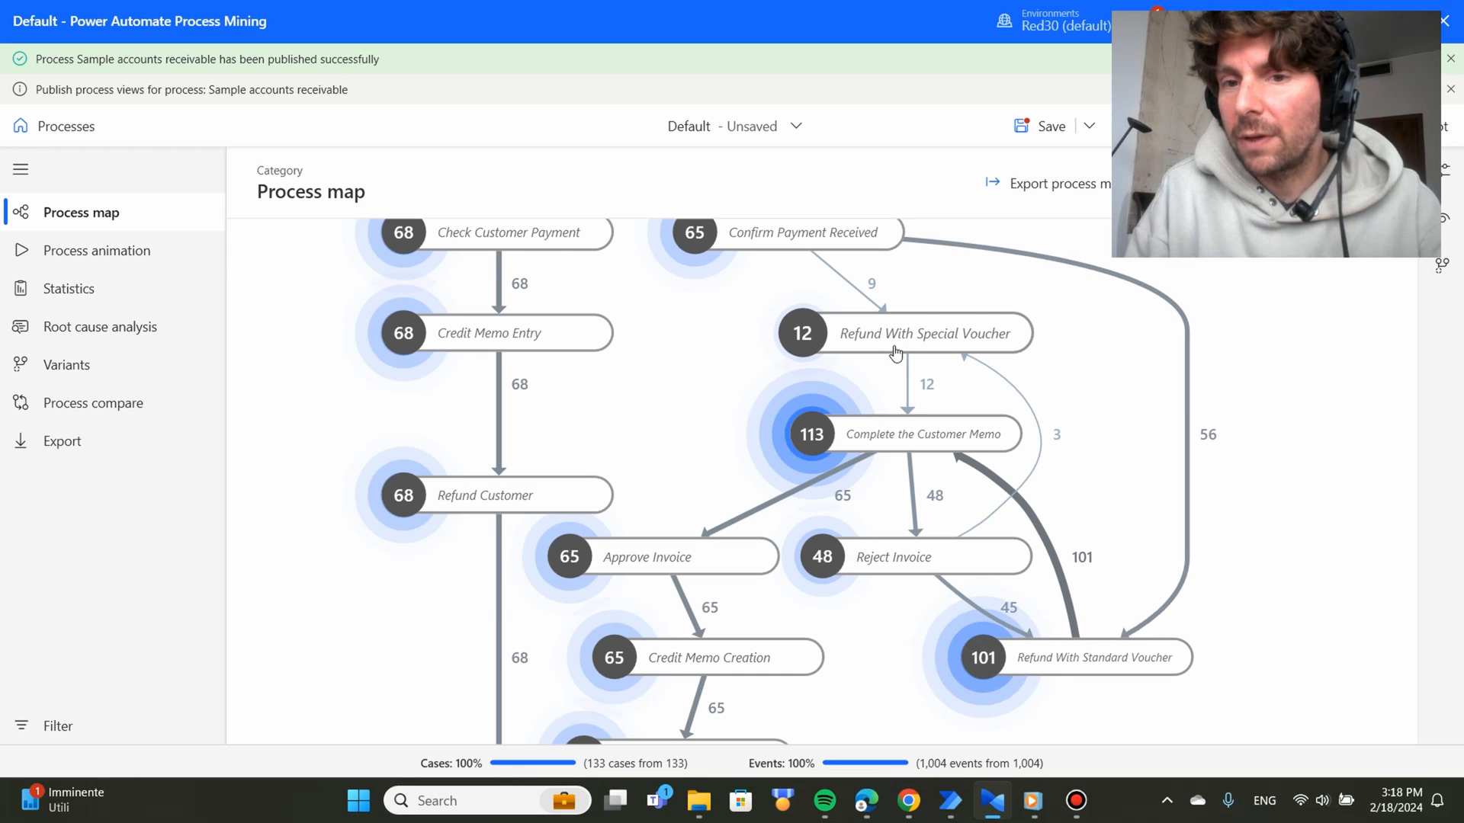
{"action": "mouse_move", "coordinate": [1222, 444]}
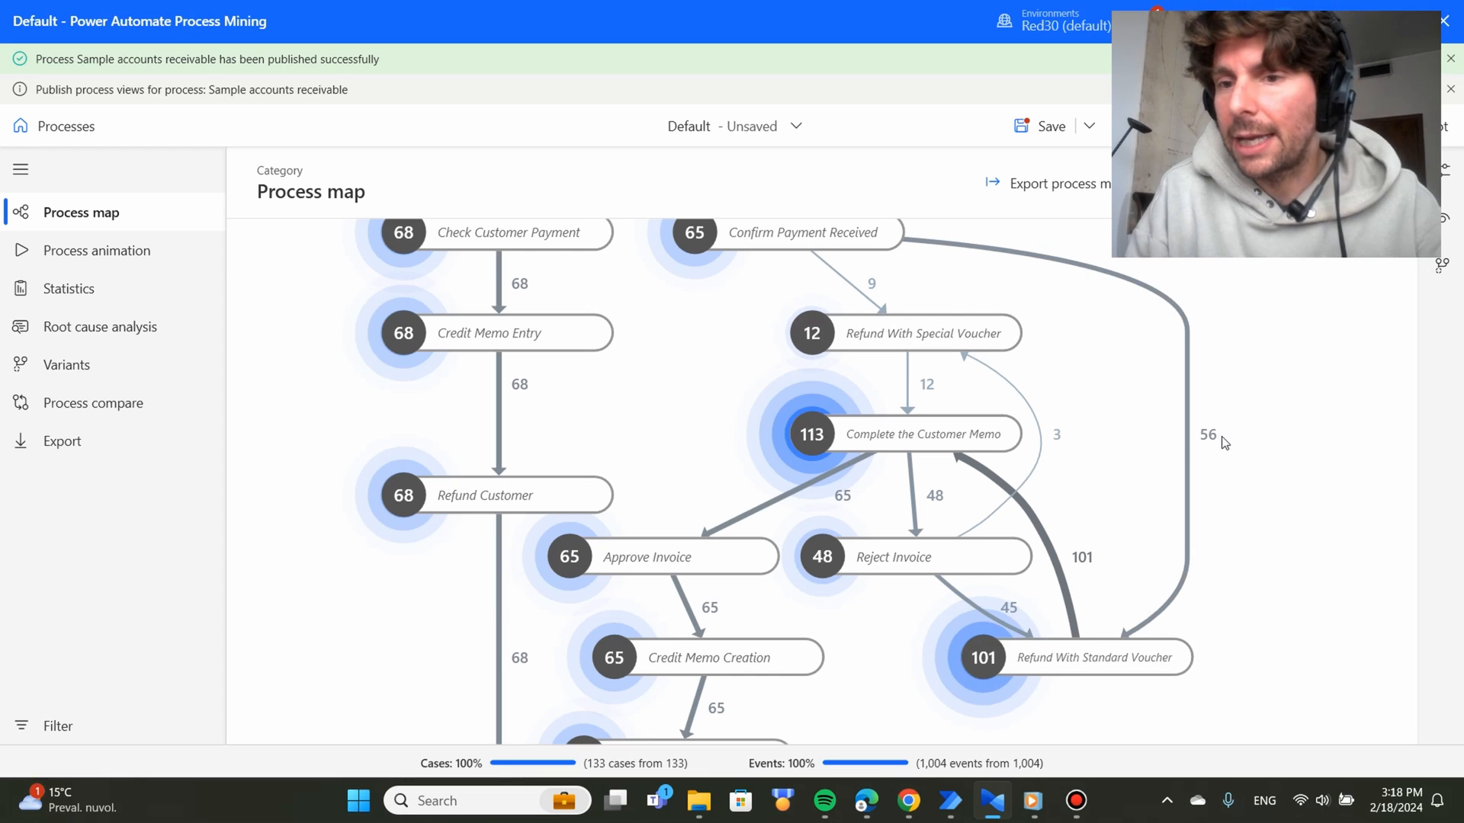
{"action": "mouse_move", "coordinate": [1197, 652]}
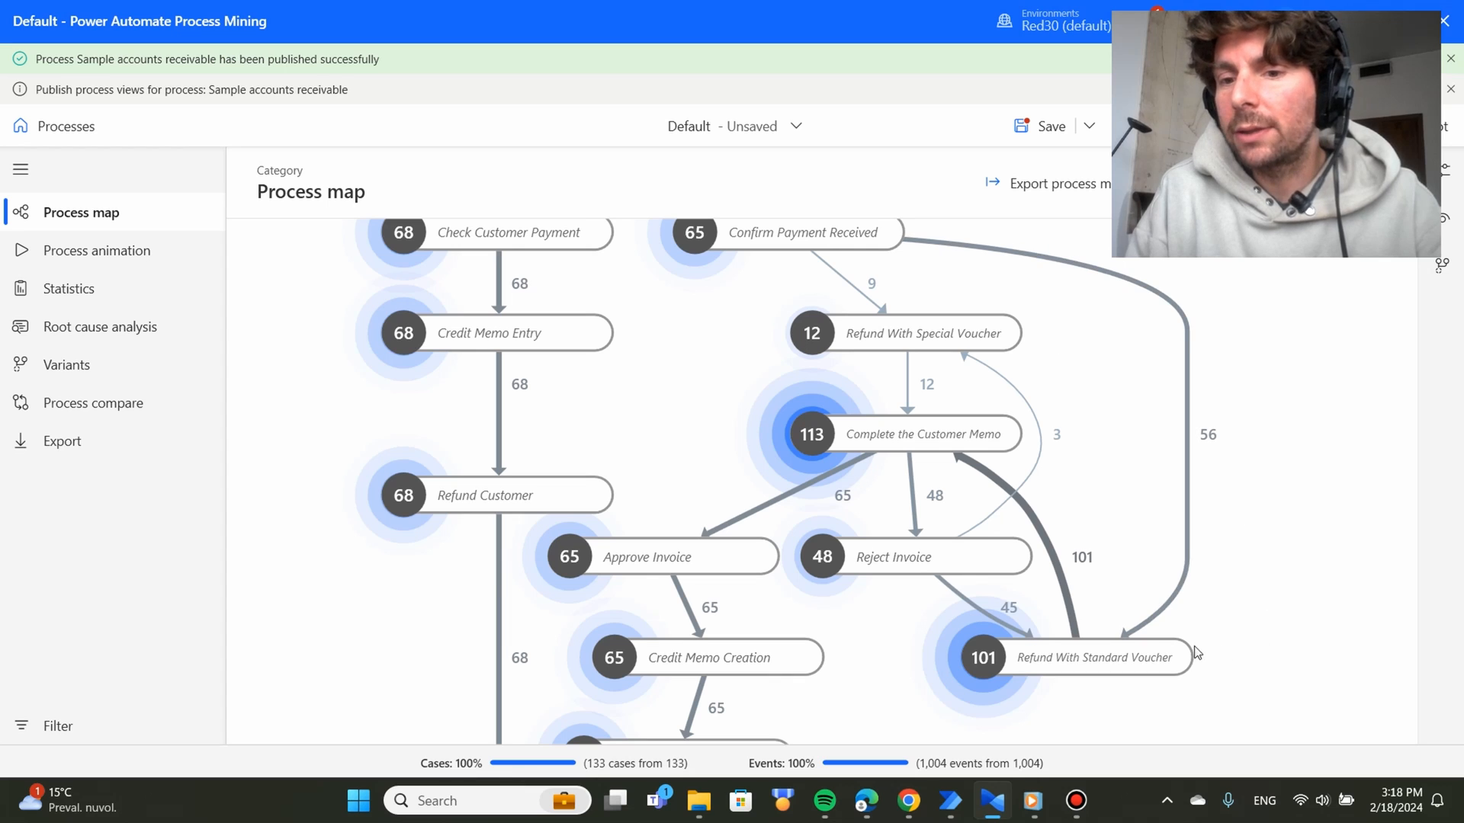
{"action": "scroll", "scroll_direction": "down", "scroll_amount": 3}
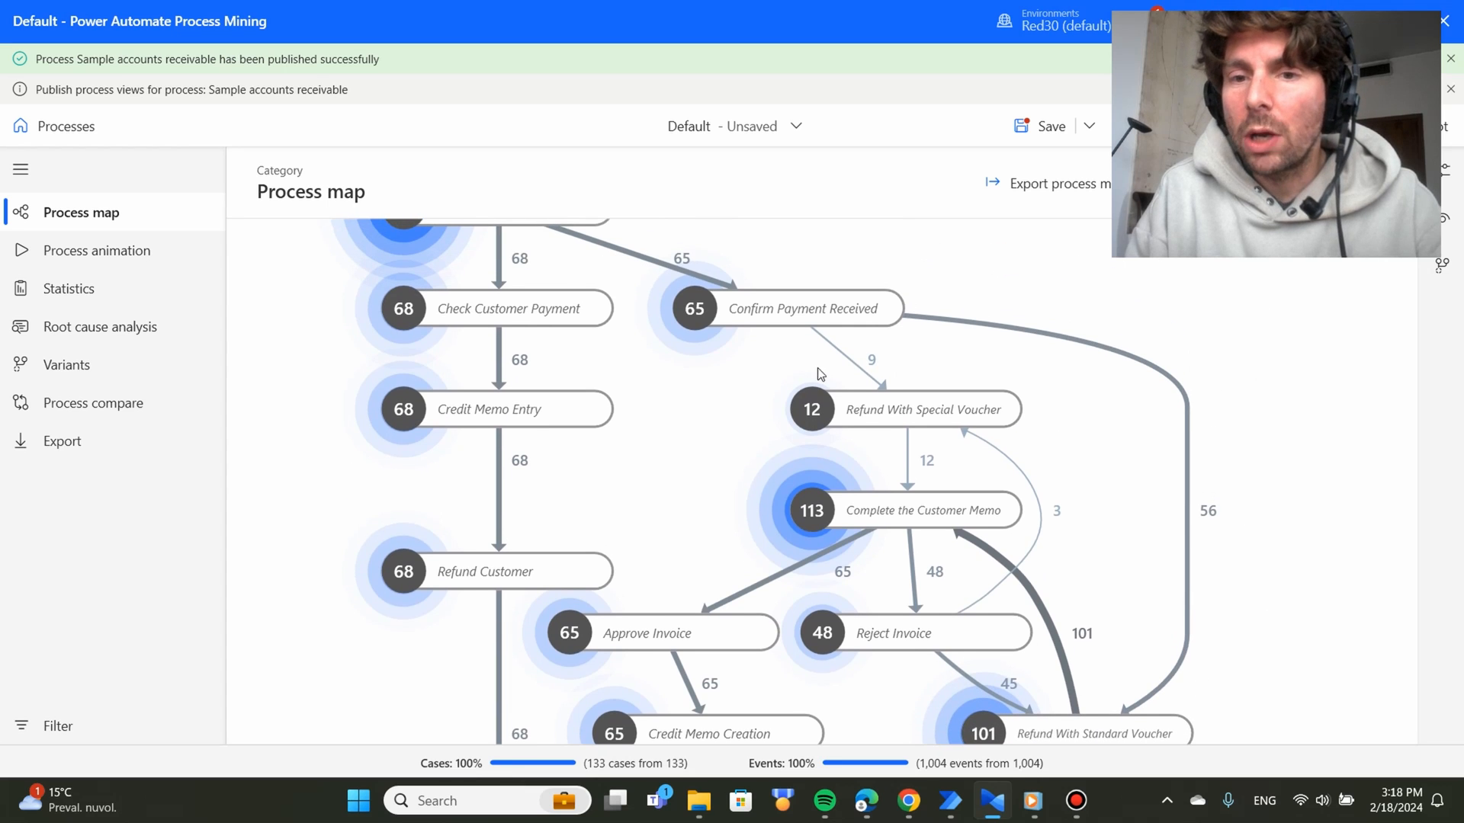
{"action": "mouse_move", "coordinate": [1048, 268]}
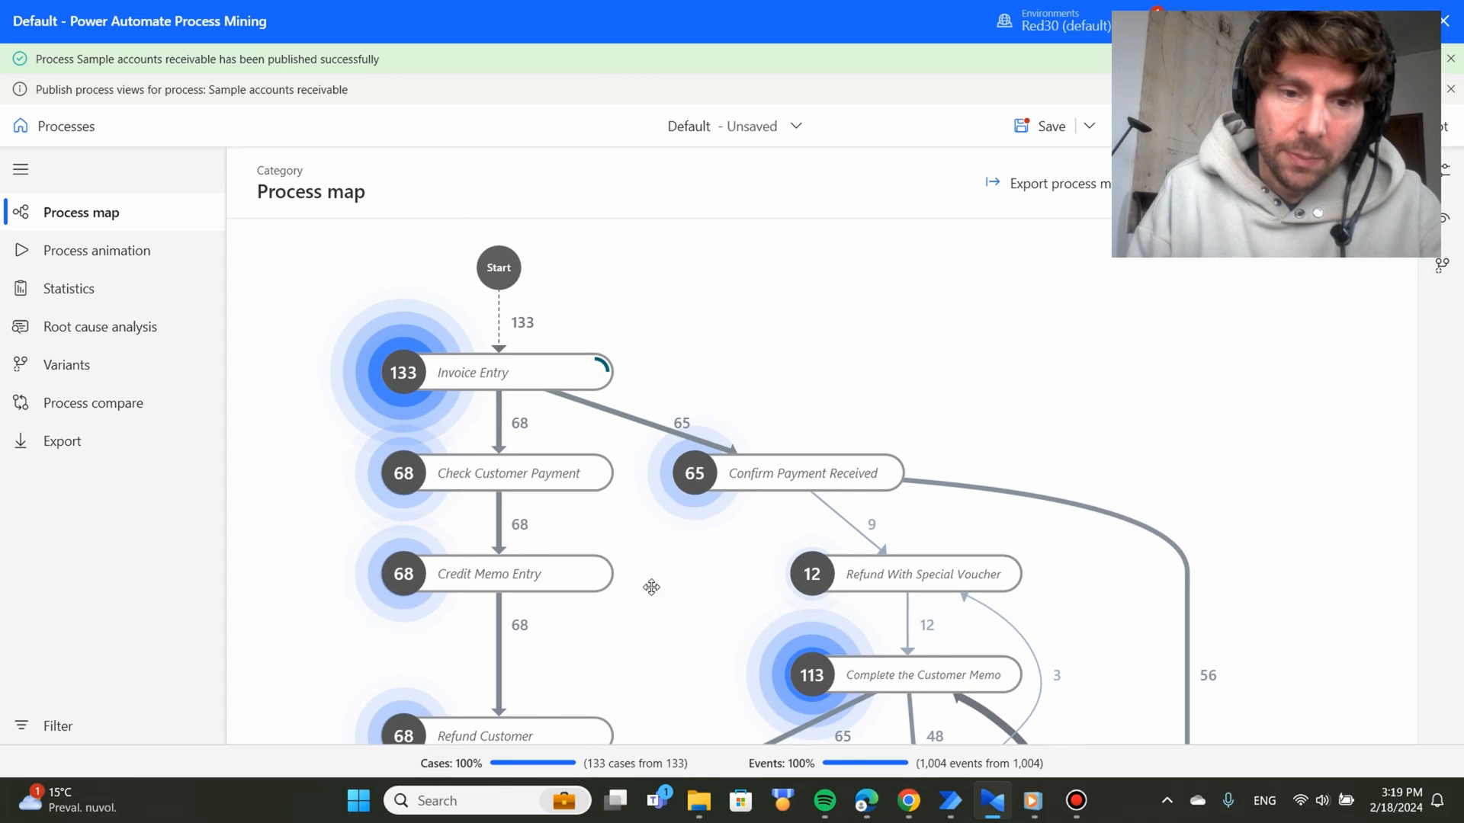
{"action": "scroll", "scroll_direction": "down", "scroll_amount": 3}
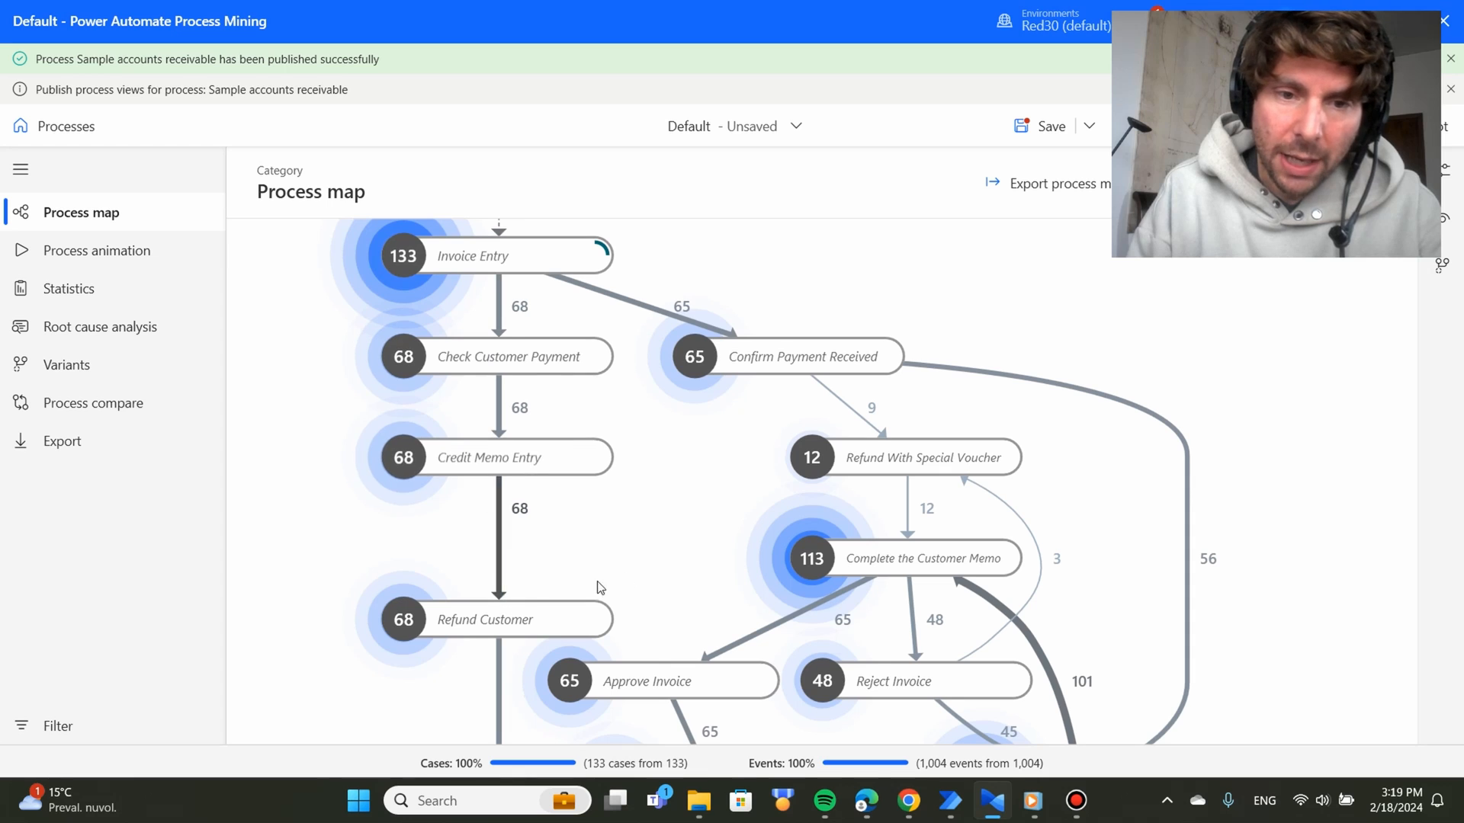
{"action": "scroll", "scroll_direction": "down", "scroll_amount": 3}
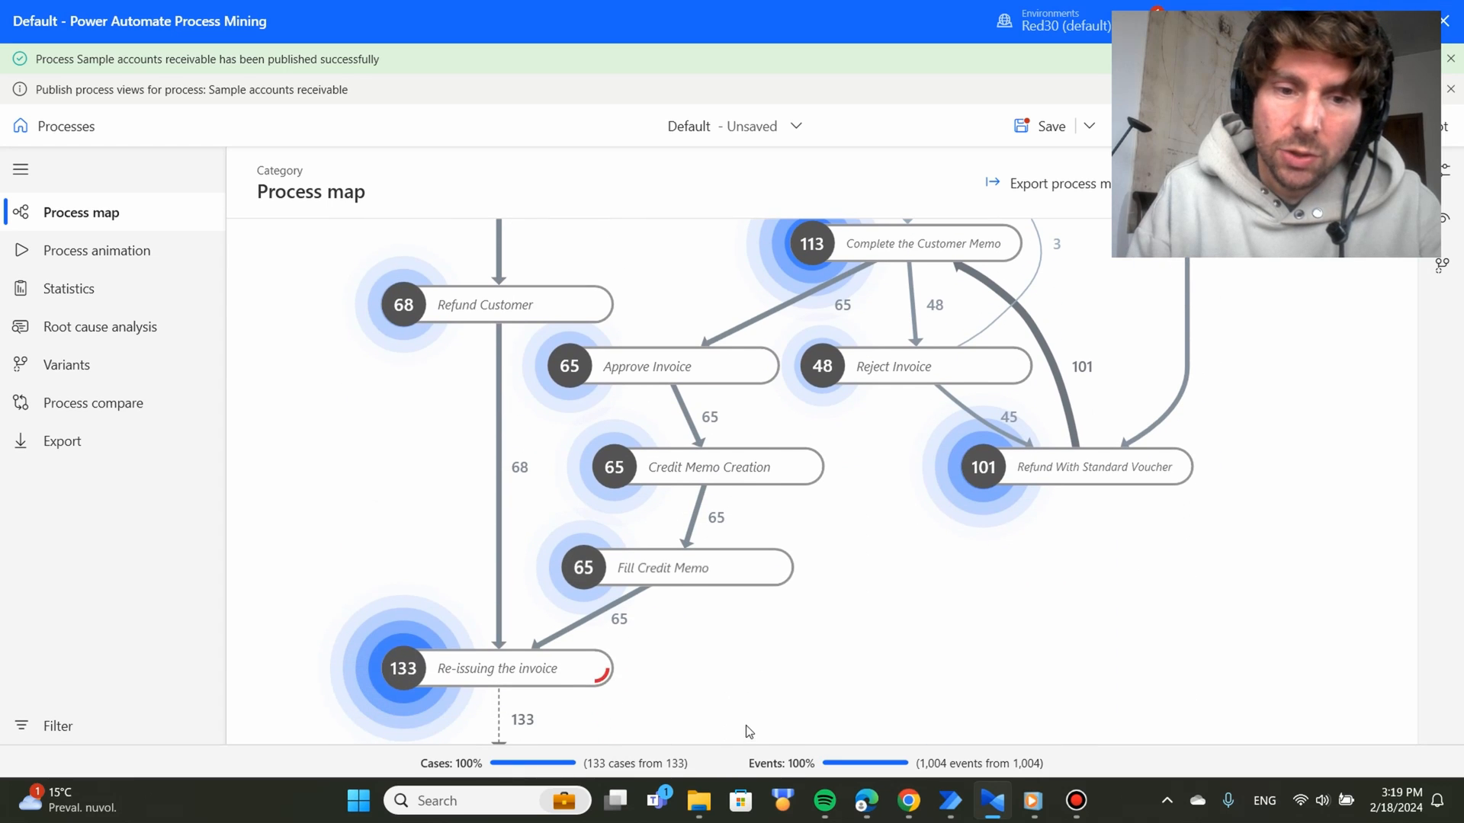
{"action": "scroll", "scroll_direction": "down", "scroll_amount": 3}
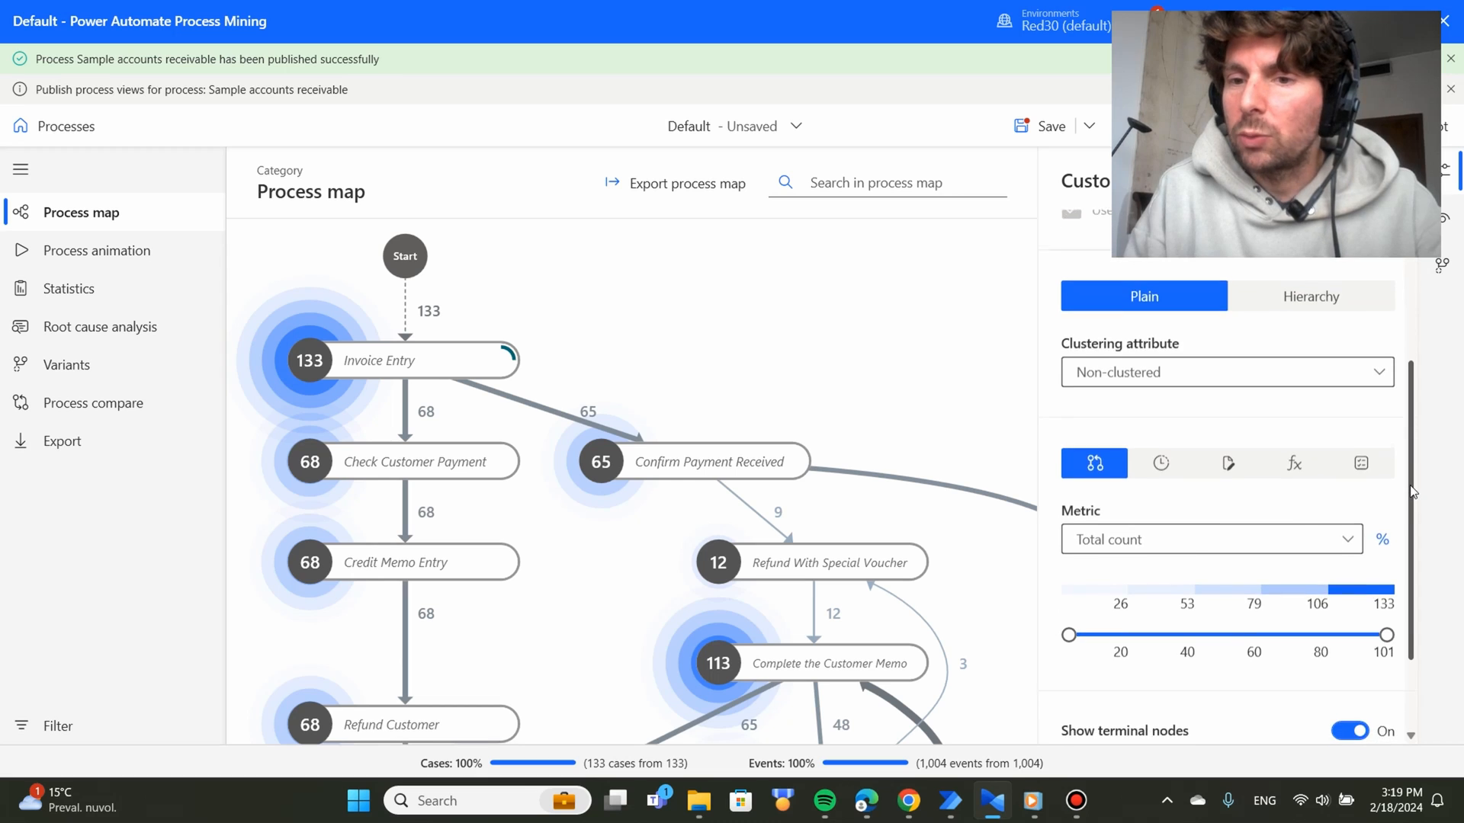
Set the map metric to Case count, then switch it to Total duration.
{"action": "scroll", "scroll_direction": "down", "scroll_amount": 3}
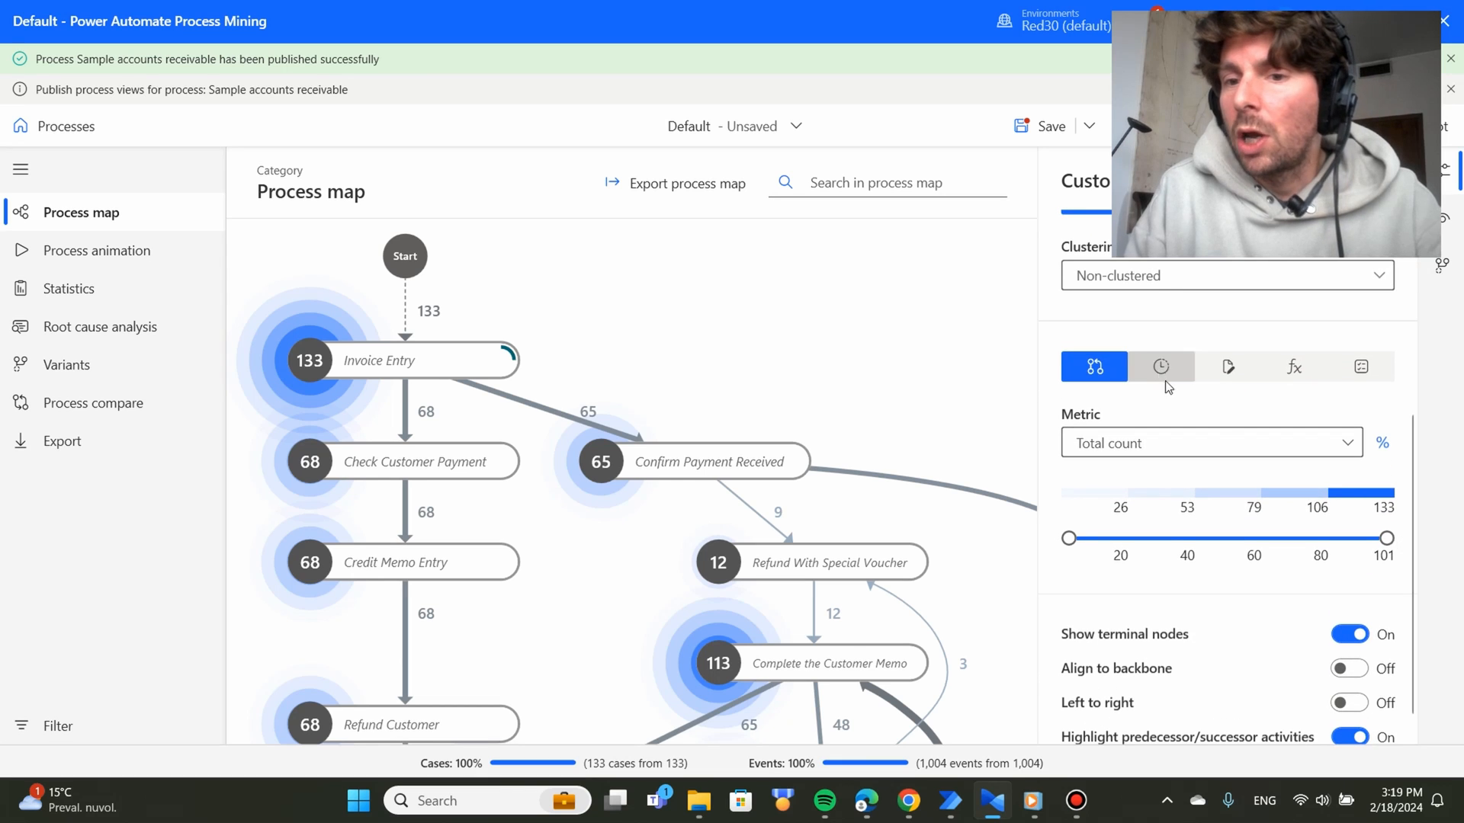
{"action": "left_click", "coordinate": [1209, 442]}
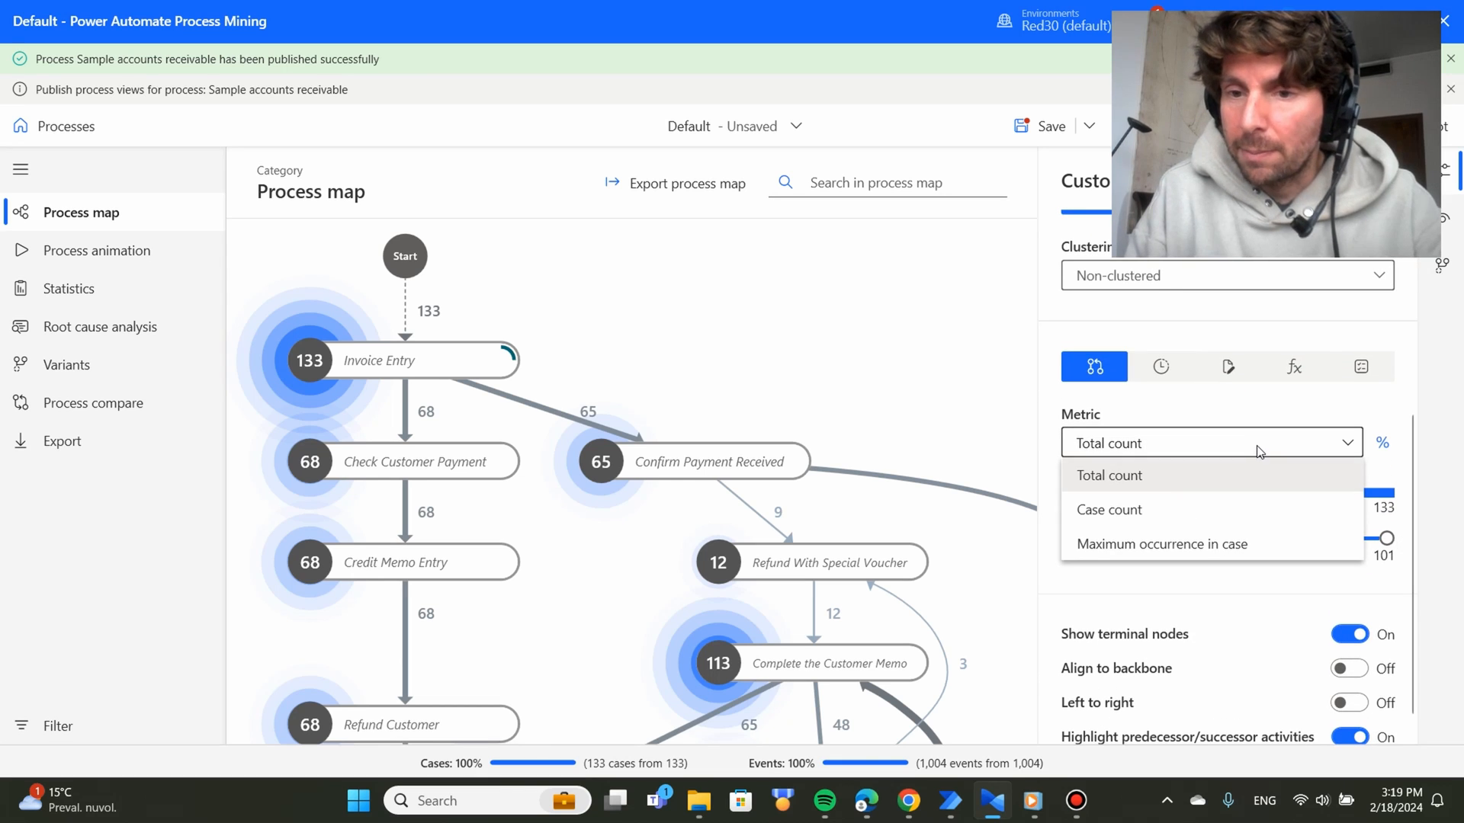
{"action": "mouse_move", "coordinate": [1206, 510]}
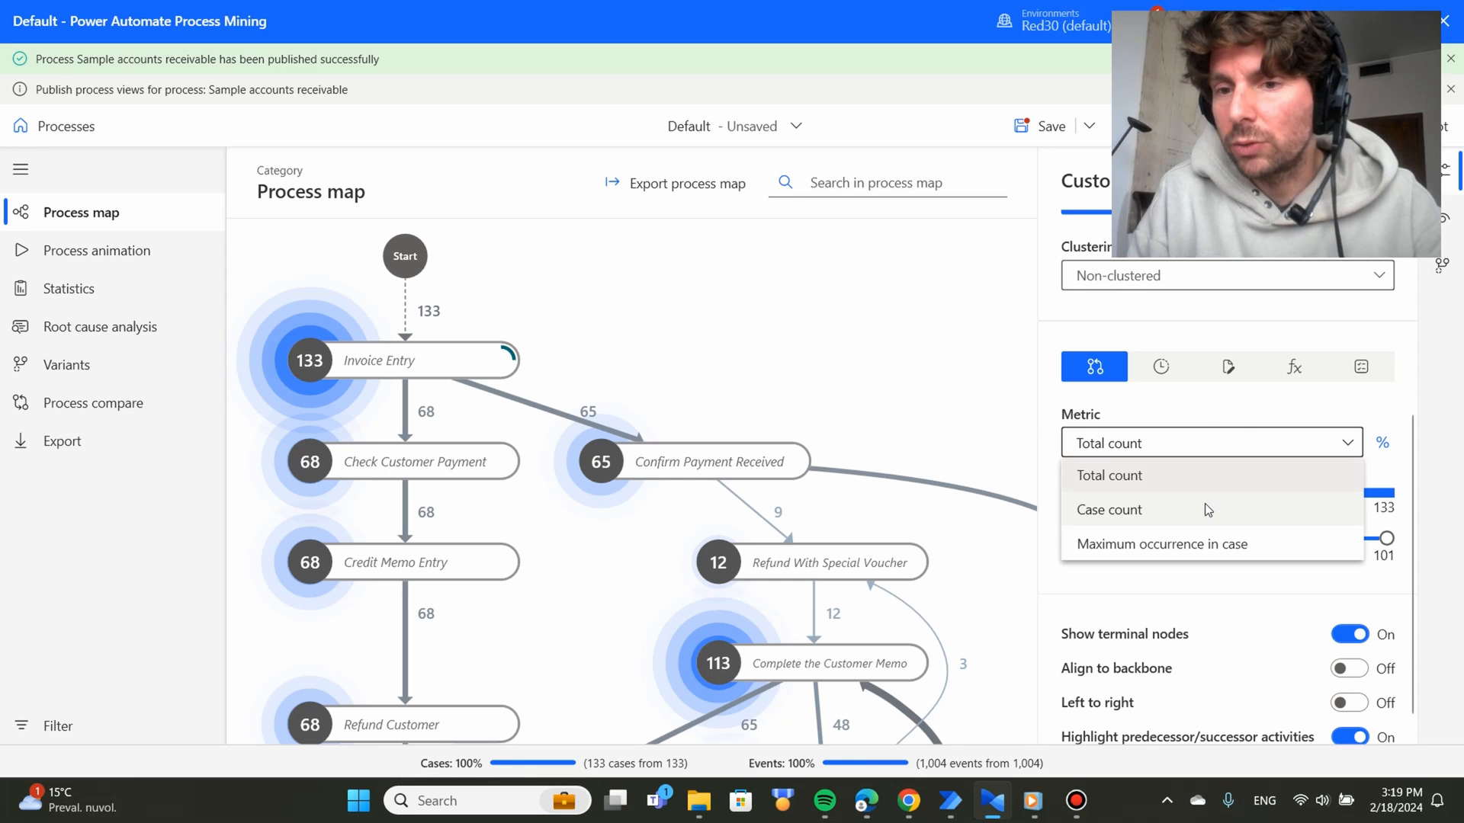
{"action": "left_click", "coordinate": [1109, 509]}
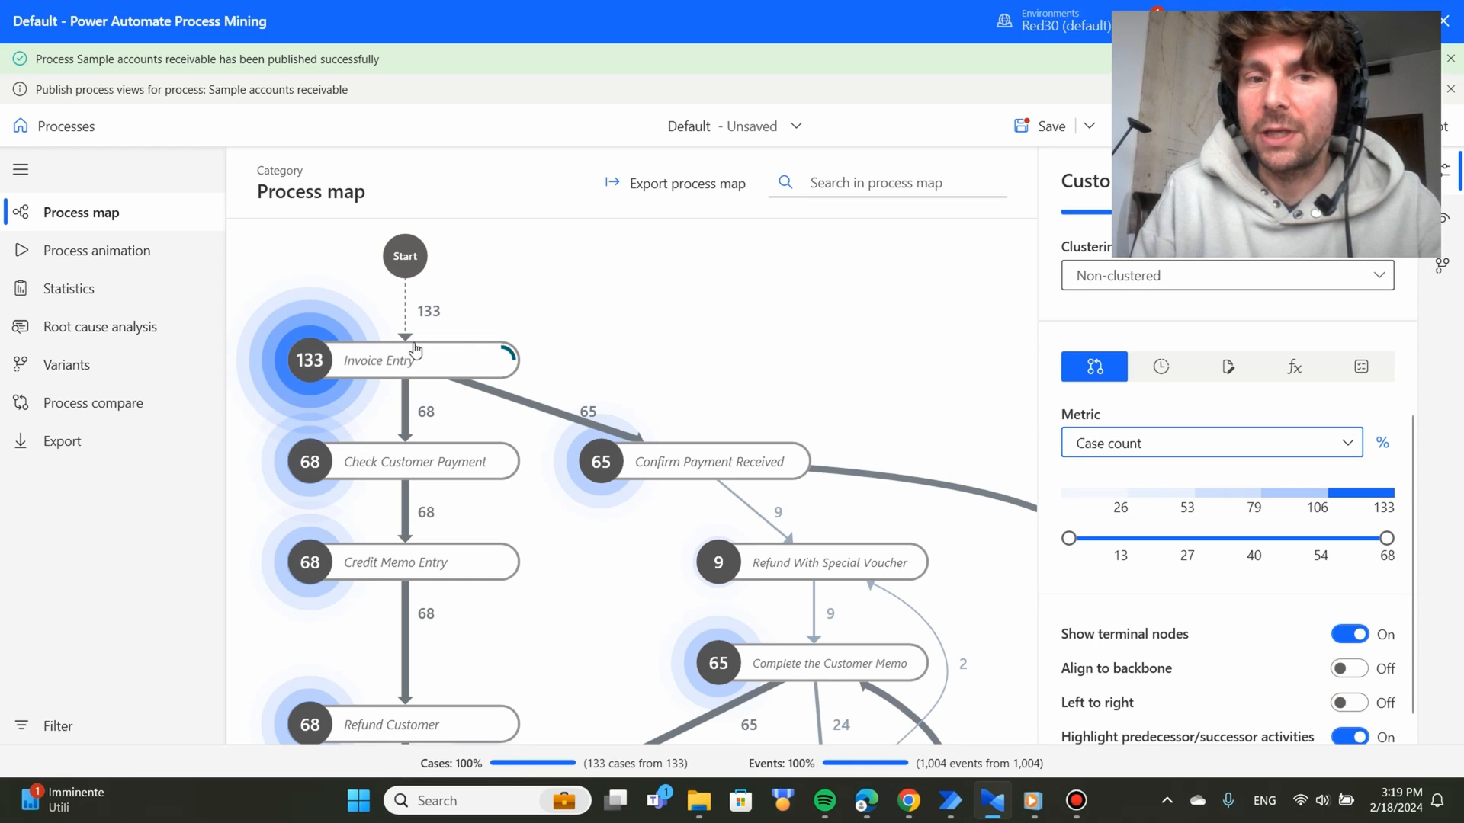
{"action": "mouse_move", "coordinate": [1160, 365]}
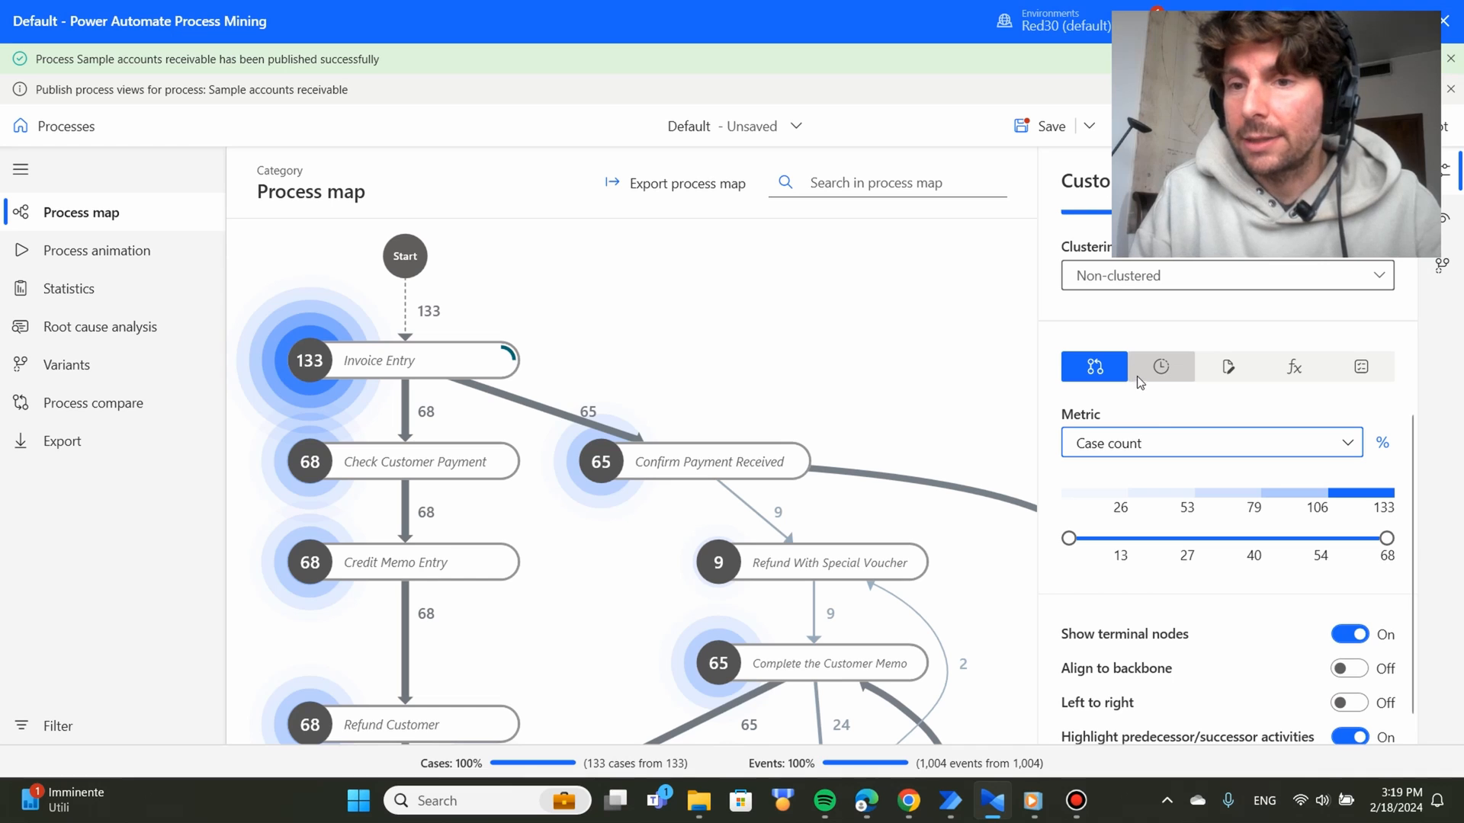
{"action": "left_click", "coordinate": [1159, 366]}
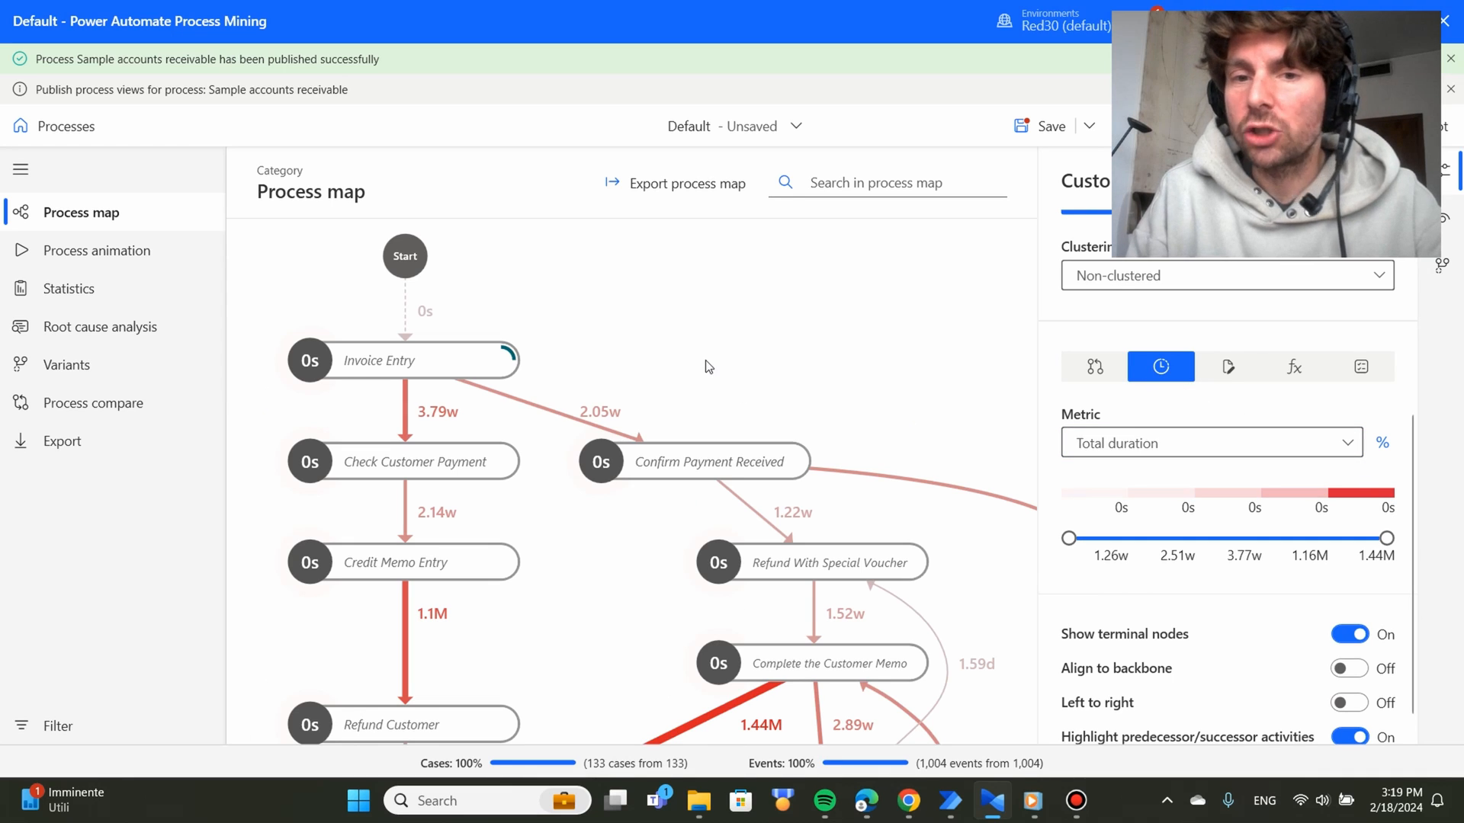
{"action": "scroll", "scroll_direction": "down", "scroll_amount": 3}
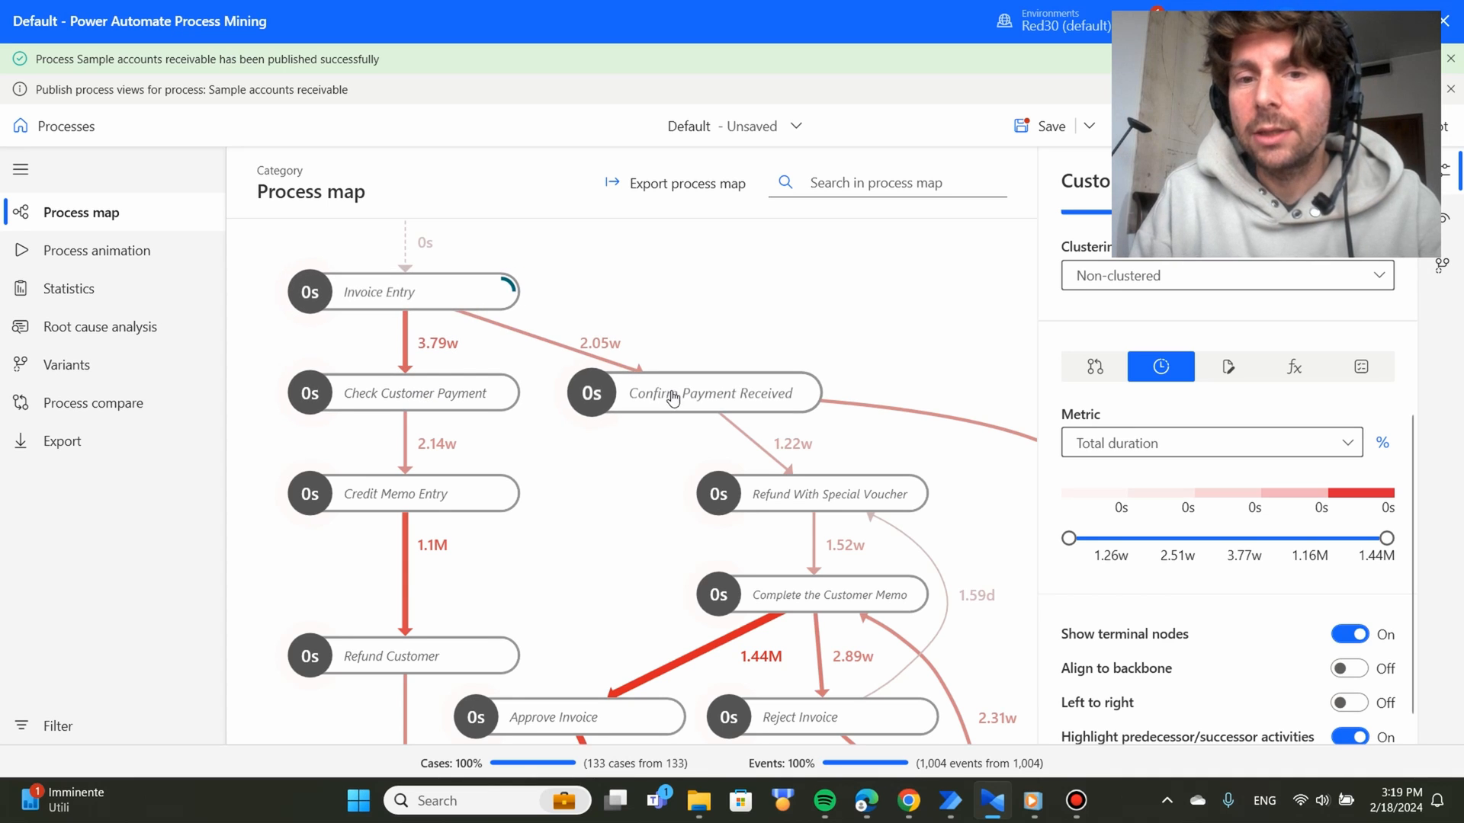
{"action": "scroll", "scroll_direction": "down", "scroll_amount": 3}
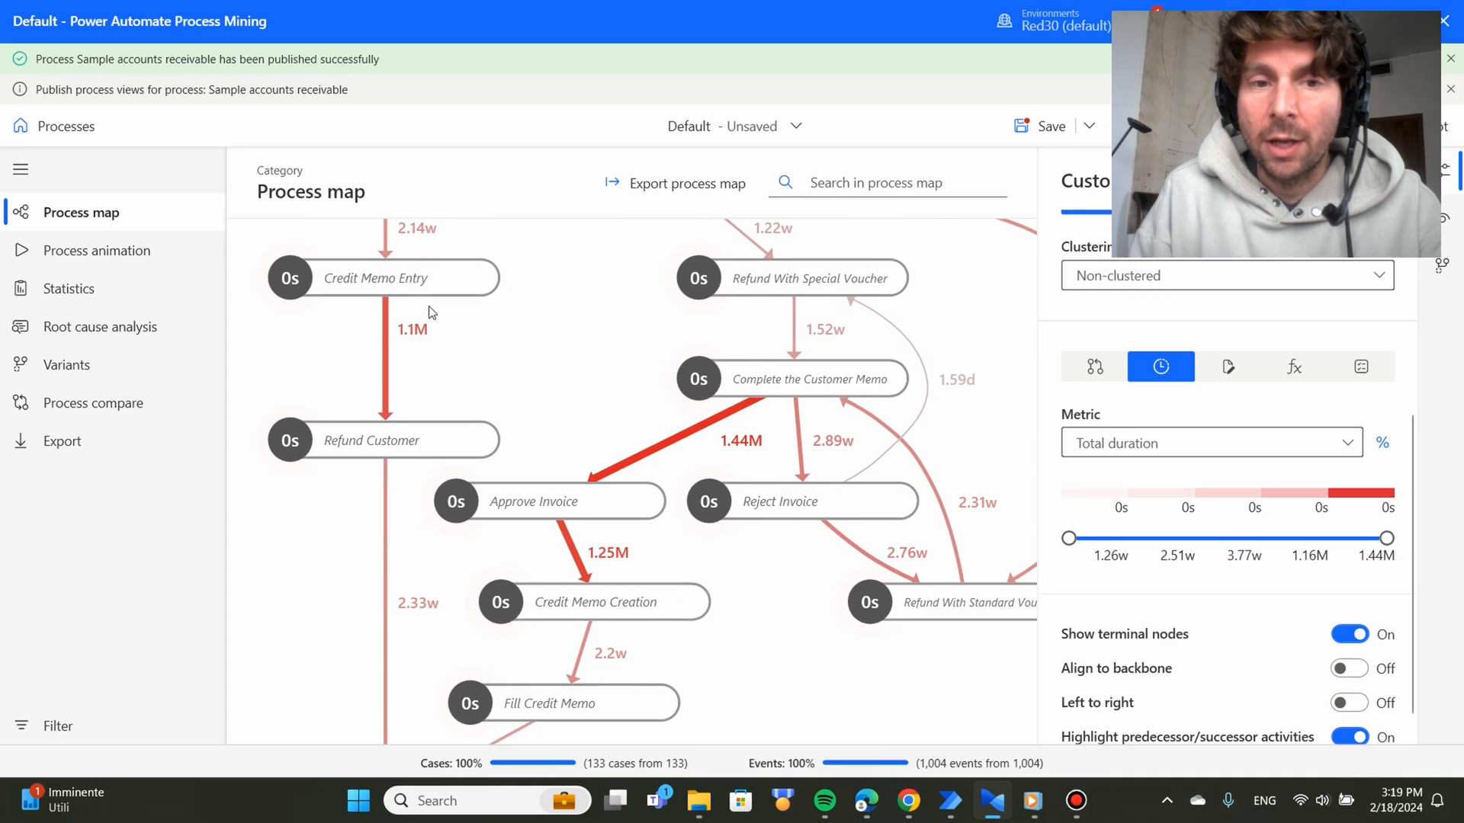
{"action": "mouse_move", "coordinate": [532, 402]}
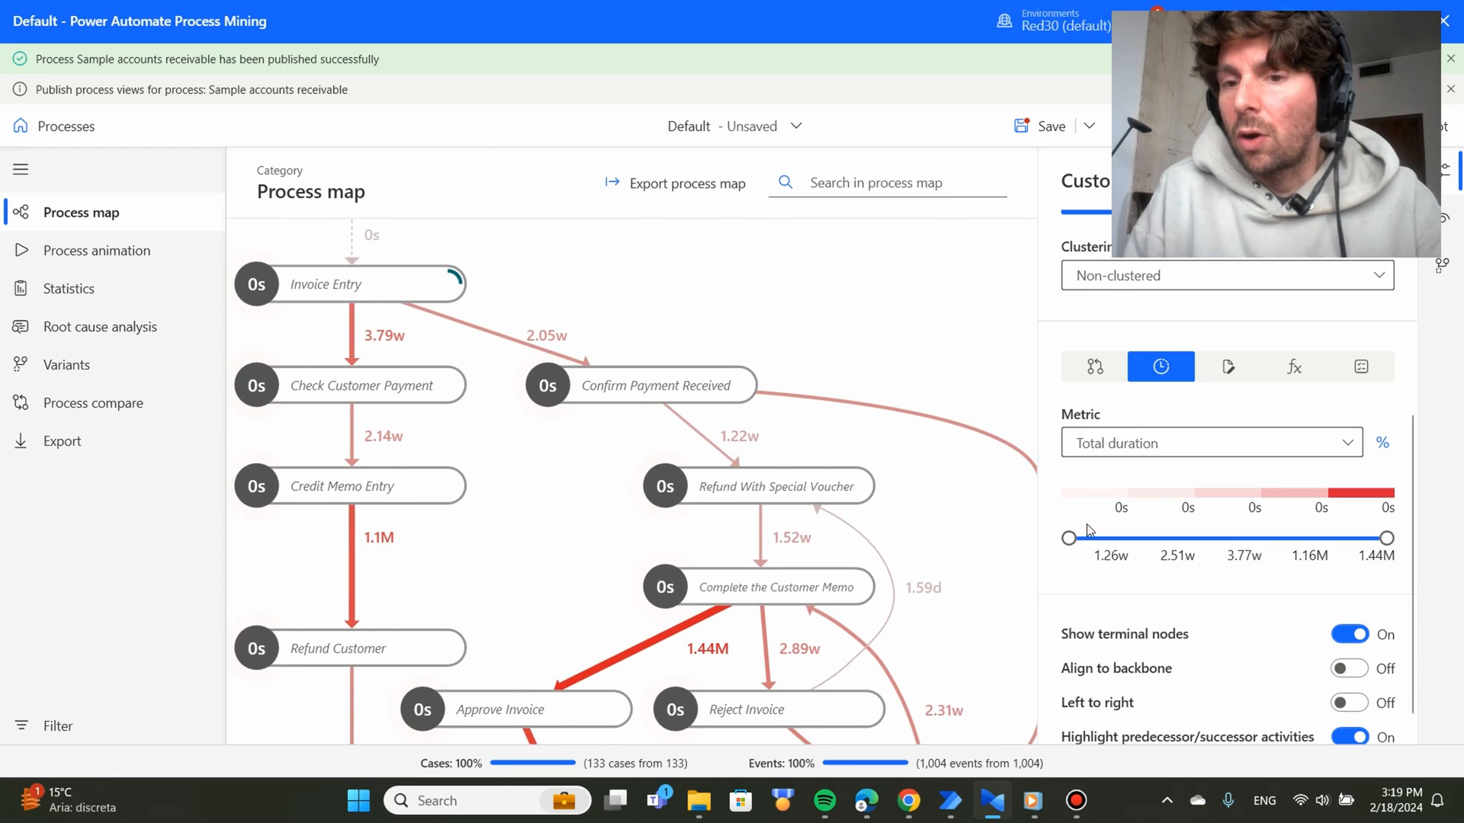
{"action": "left_click", "coordinate": [1210, 443]}
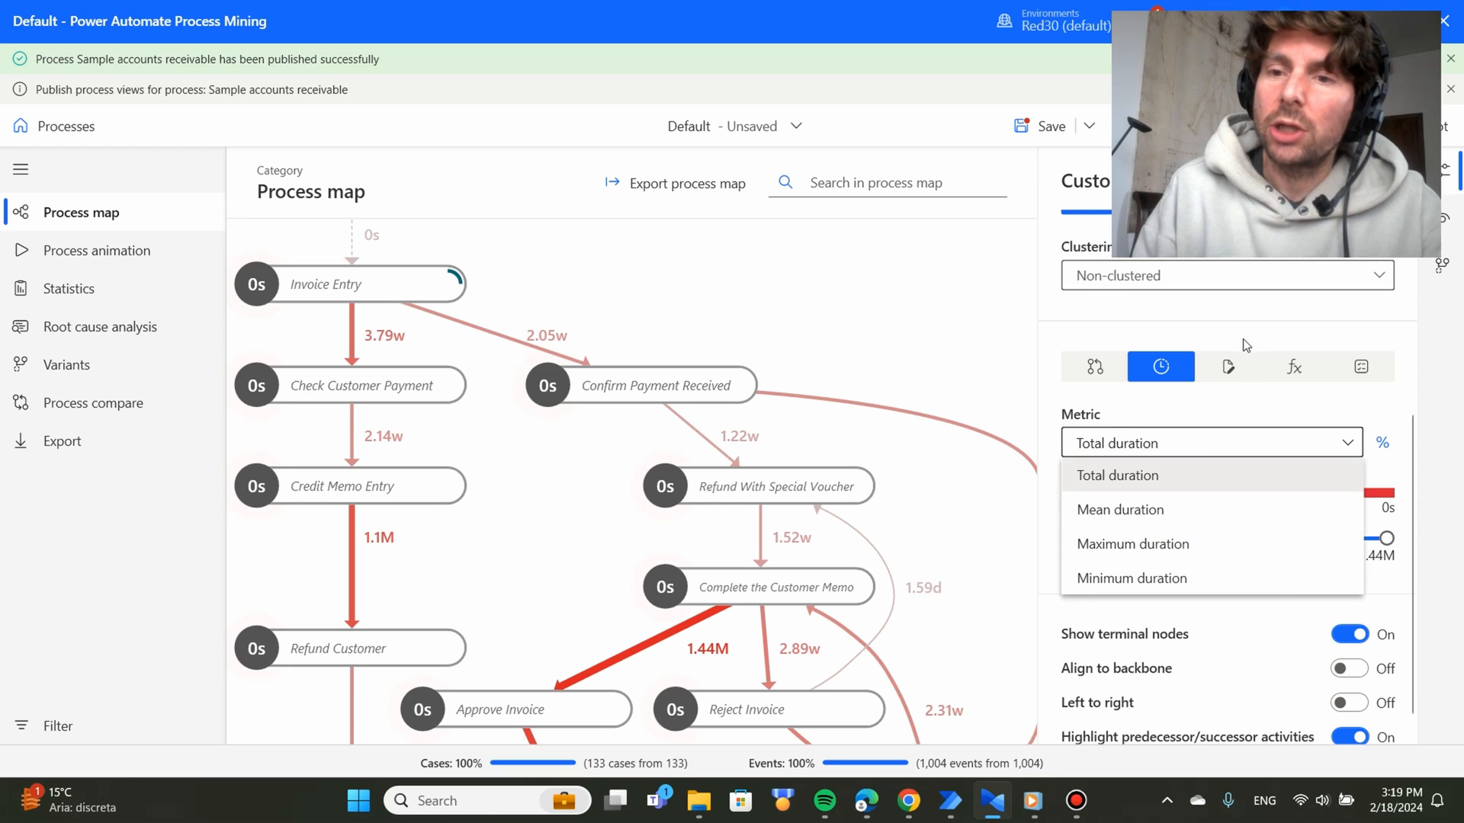
{"action": "left_click", "coordinate": [1227, 366]}
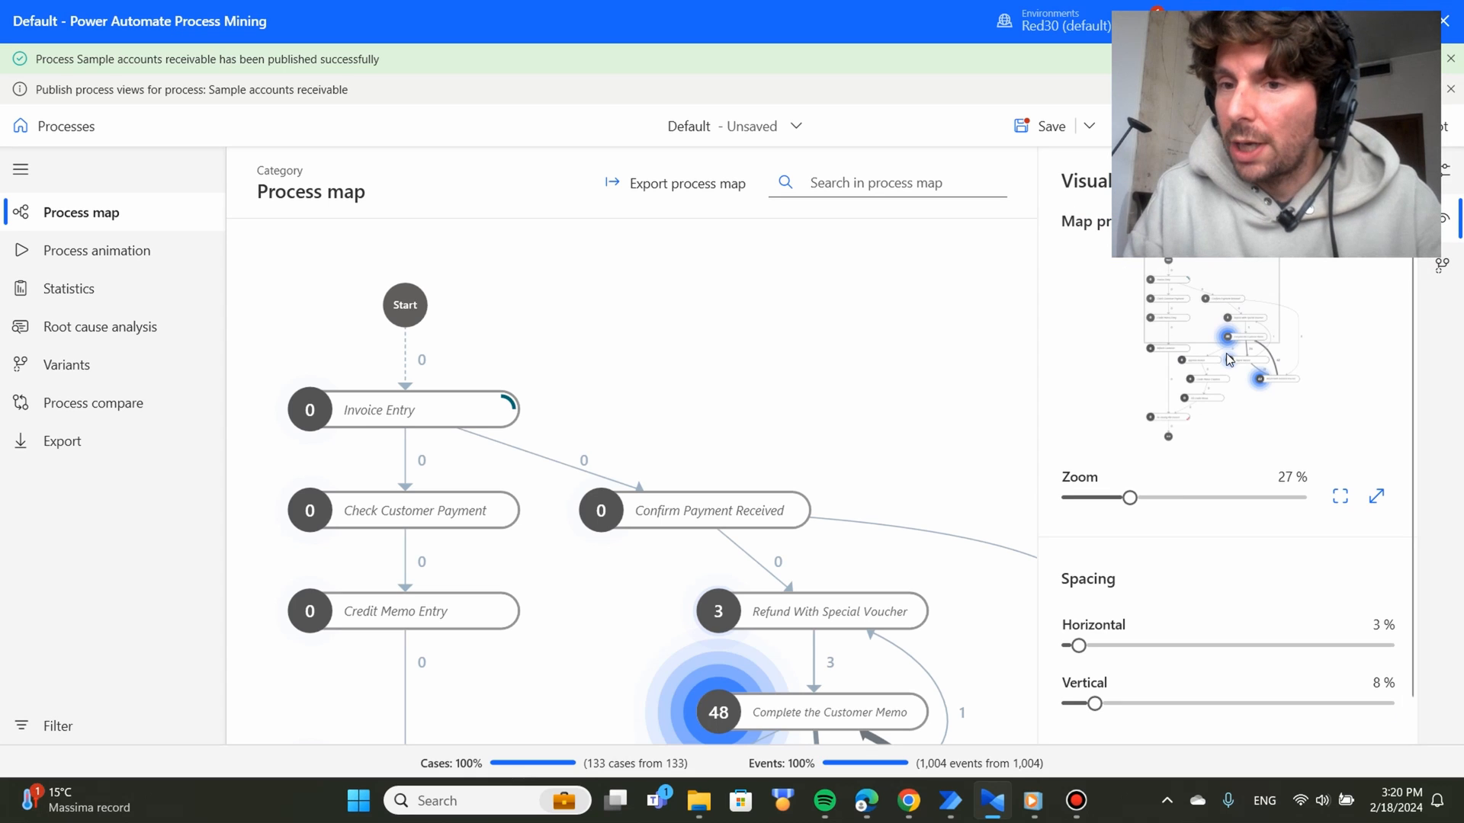
Adjust the map zoom and select Variant 2 (26% of cases) to highlight it.
{"action": "left_click_drag", "start_coordinate": [1130, 498], "coordinate": [1189, 498]}
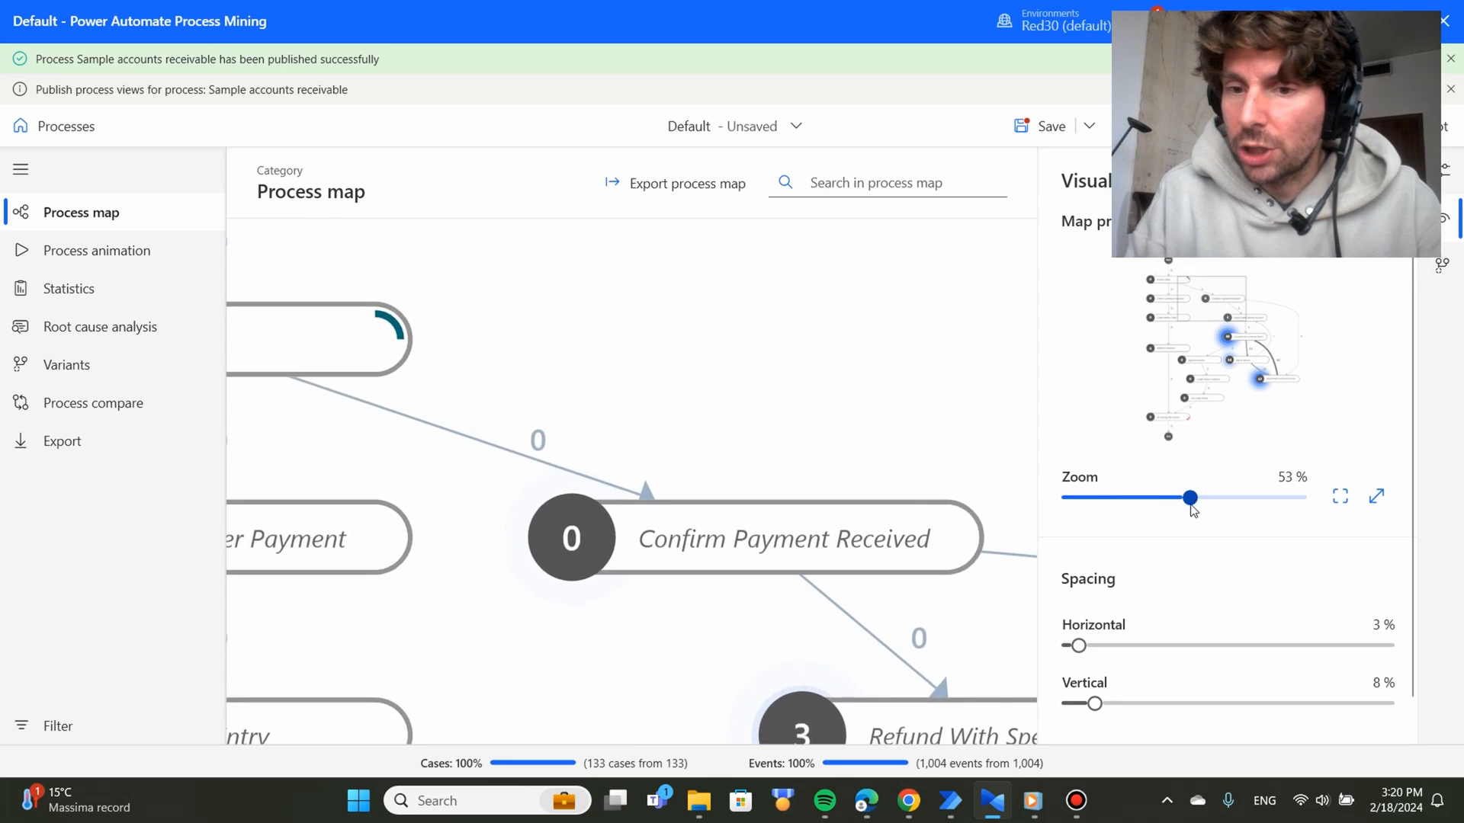
{"action": "left_click_drag", "start_coordinate": [1188, 496], "coordinate": [1120, 496]}
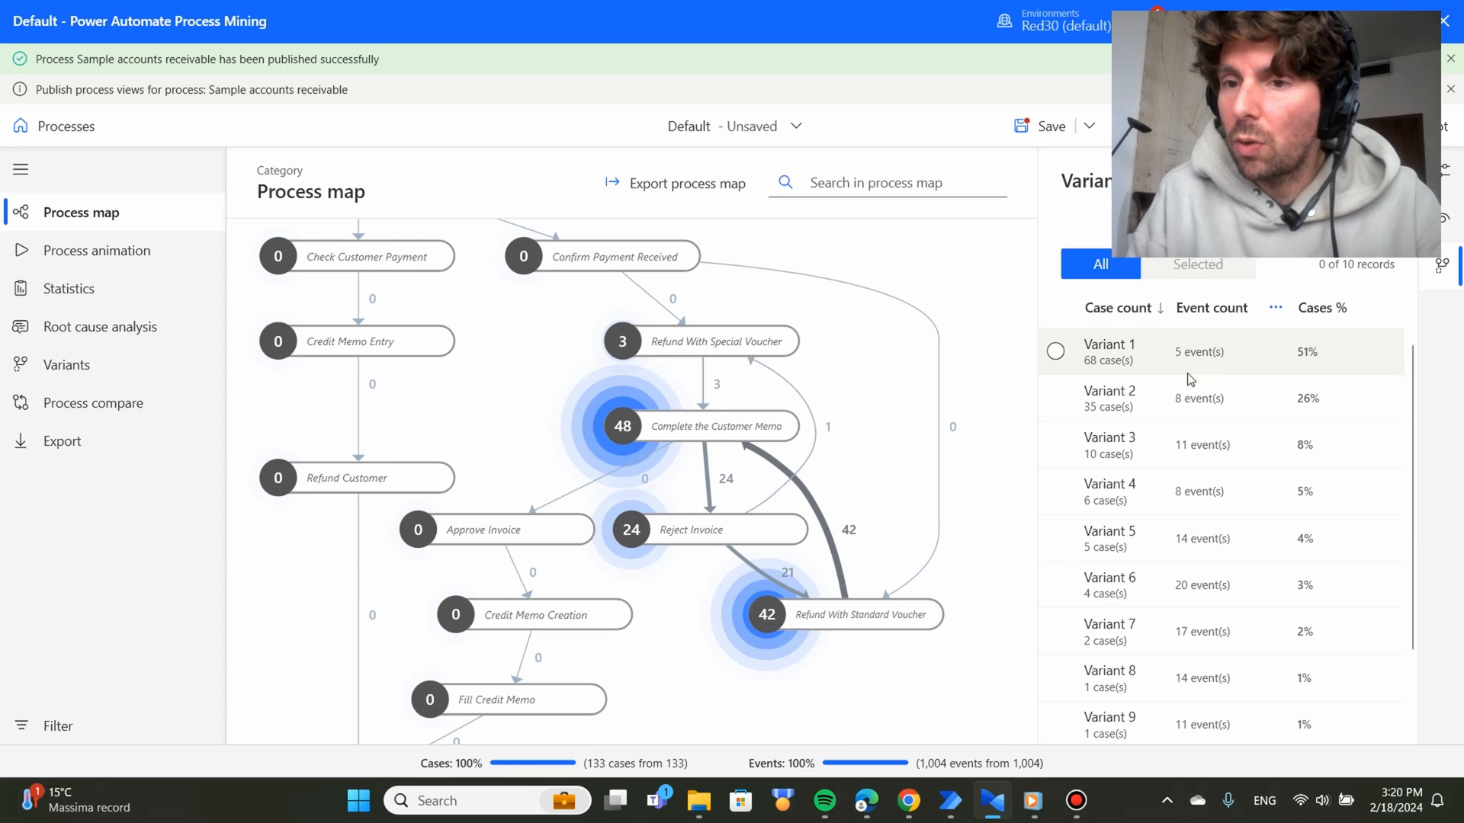
{"action": "mouse_move", "coordinate": [1289, 545]}
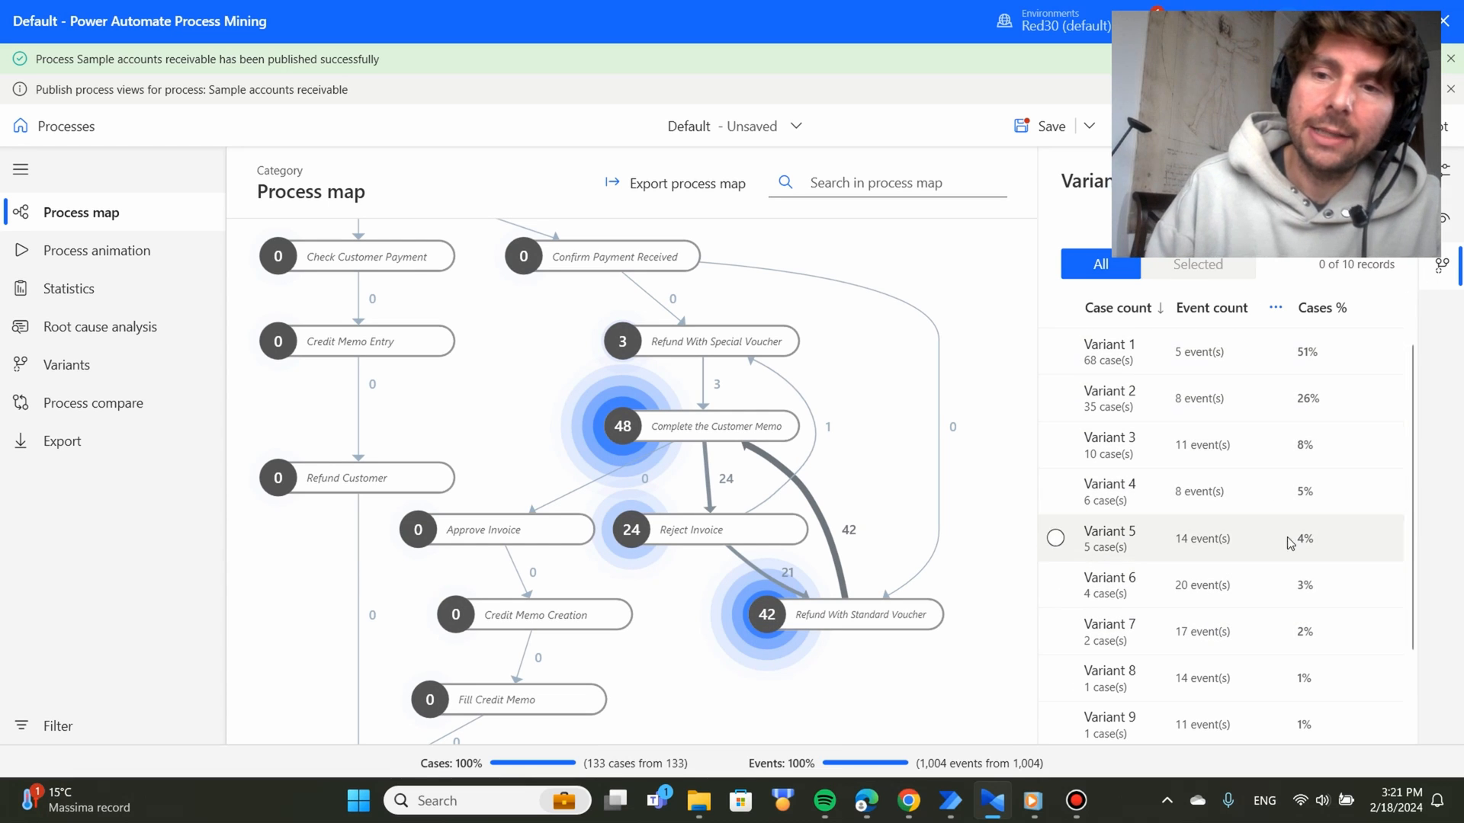
{"action": "left_click", "coordinate": [1055, 350]}
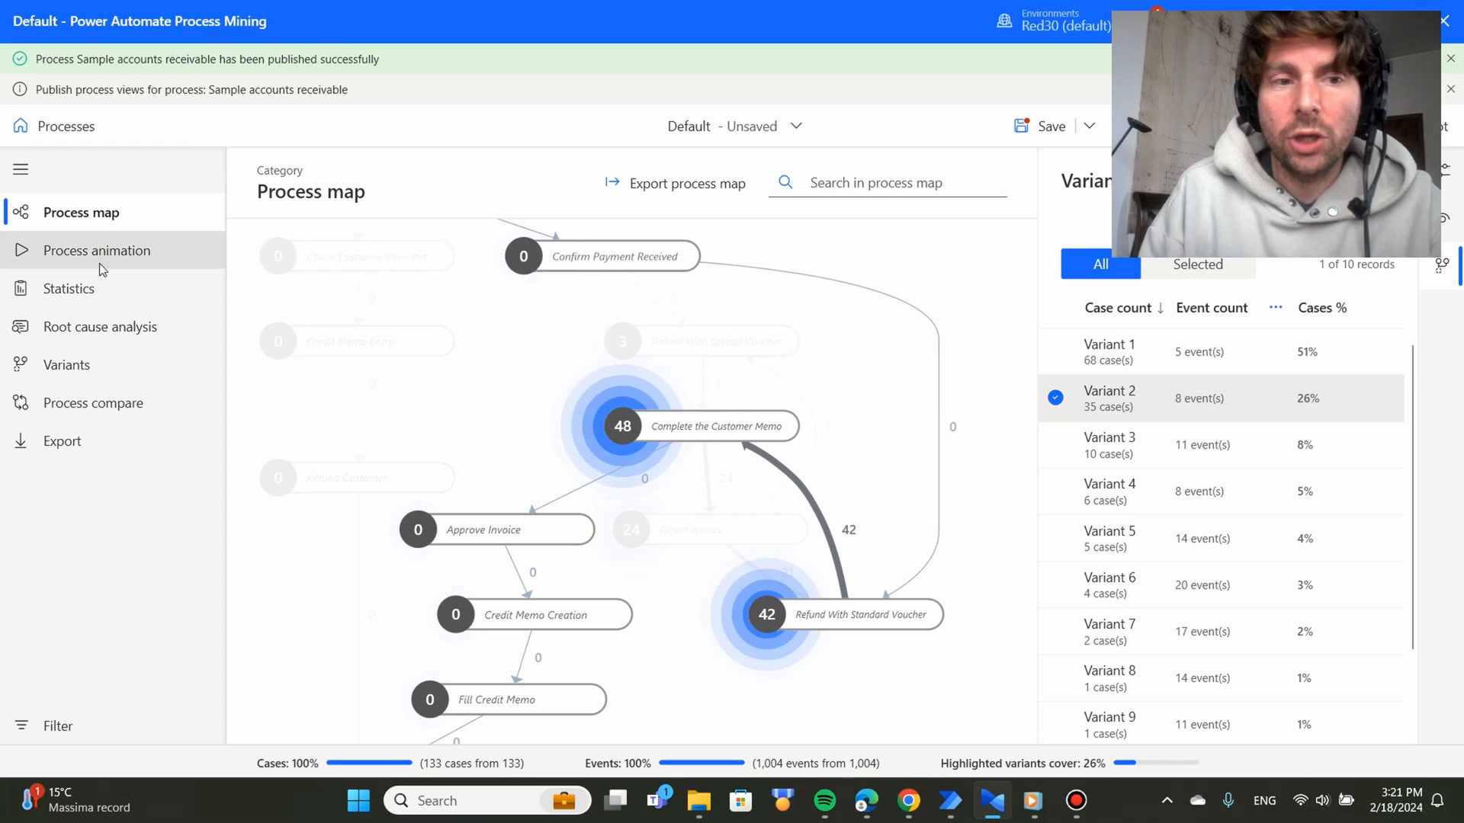
{"action": "left_click", "coordinate": [67, 365]}
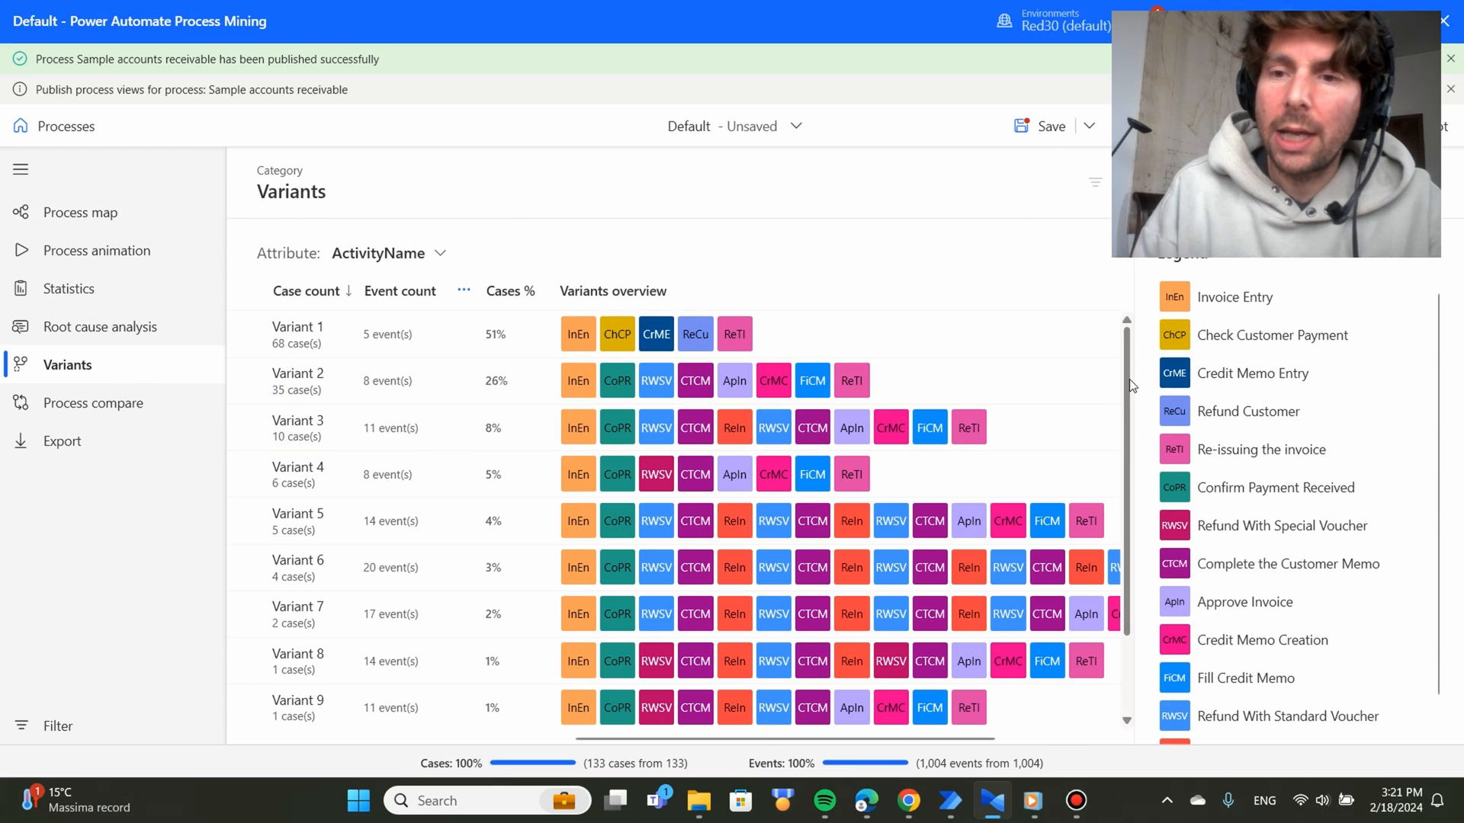
{"action": "mouse_move", "coordinate": [1210, 340]}
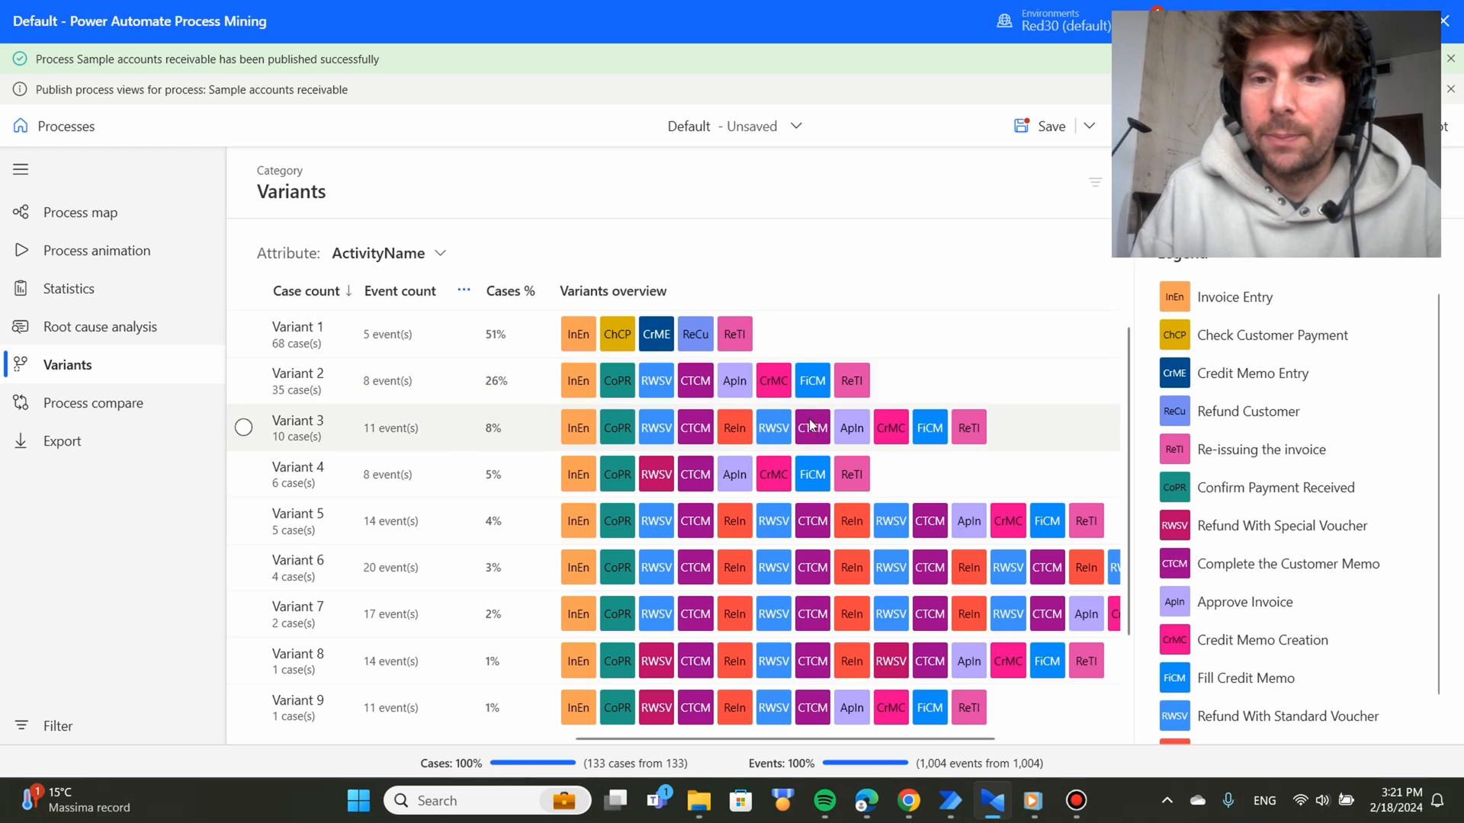
{"action": "mouse_move", "coordinate": [1072, 278]}
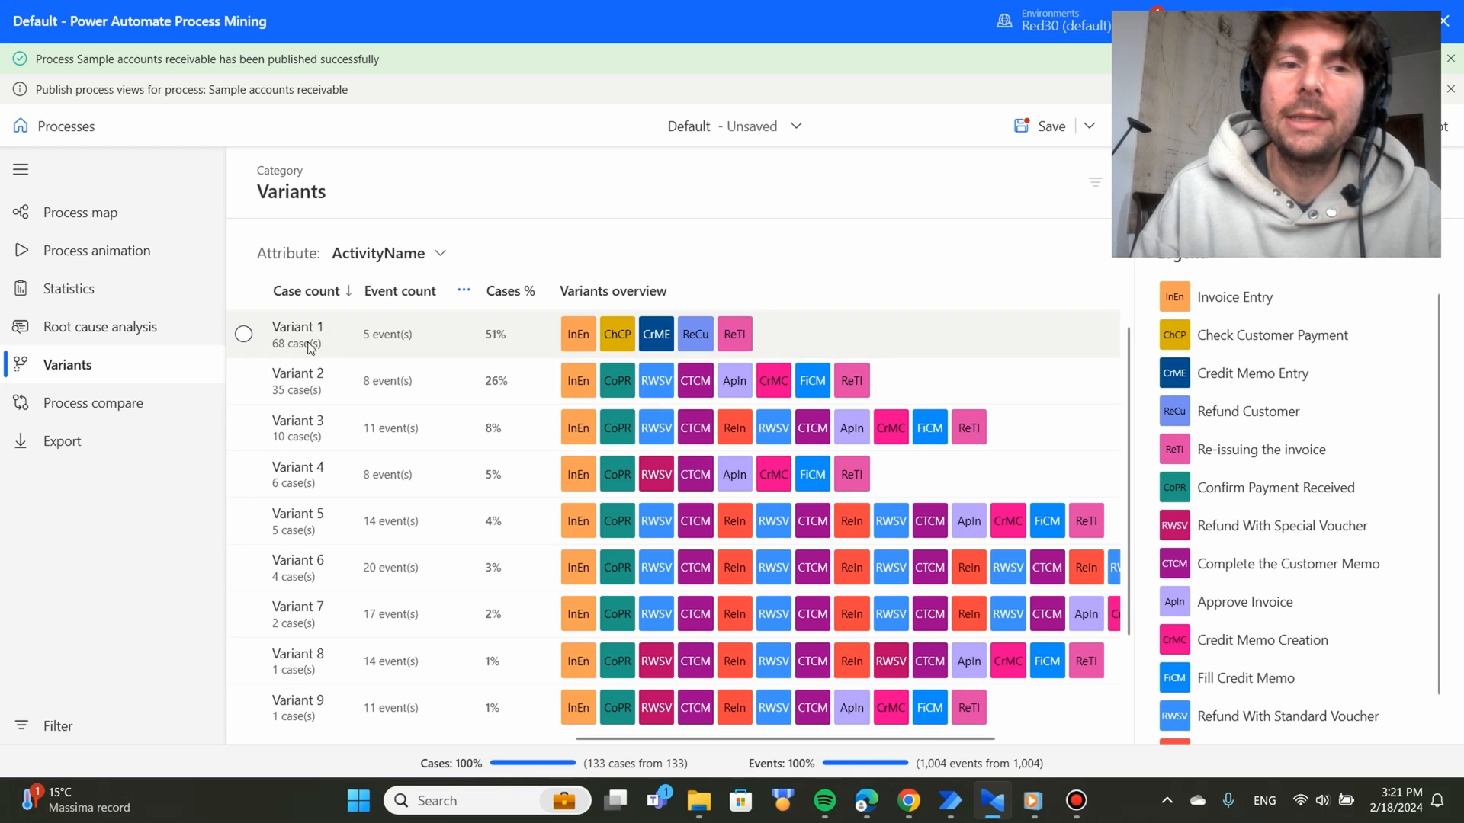
{"action": "mouse_move", "coordinate": [498, 338]}
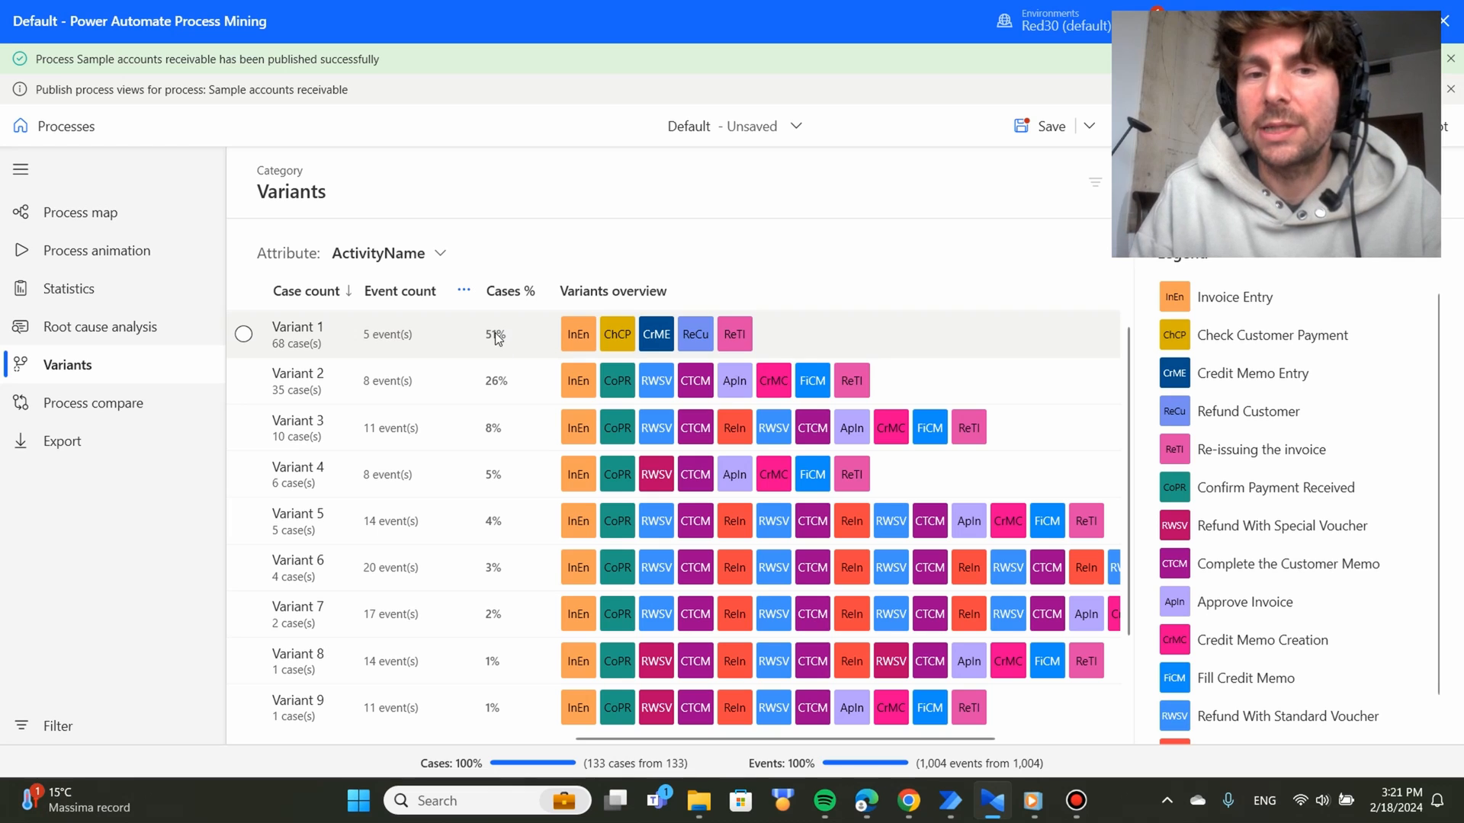
Select Variant 1 and change its overview duration from Mean to Total duration.
{"action": "left_click", "coordinate": [244, 333]}
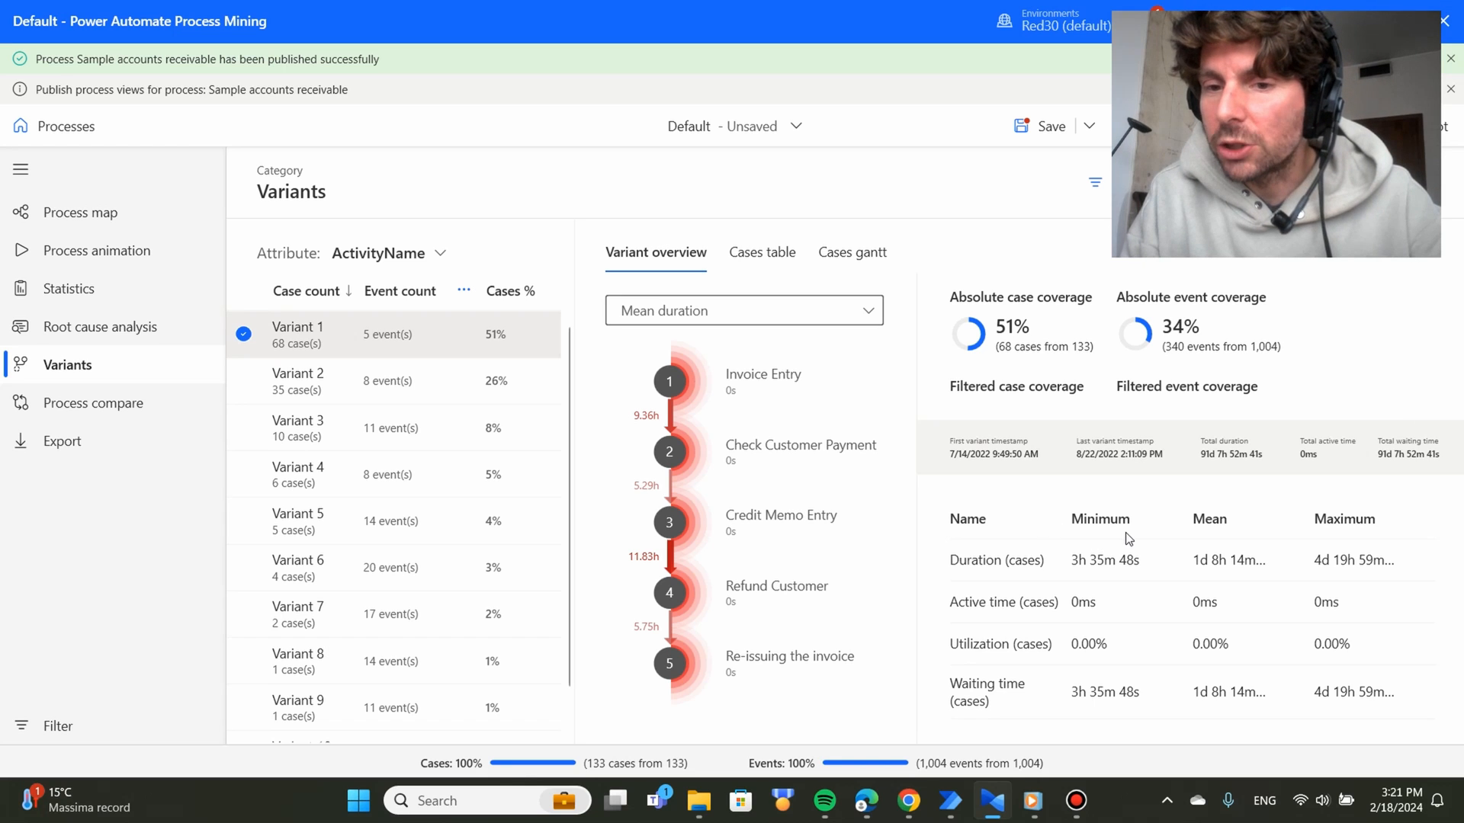
{"action": "mouse_move", "coordinate": [1094, 497]}
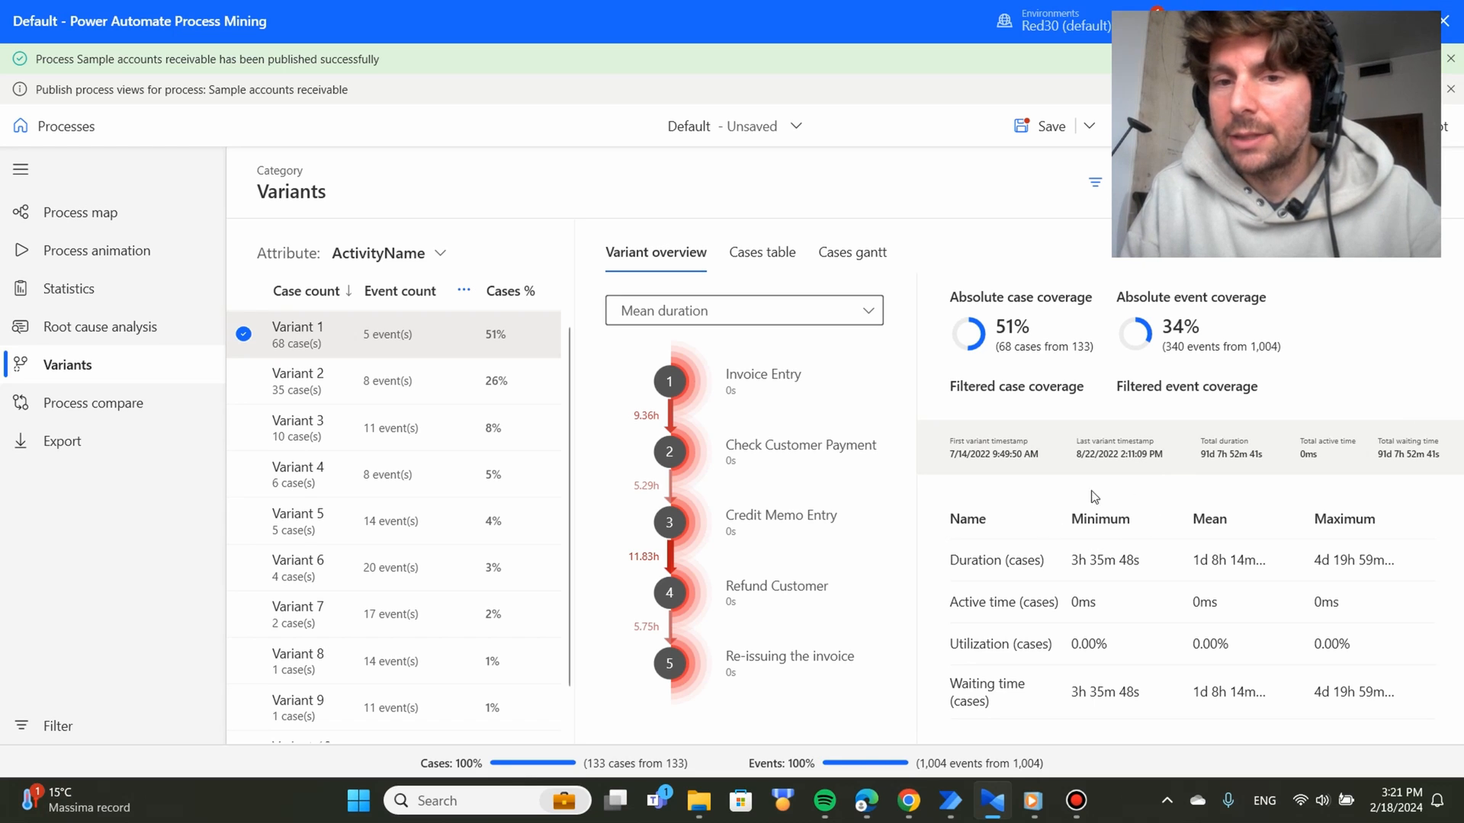
{"action": "mouse_move", "coordinate": [1071, 598]}
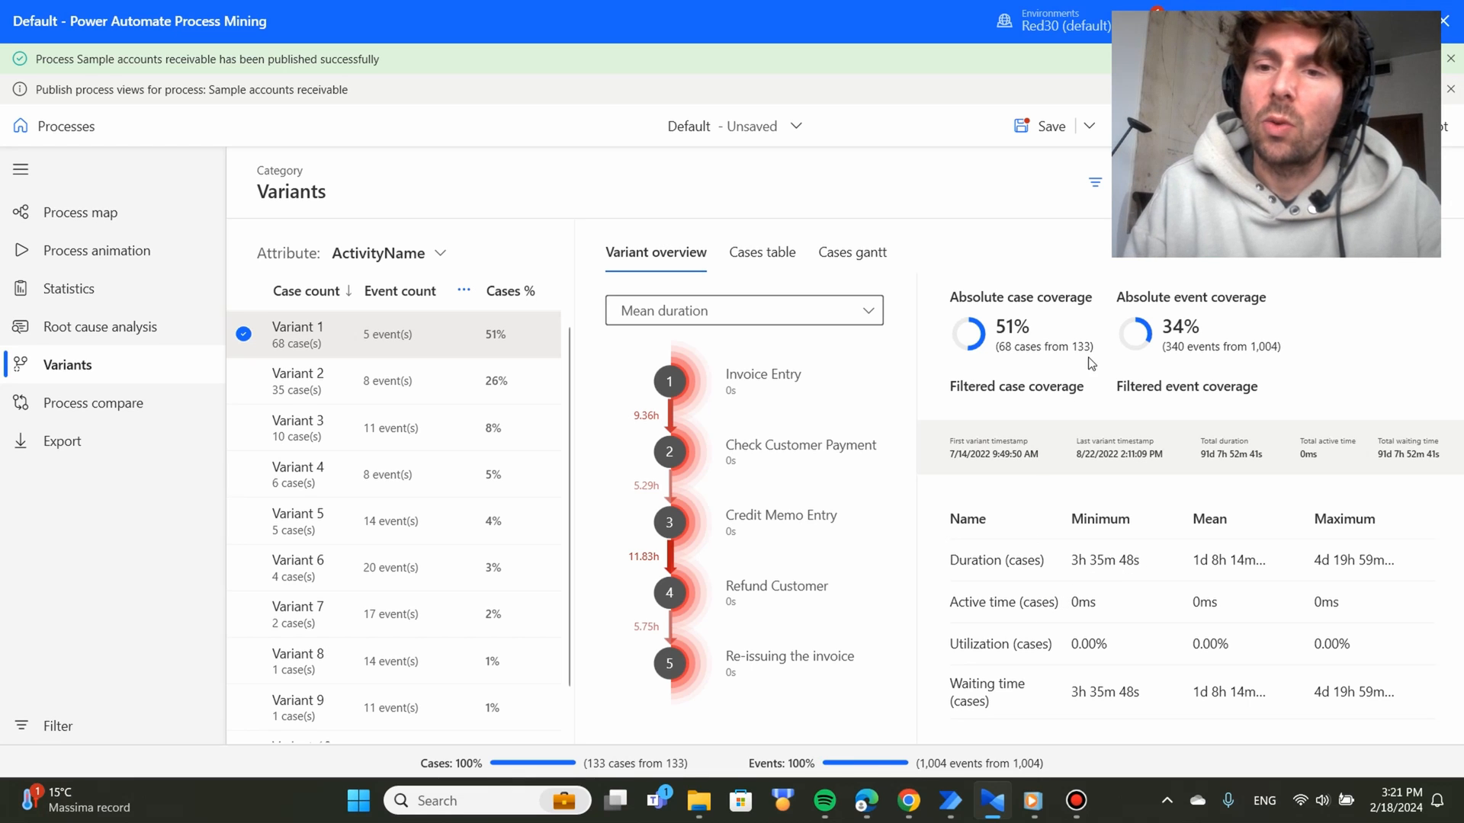
{"action": "left_click", "coordinate": [742, 310]}
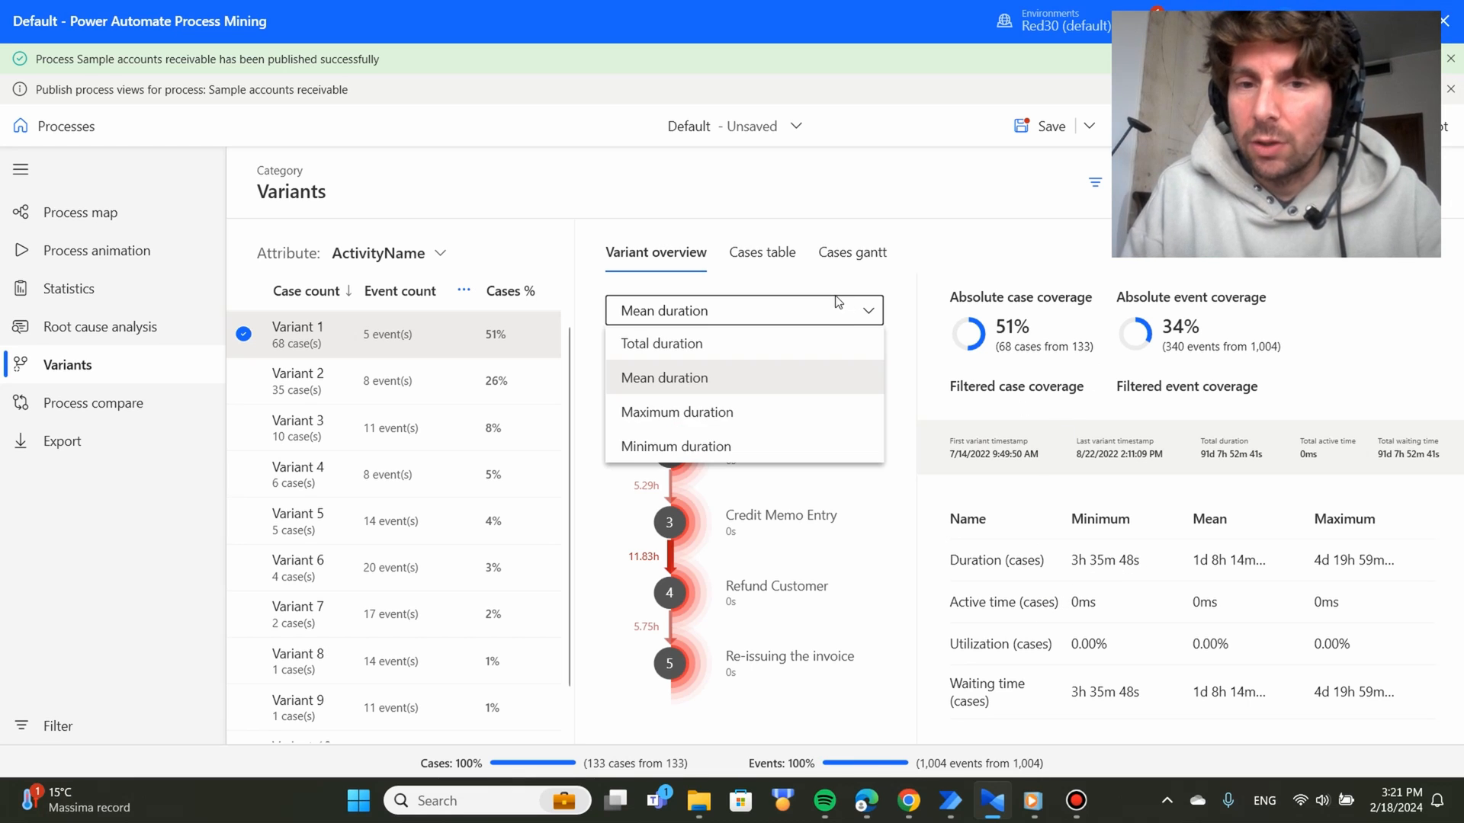
{"action": "left_click", "coordinate": [661, 344]}
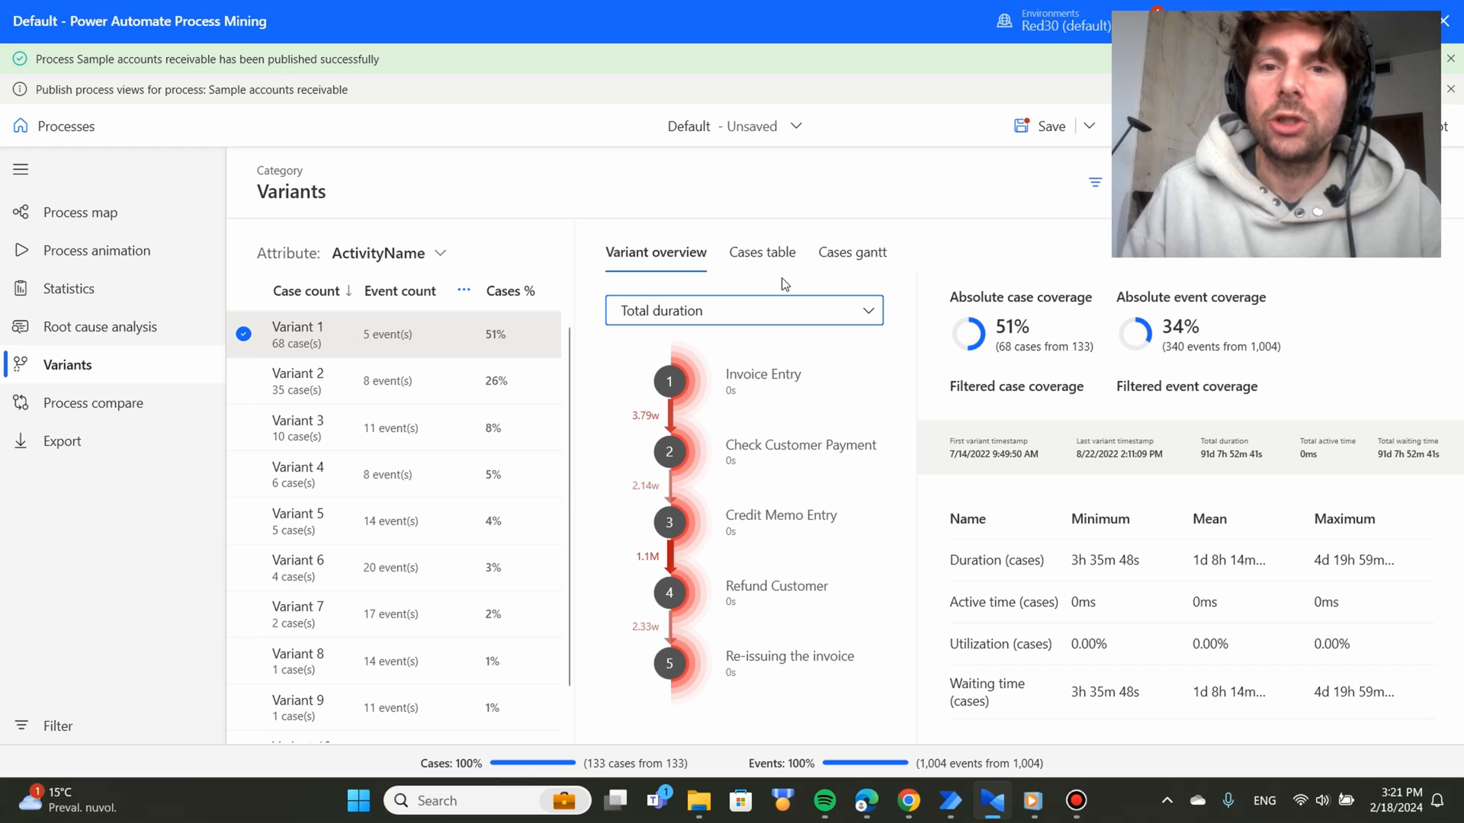
Show Variant 1's cases as a gantt timeline and read Copilot's 'Summarize my process' summary.
{"action": "left_click", "coordinate": [851, 253]}
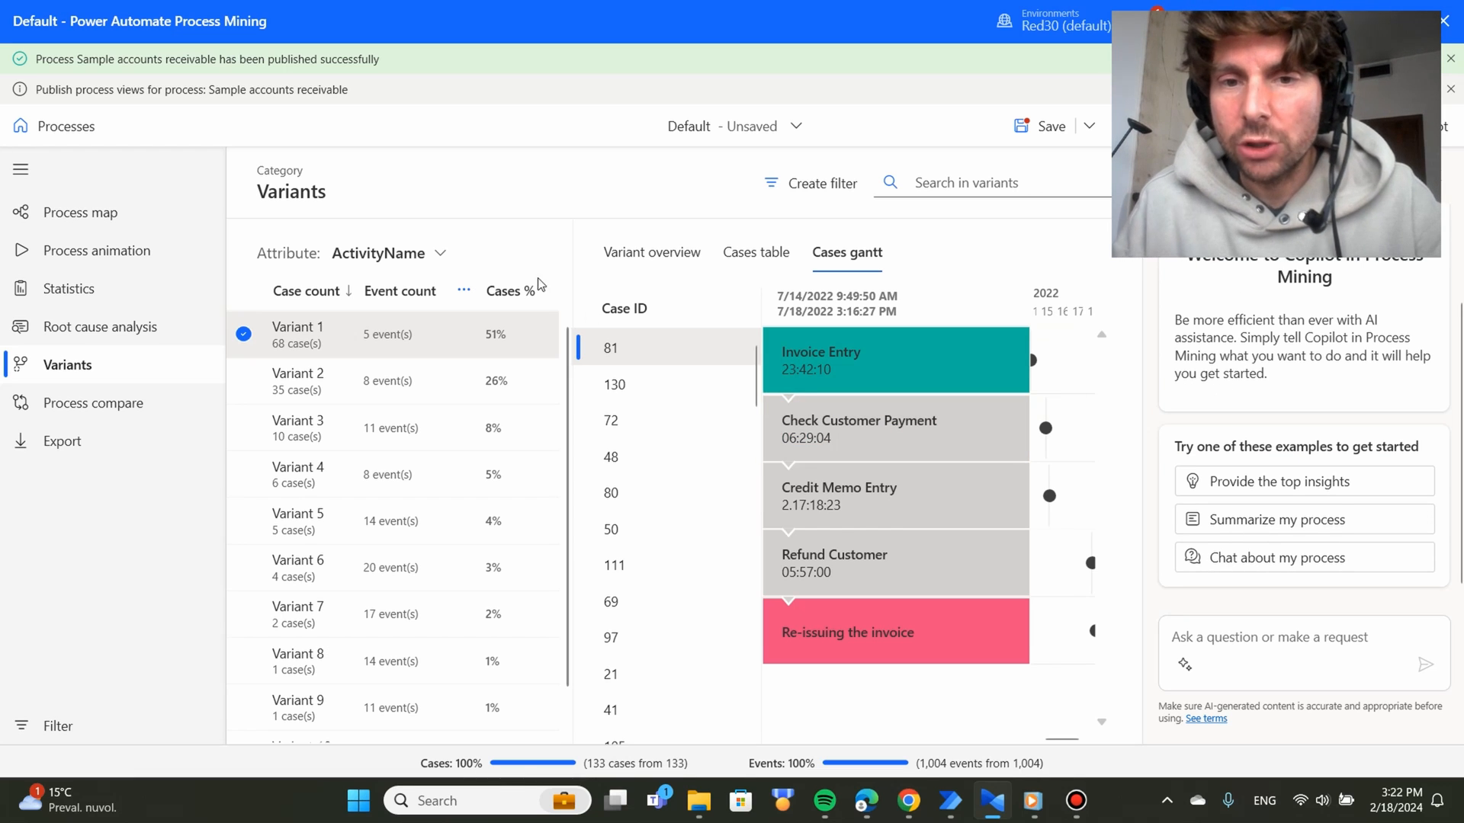
{"action": "mouse_move", "coordinate": [1302, 519]}
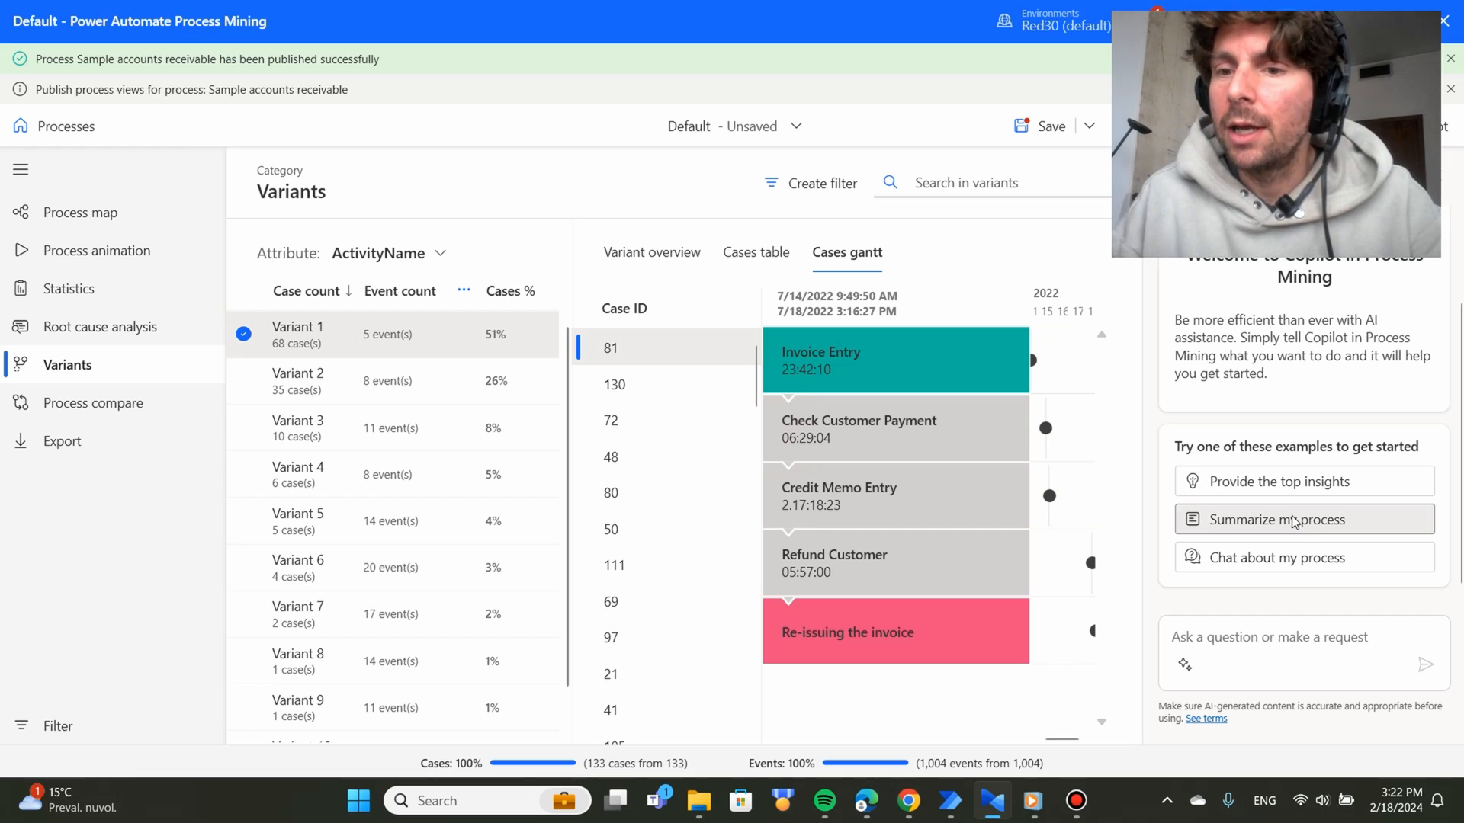
{"action": "mouse_move", "coordinate": [1397, 537]}
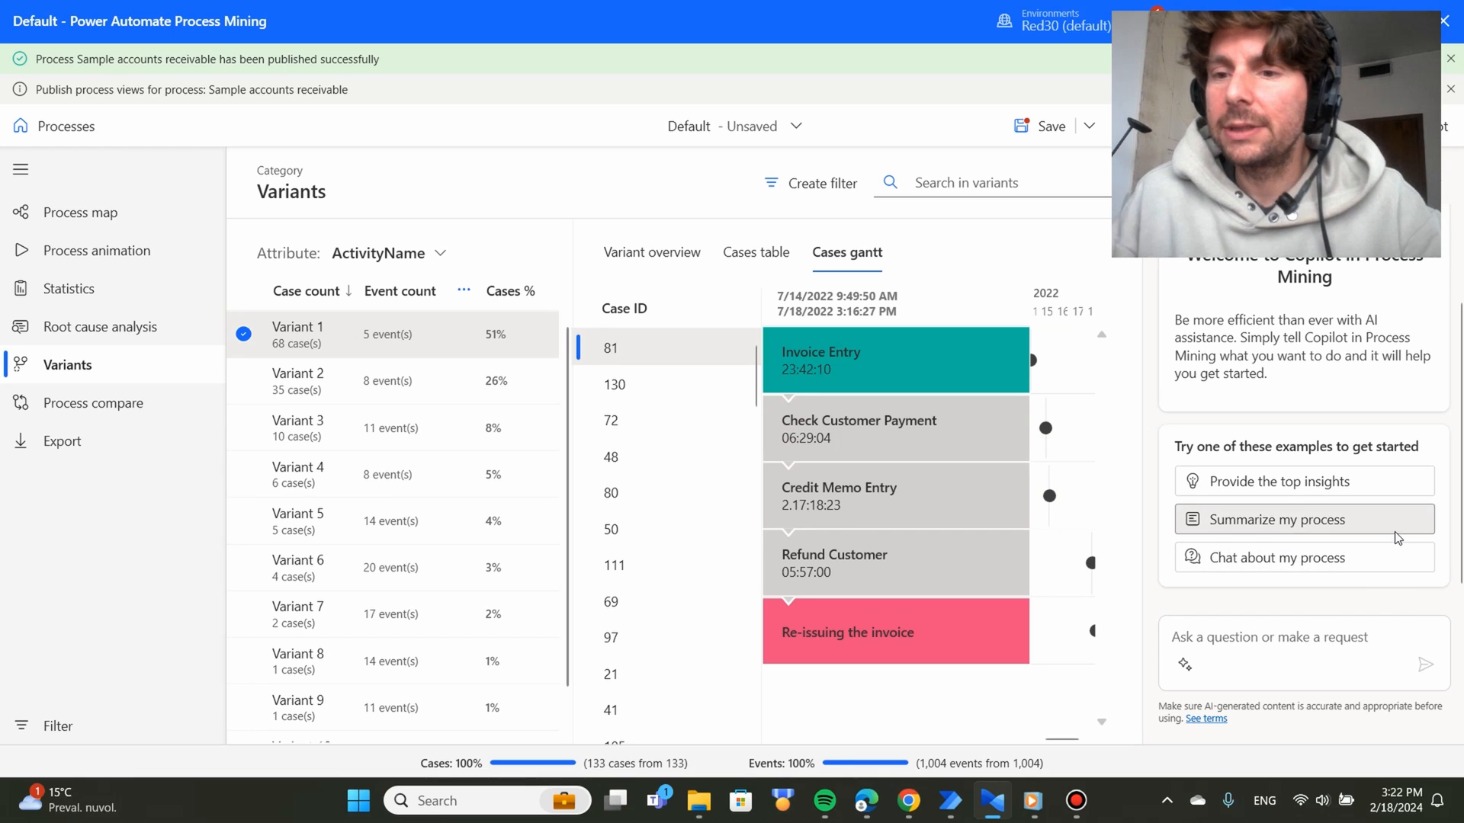
{"action": "left_click", "coordinate": [1272, 519]}
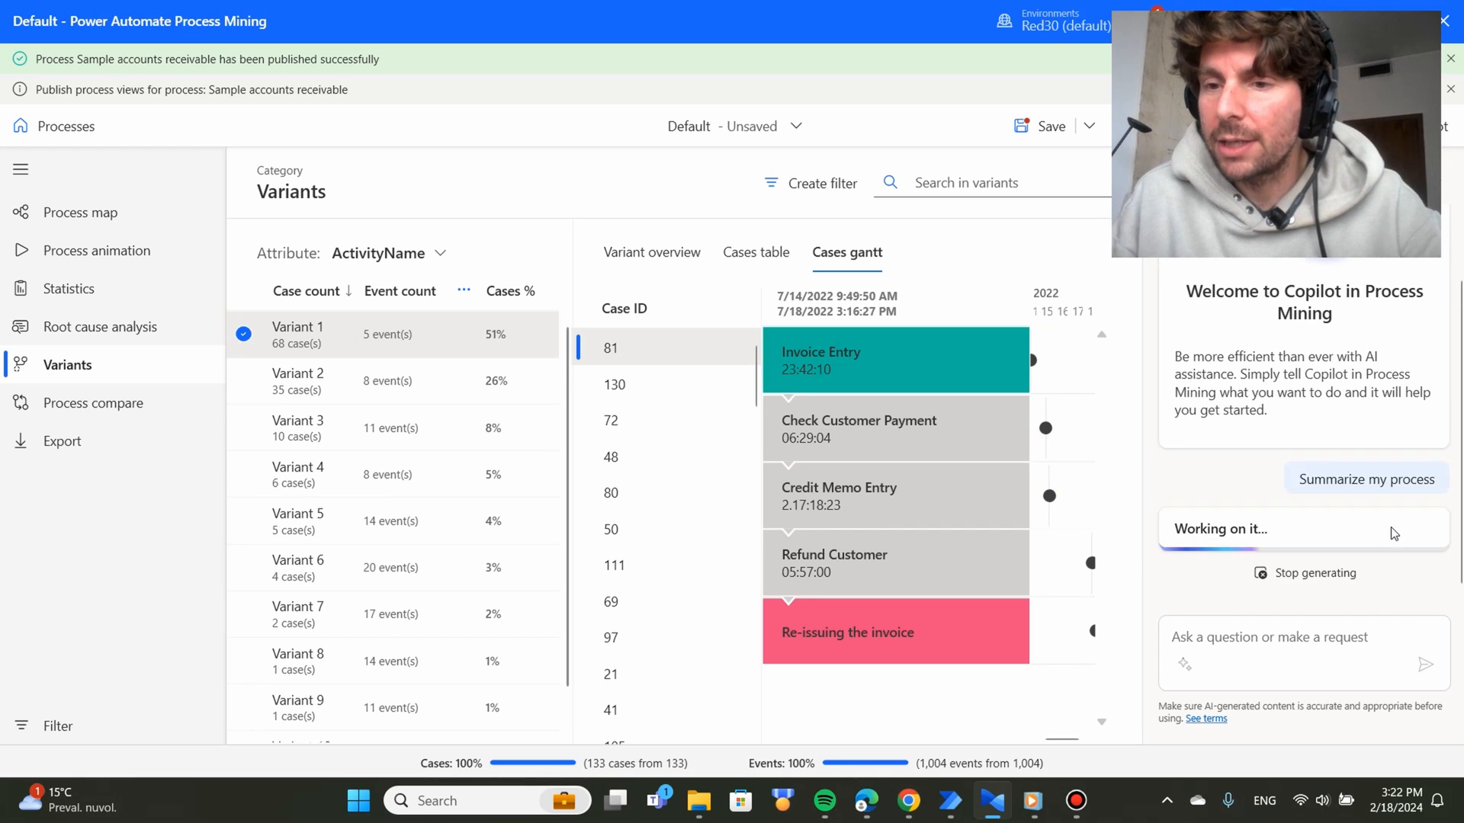
{"action": "mouse_move", "coordinate": [1230, 380]}
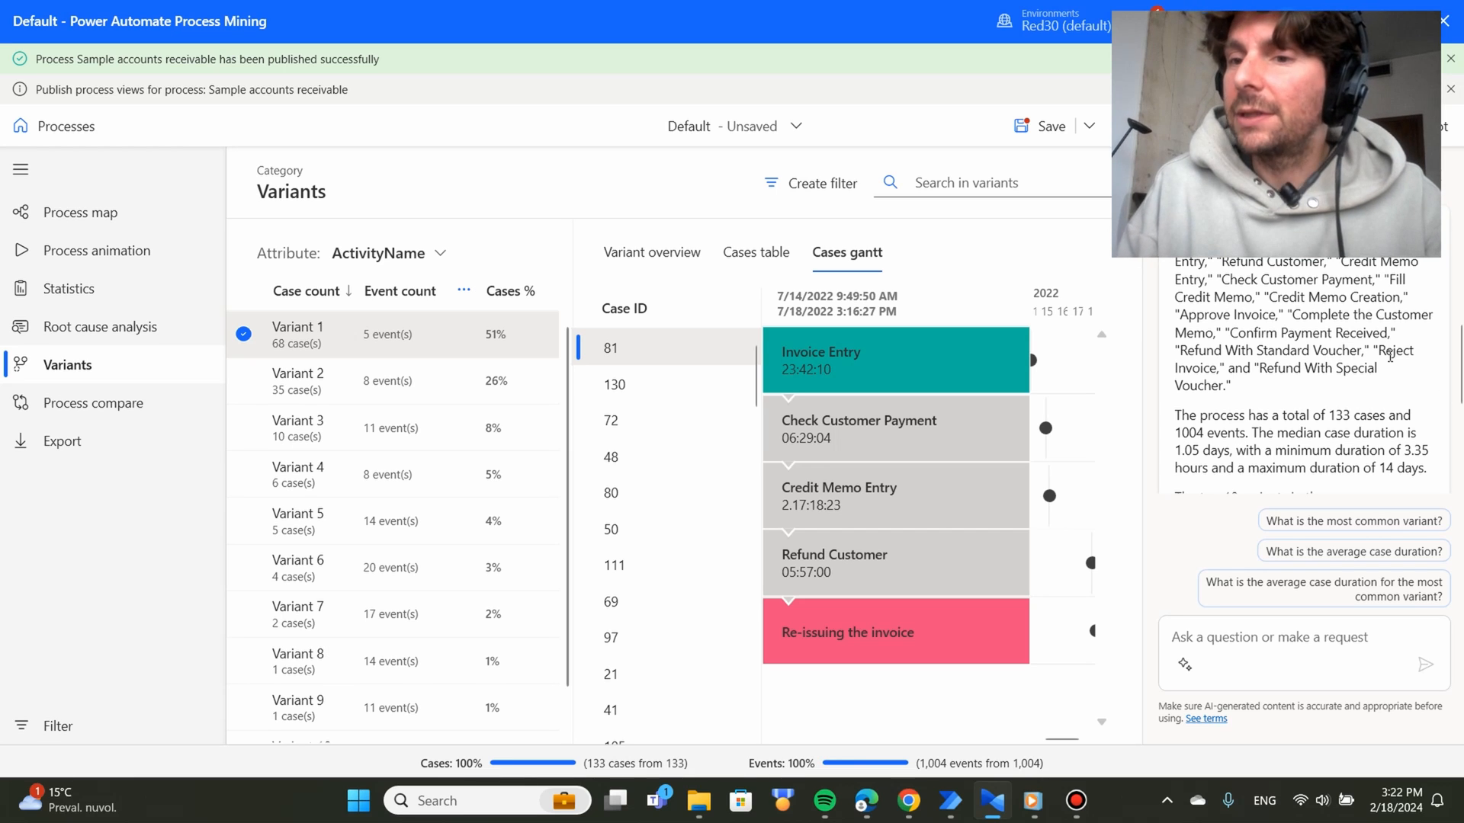
{"action": "scroll", "scroll_direction": "down", "scroll_amount": 3}
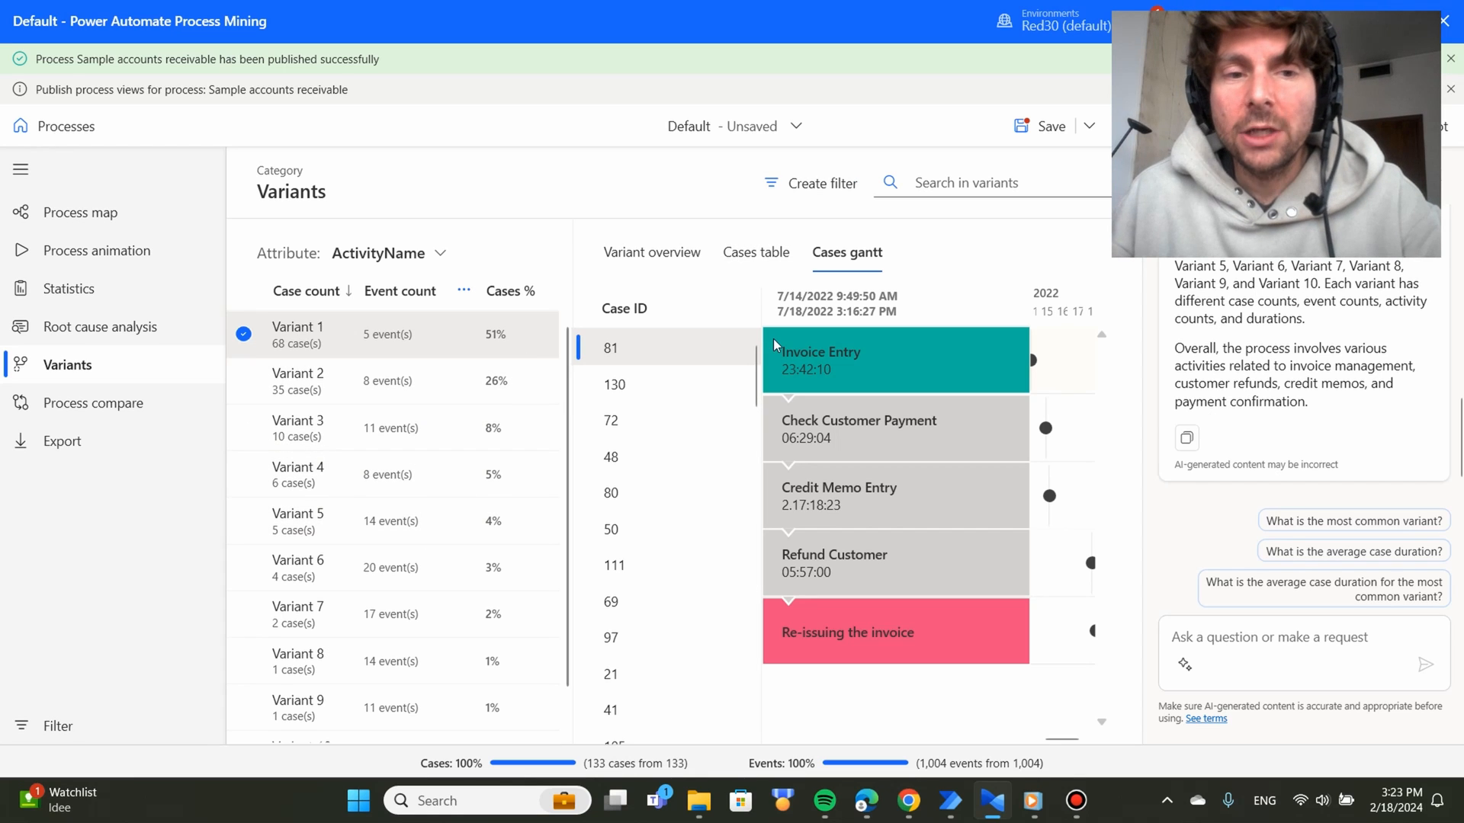
Save the Default view, then return to My processes to confirm ProcessMinint Task 2 updated.
{"action": "left_click", "coordinate": [1049, 126]}
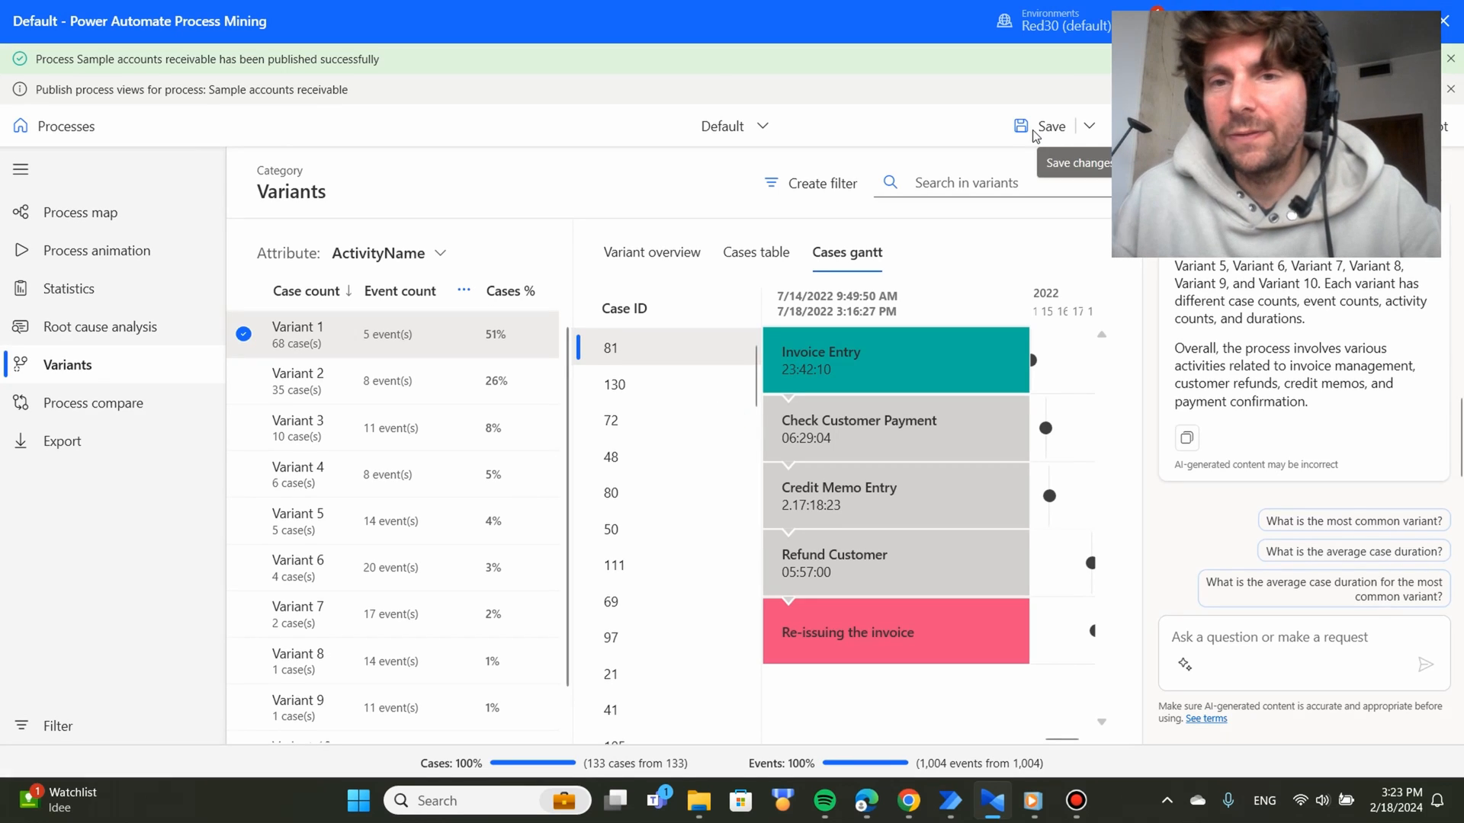
{"action": "mouse_move", "coordinate": [53, 126]}
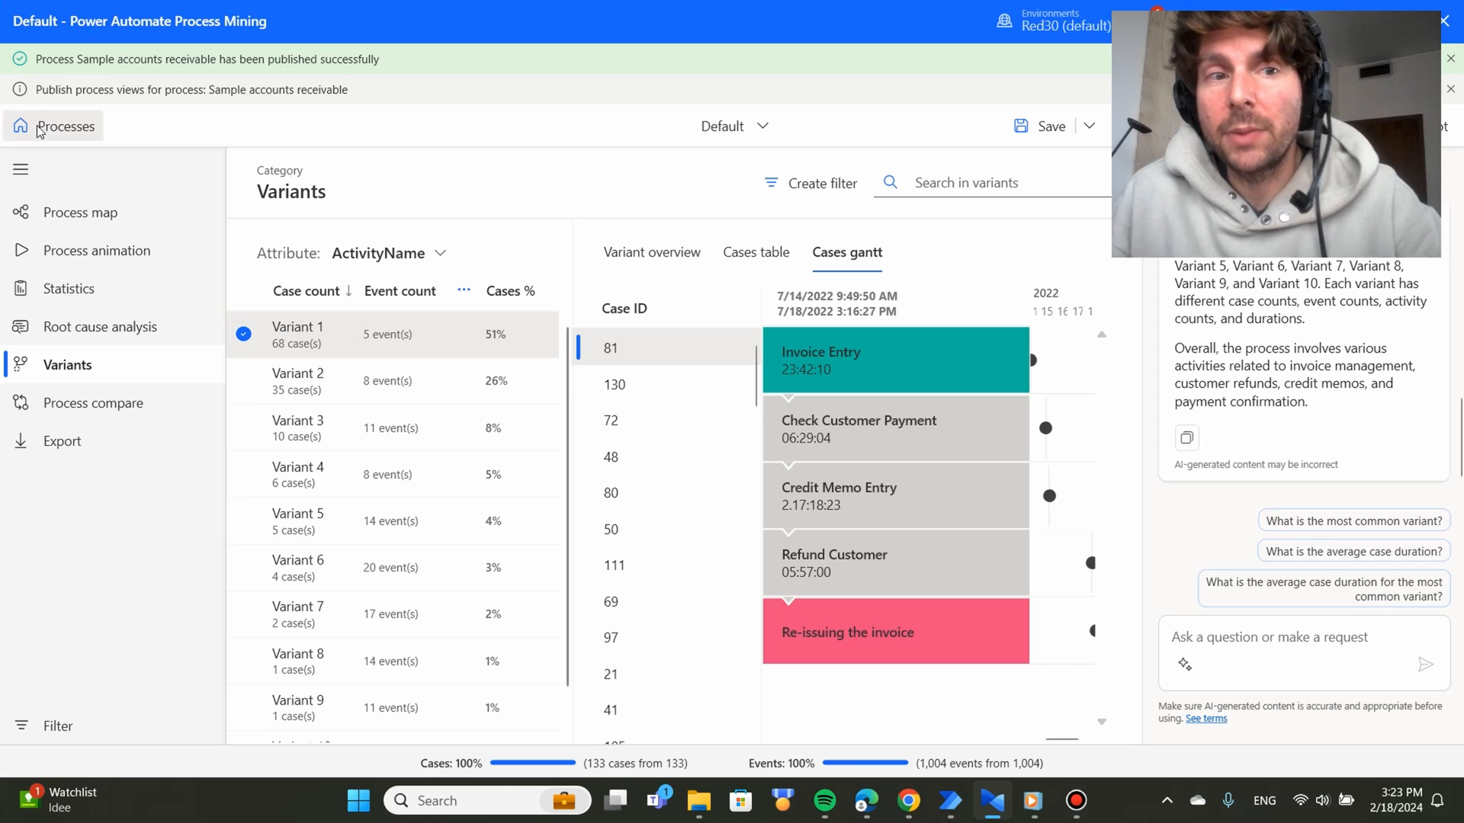
{"action": "left_click", "coordinate": [63, 126]}
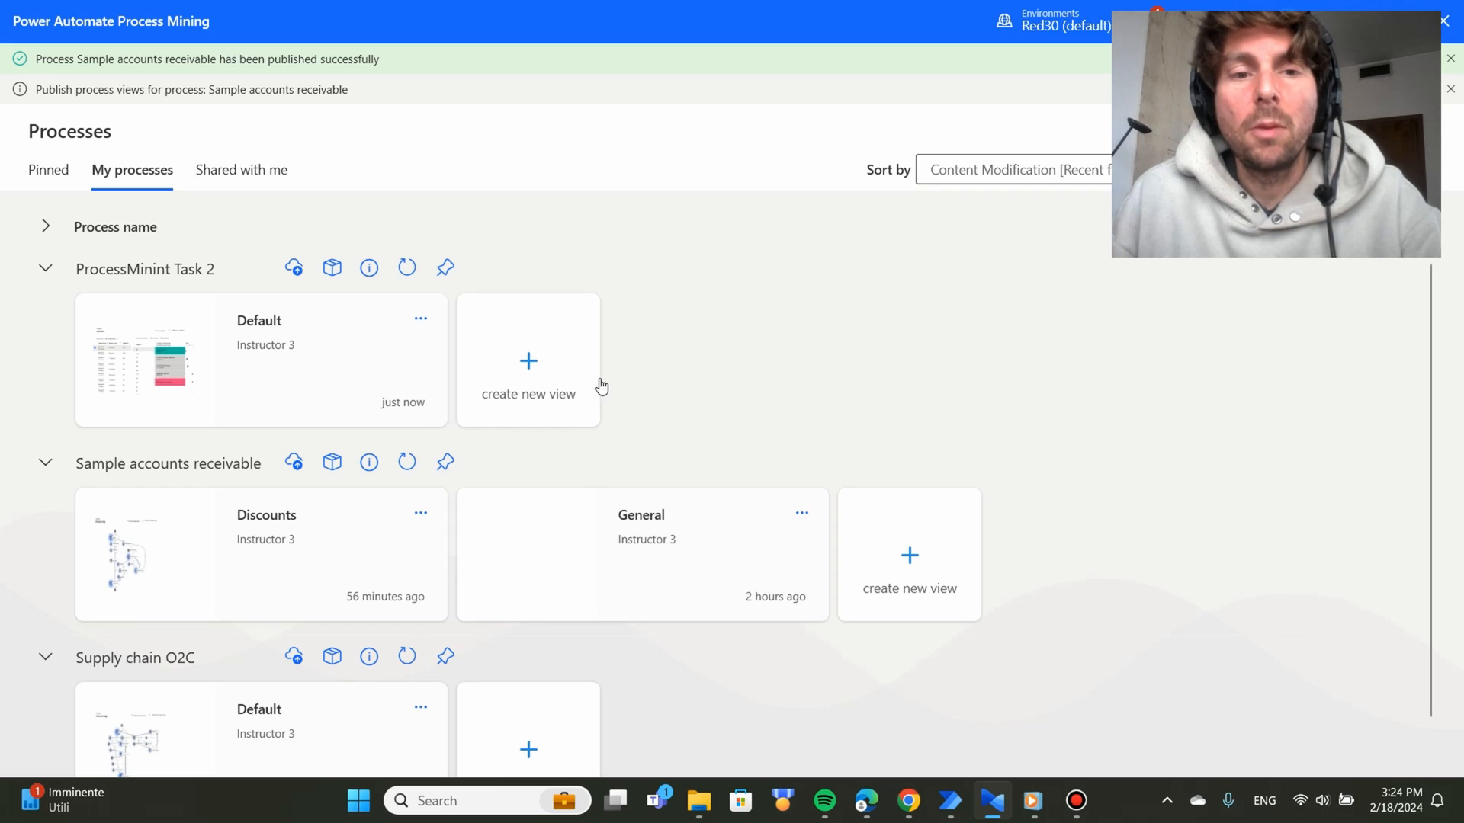
{"action": "mouse_move", "coordinate": [808, 315]}
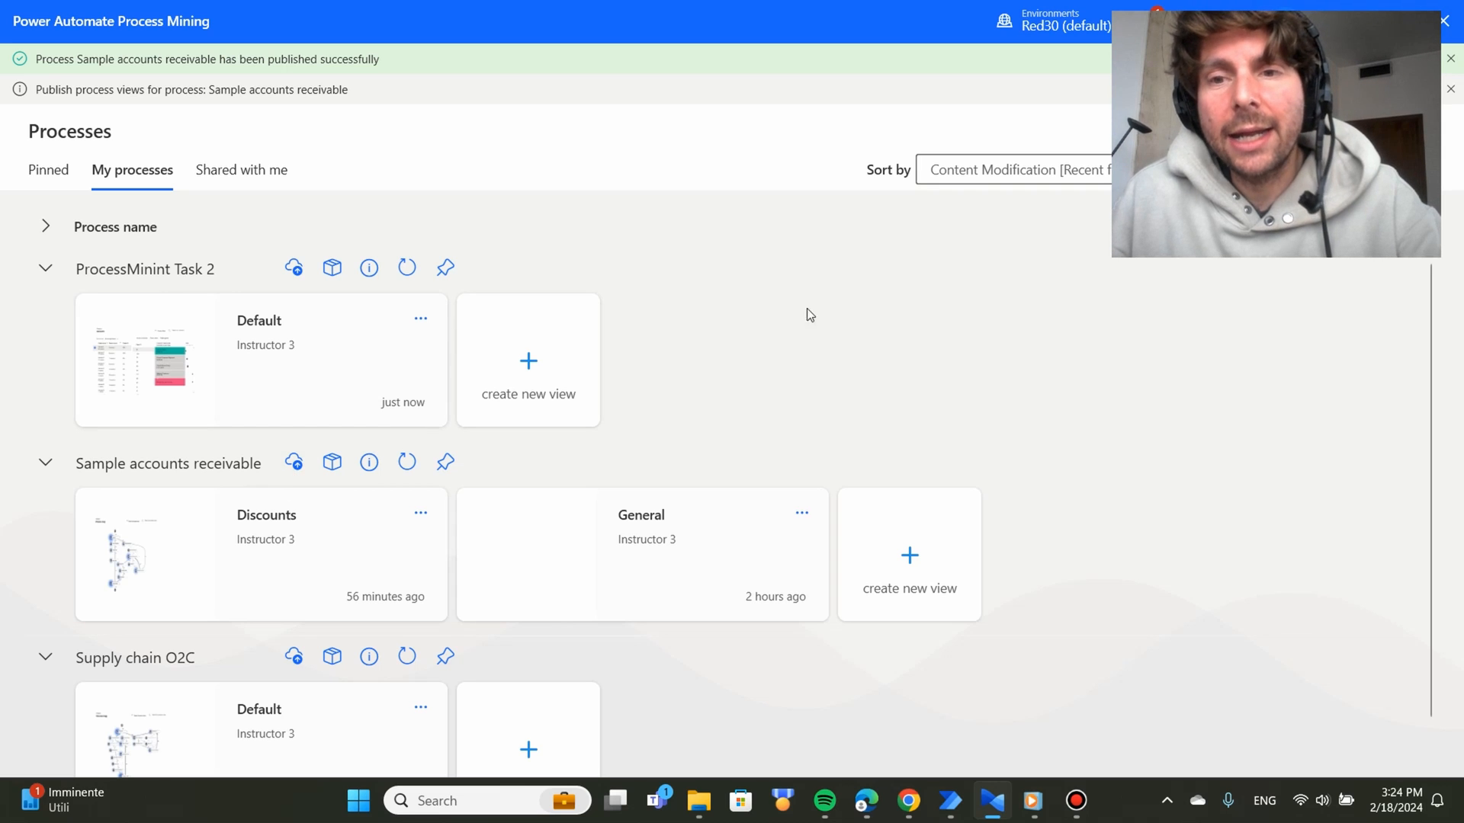
{"action": "mouse_move", "coordinate": [815, 315]}
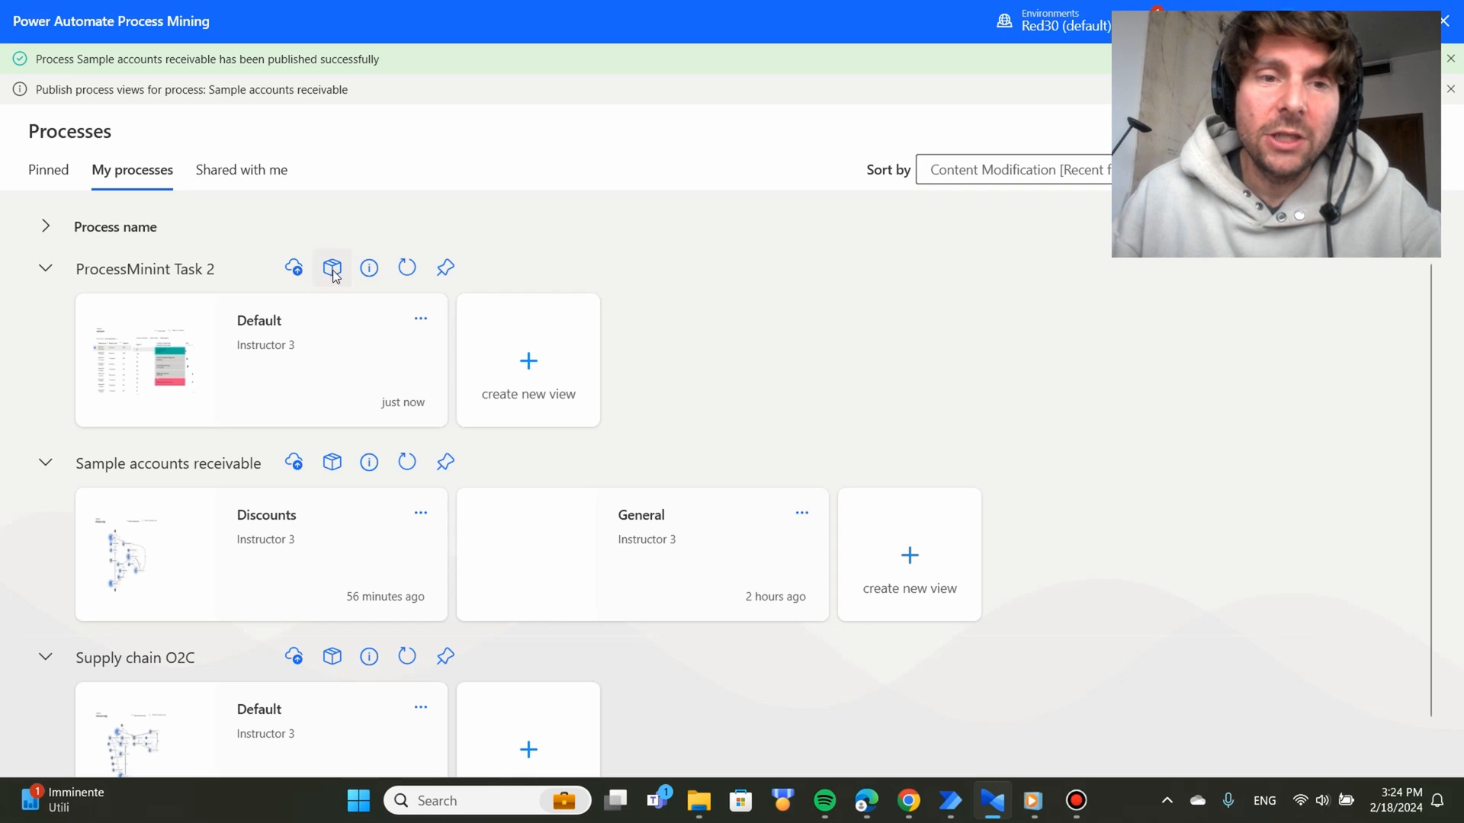
{"action": "mouse_move", "coordinate": [331, 268]}
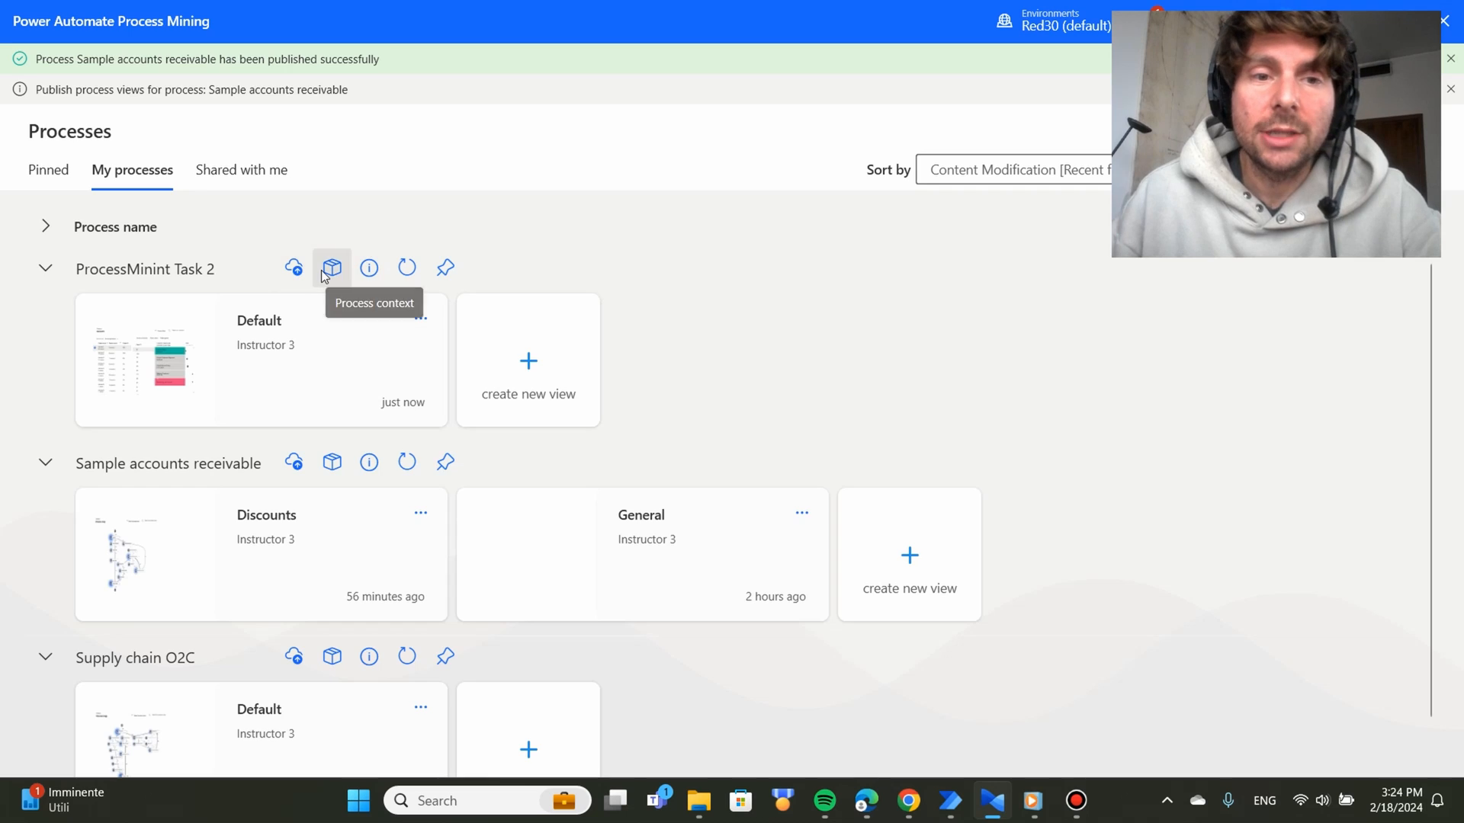
{"action": "left_click", "coordinate": [332, 267]}
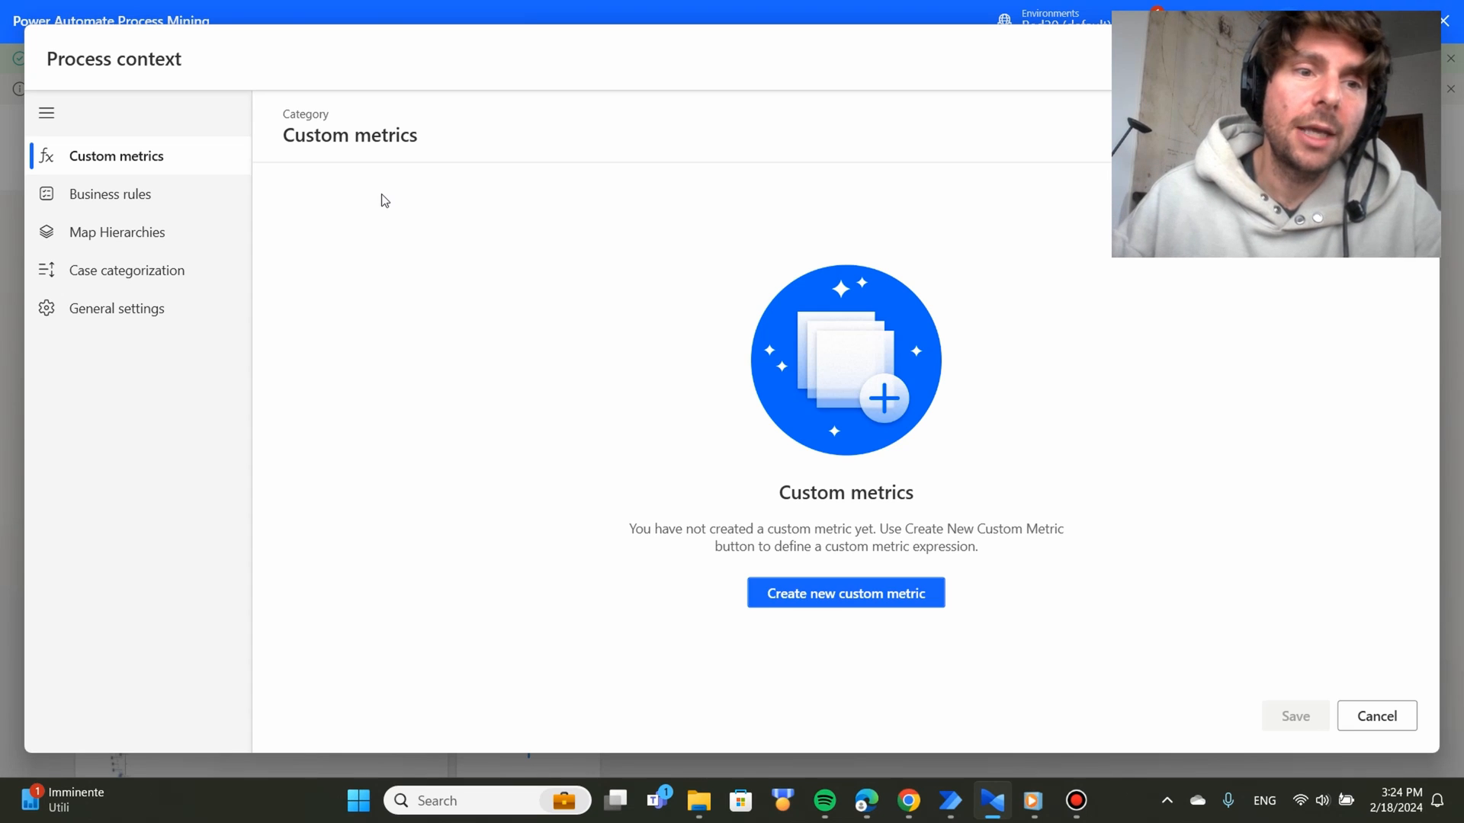
{"action": "mouse_move", "coordinate": [1277, 463]}
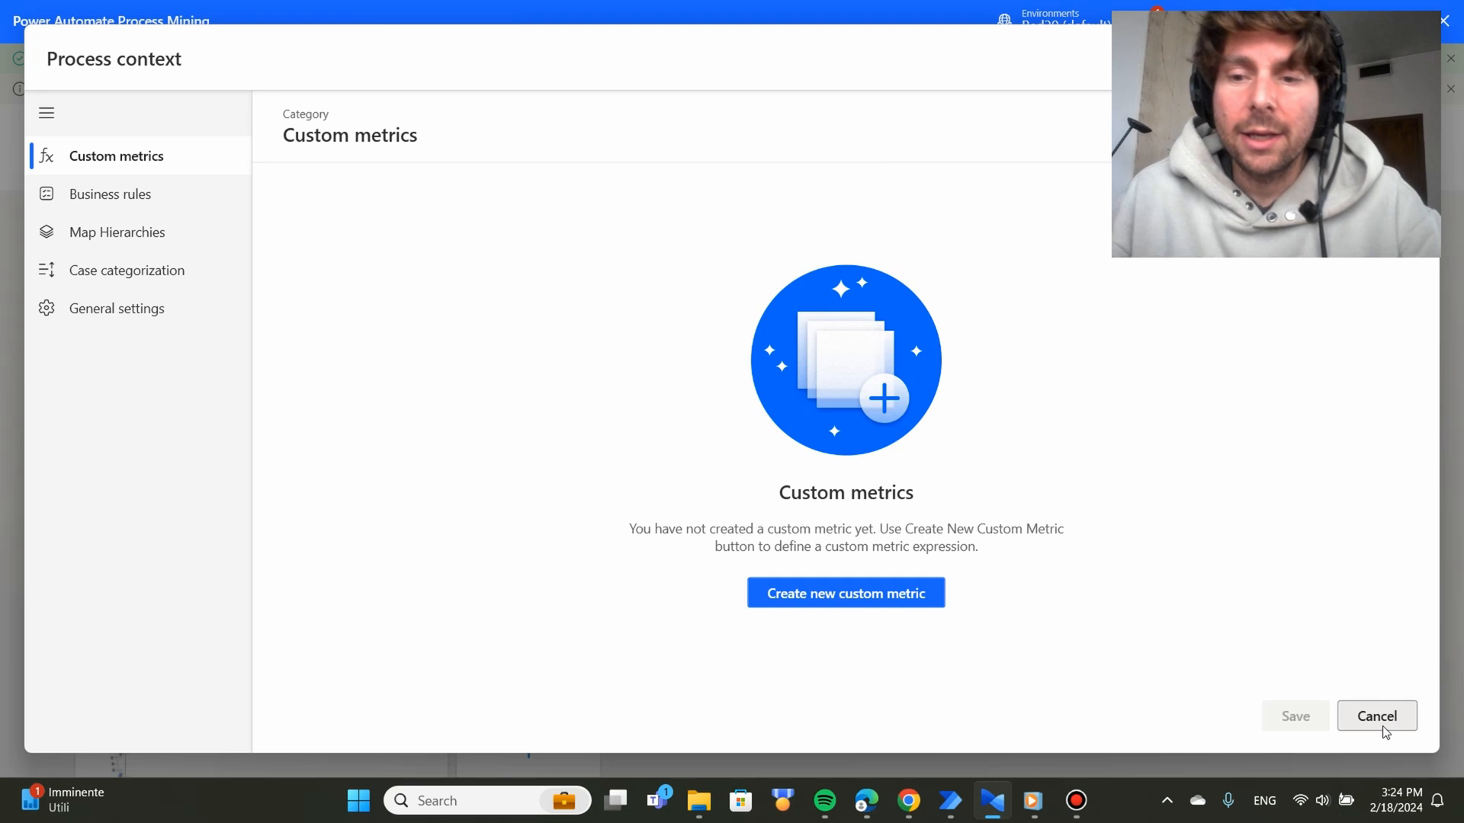
{"action": "left_click", "coordinate": [1375, 716]}
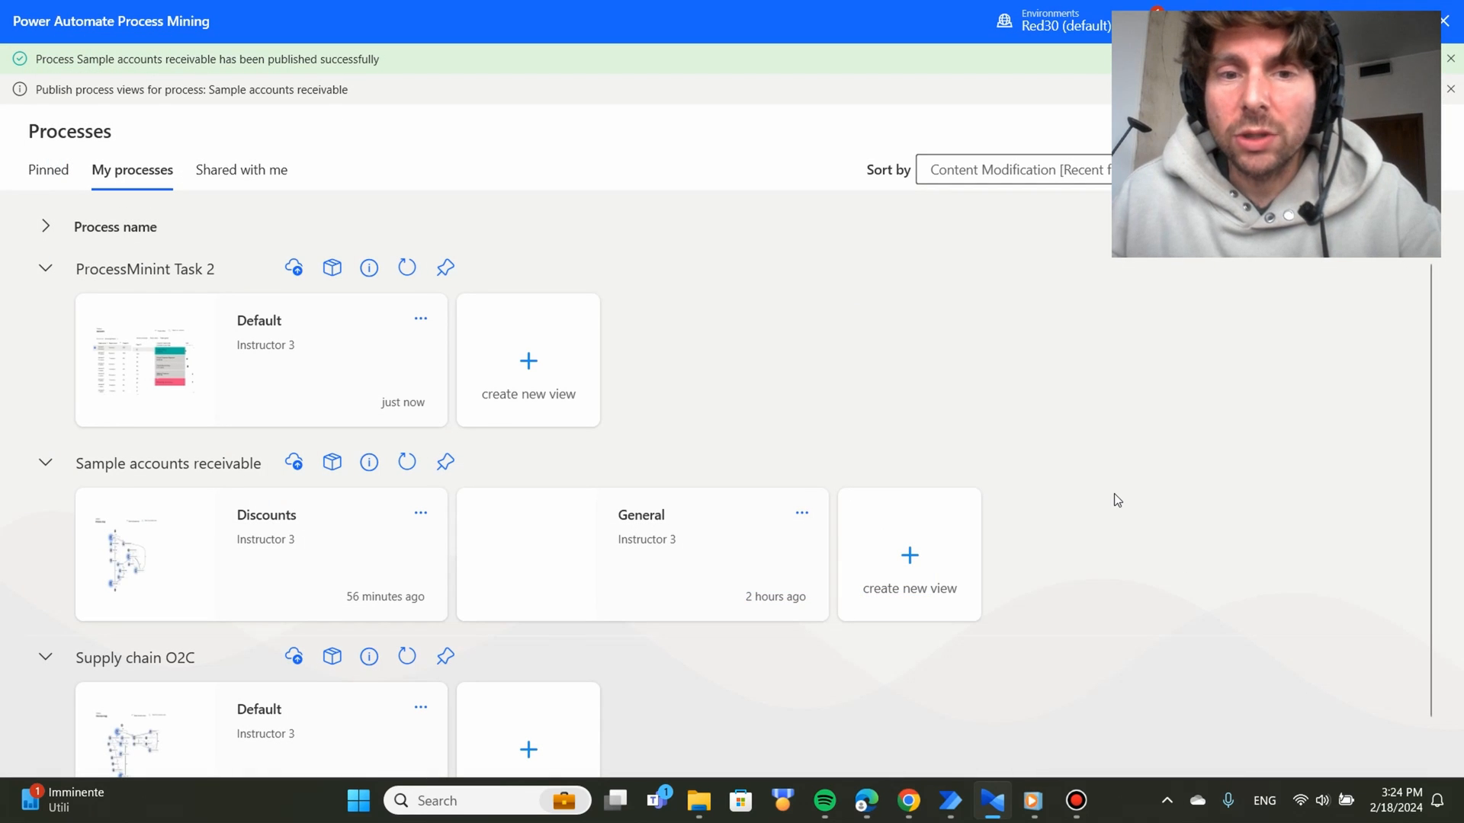